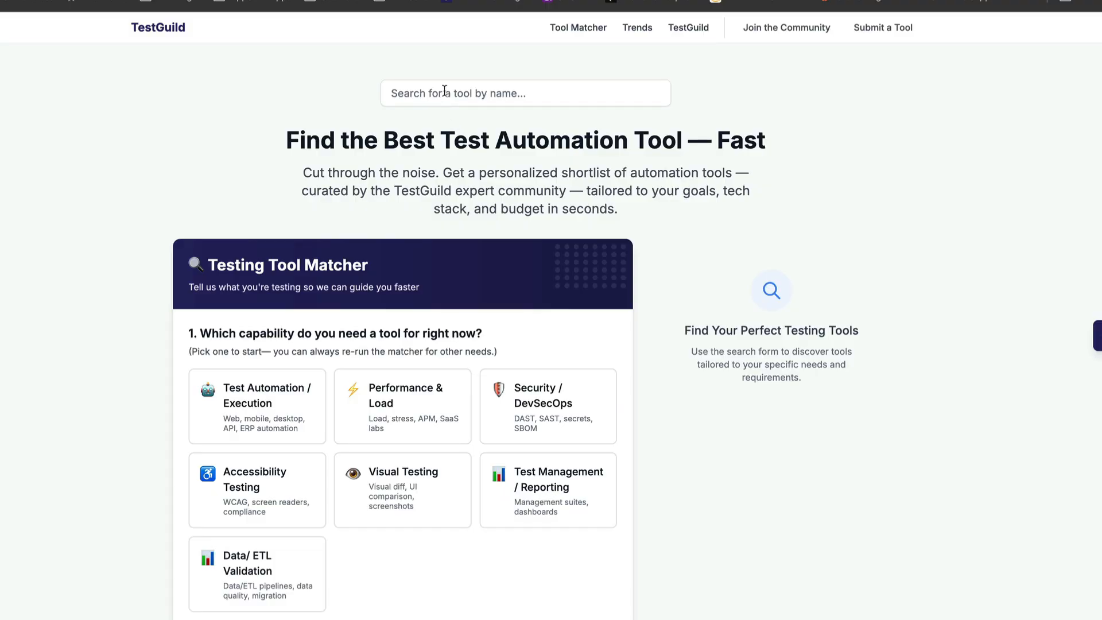
Search TestGuild for 'browserstack test' and choose the BrowserStack Test Management result
type("browserstack test")
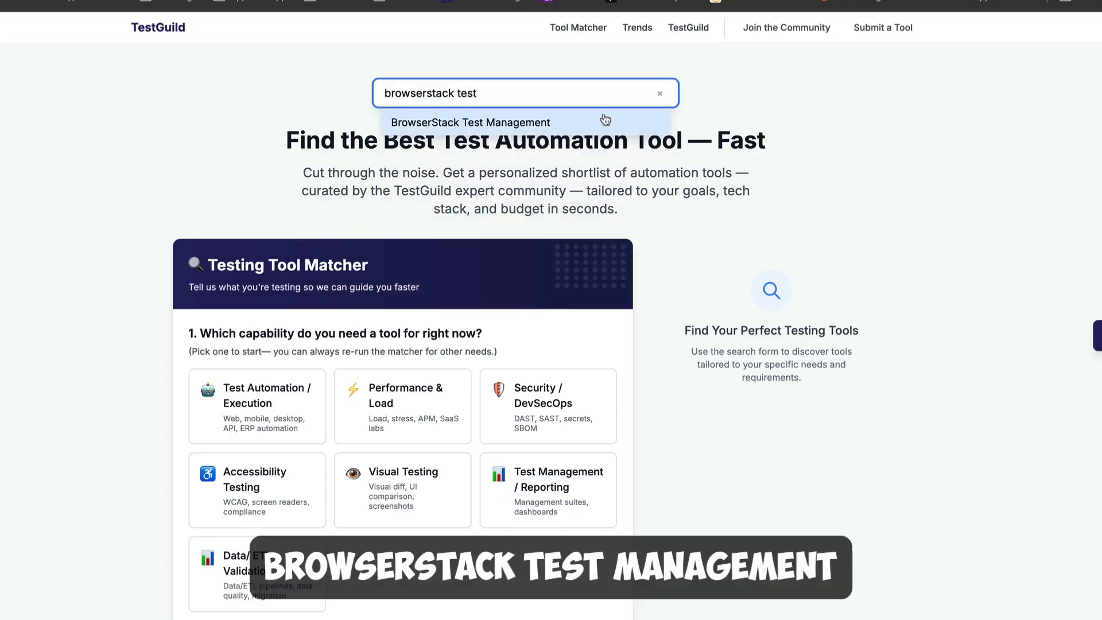
left_click(470, 121)
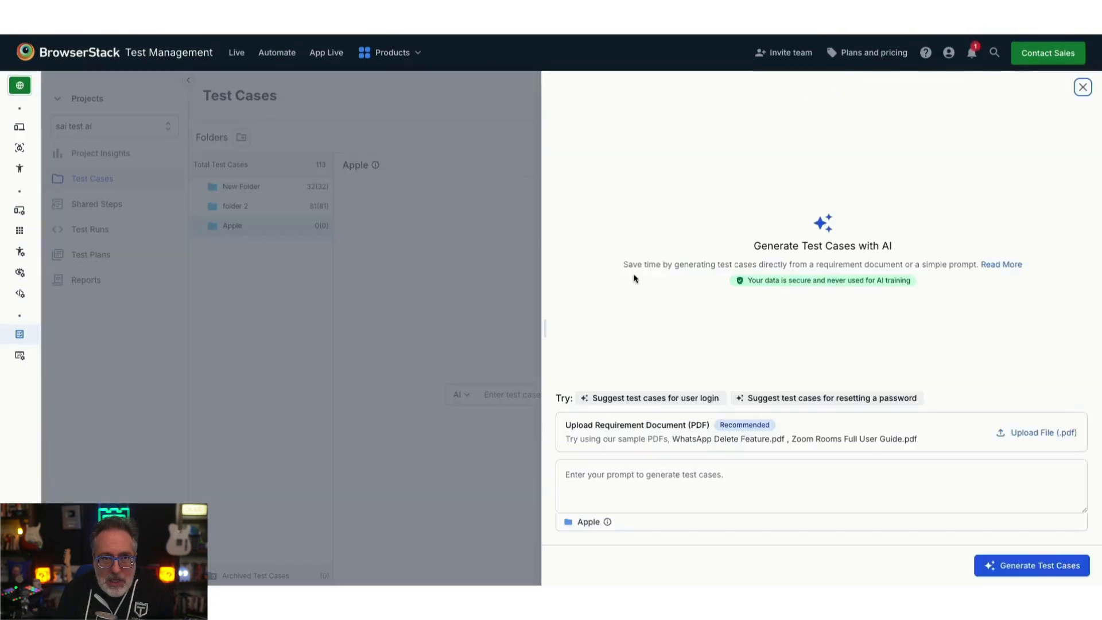
mouse_move(790, 293)
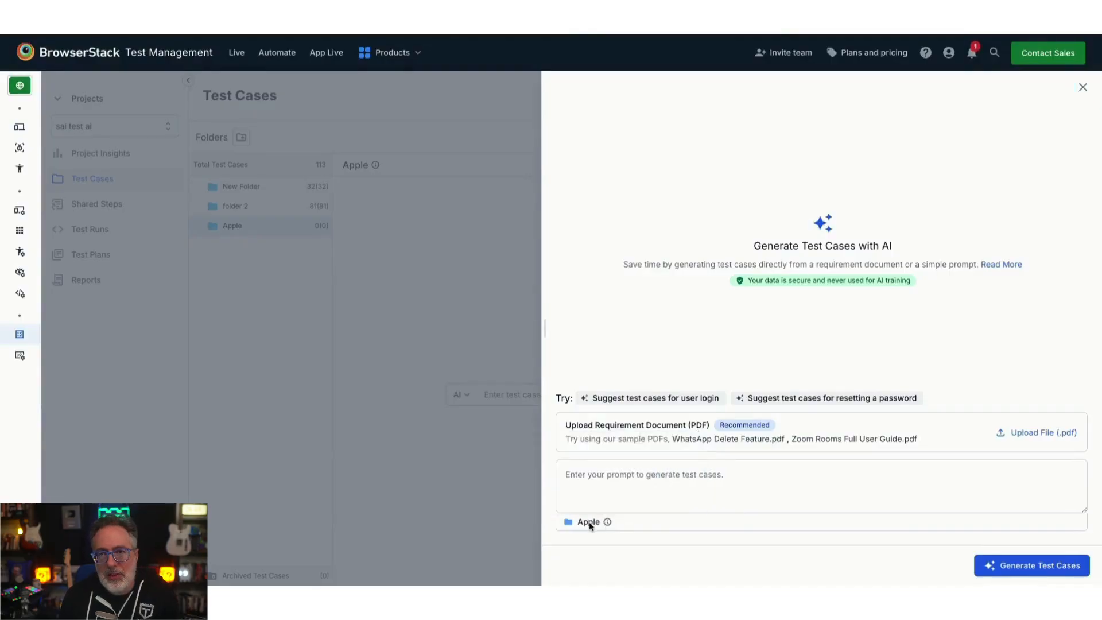
Upload Apple Req Doc.pdf as the requirements file for the AI test case generator
left_click(588, 521)
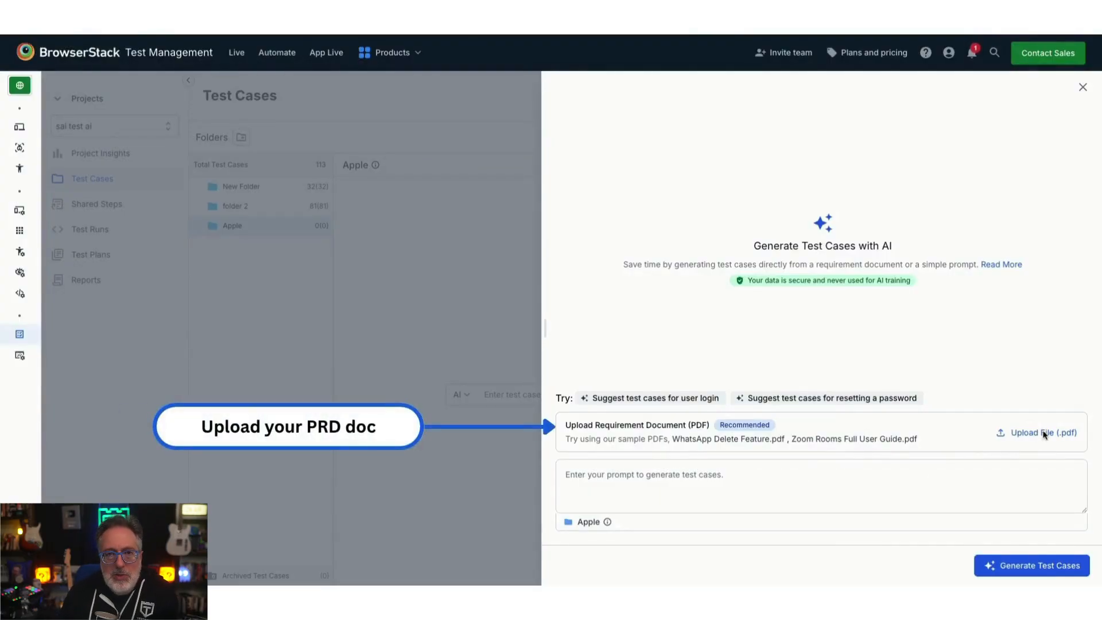
left_click(1036, 433)
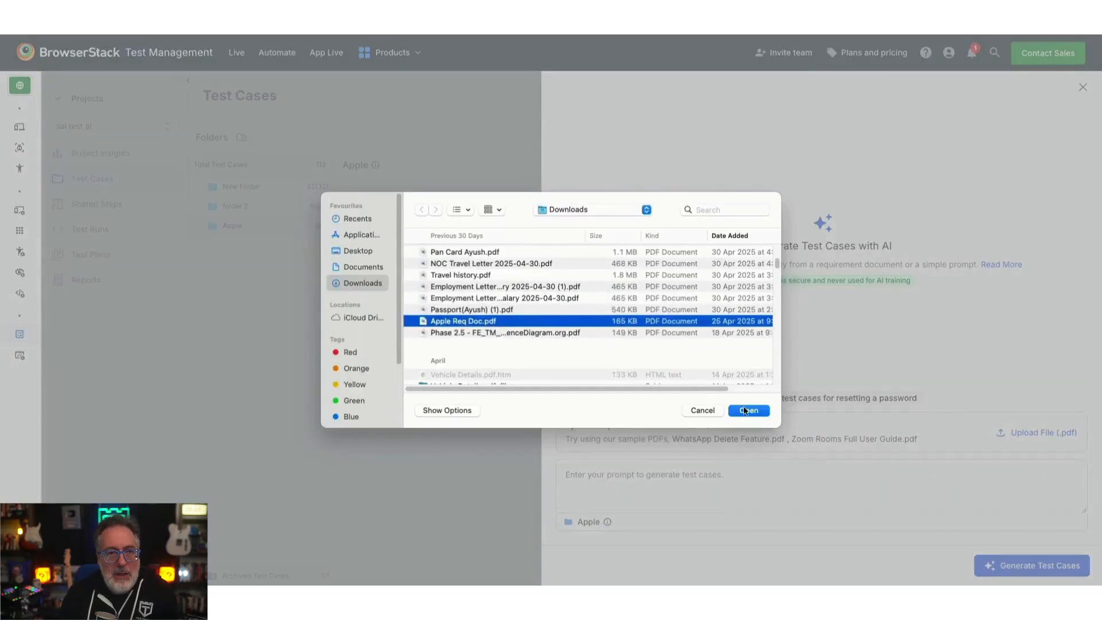
left_click(749, 409)
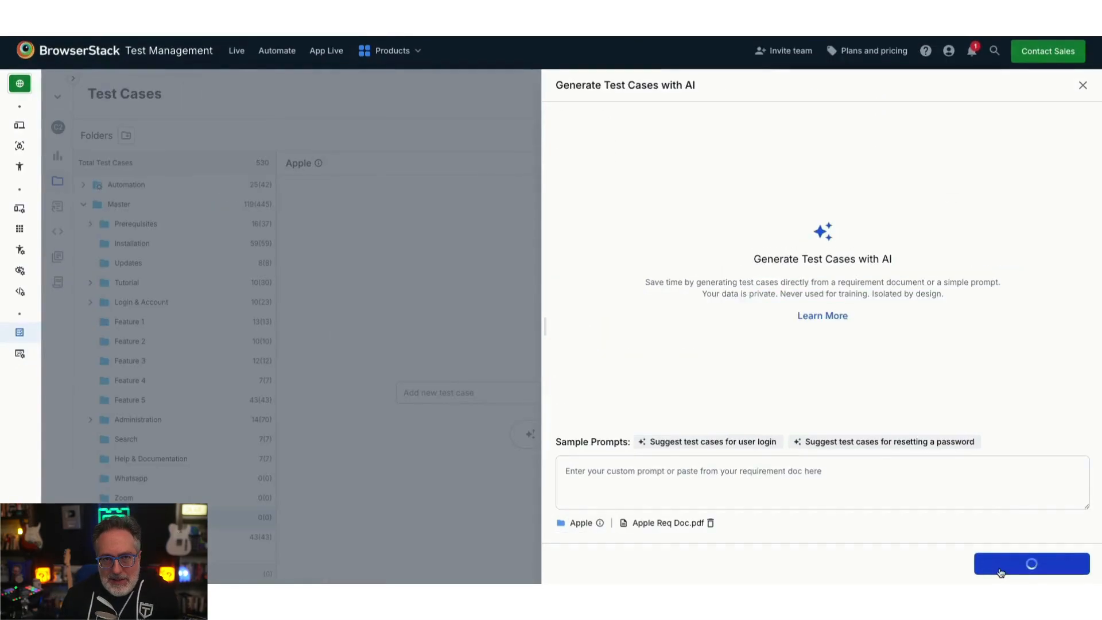
Generate test cases from the PDF and inspect the Product Search Functionality scenario's search bar visibility case
left_click(1030, 562)
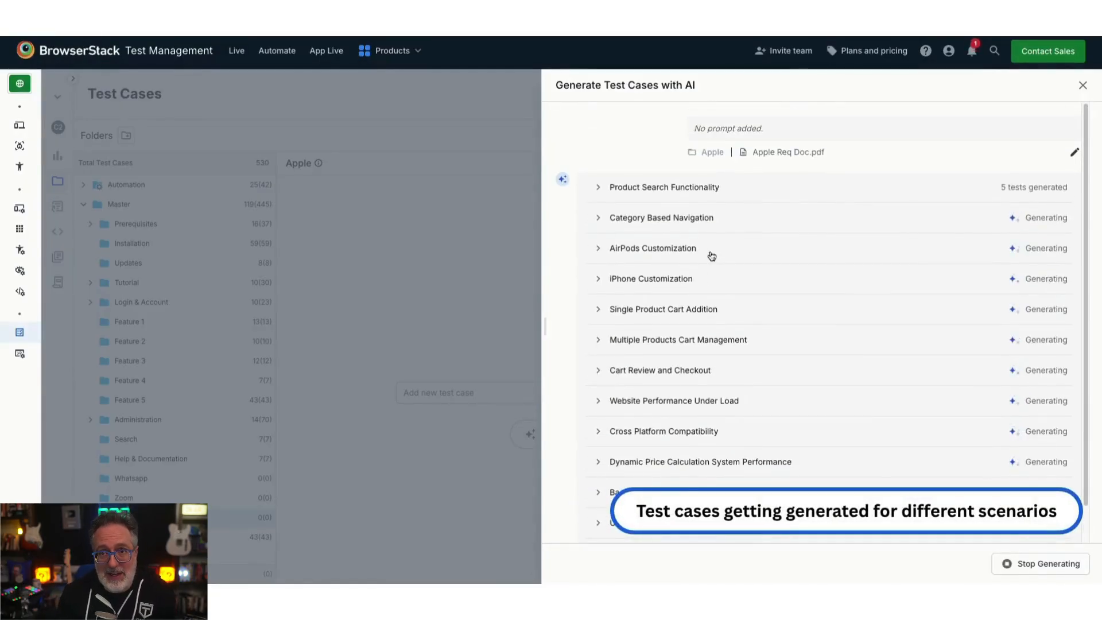
left_click(663, 187)
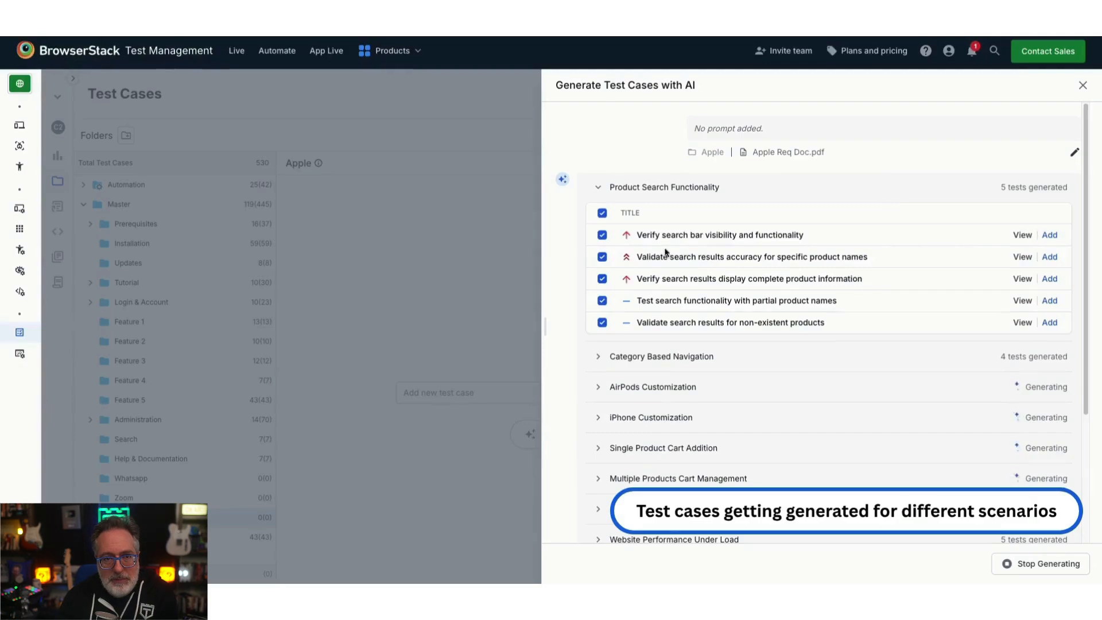
scroll("down", 3)
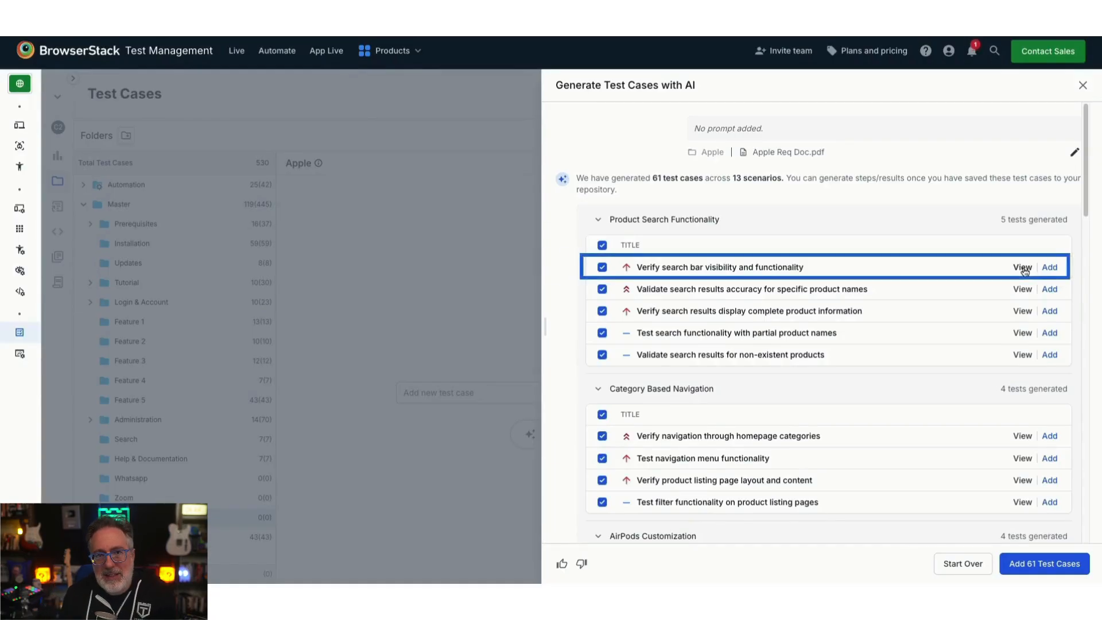
left_click(1021, 267)
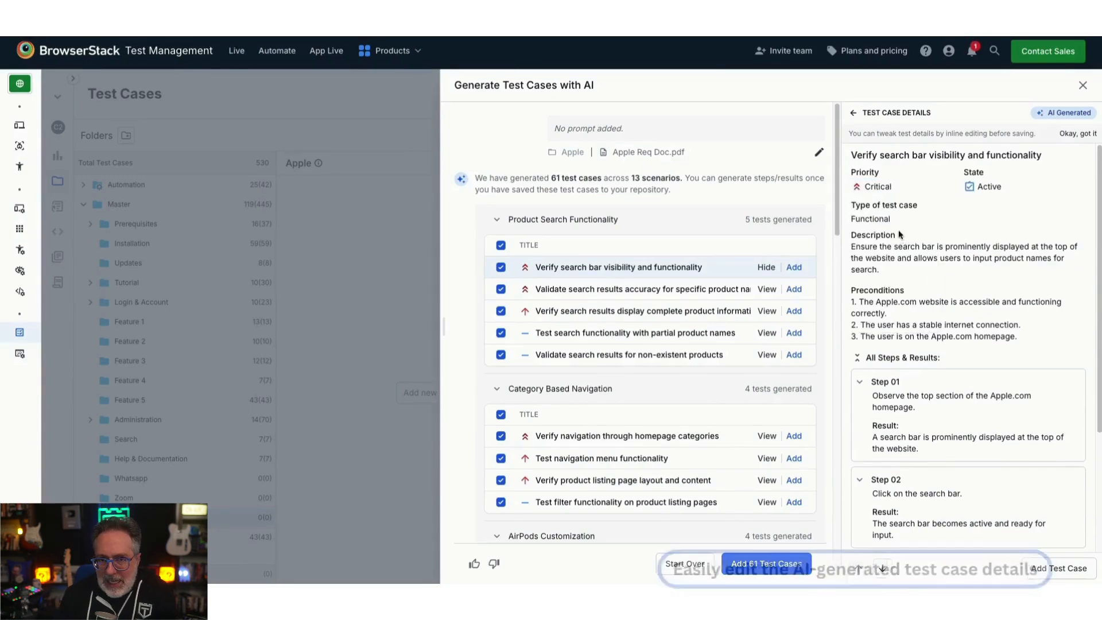
Add all 61 generated test cases to the project
left_click(893, 218)
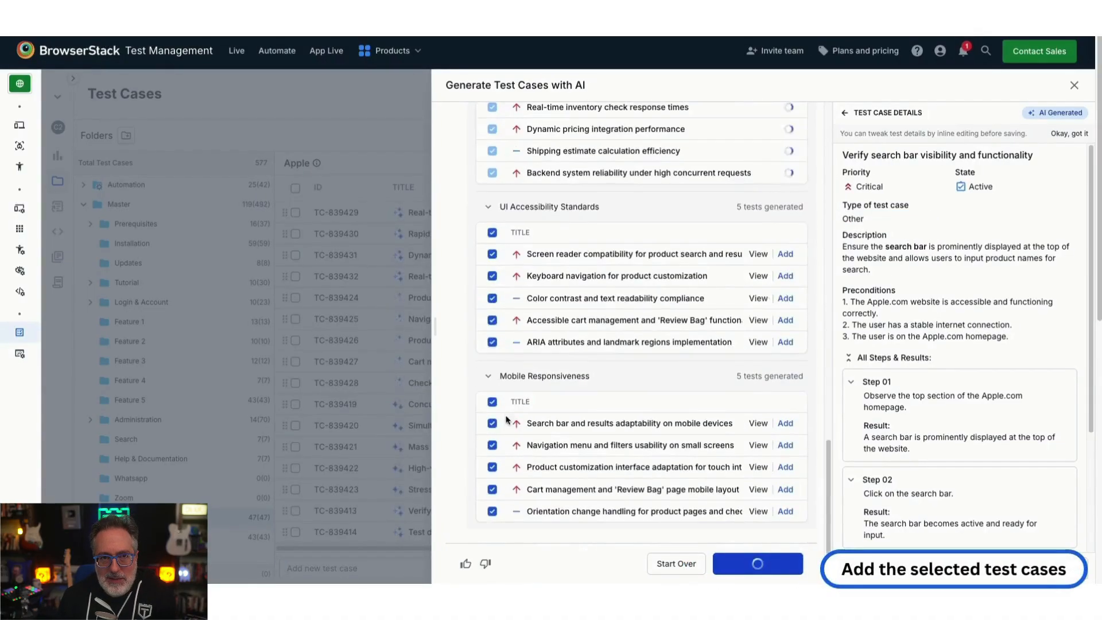
left_click(953, 568)
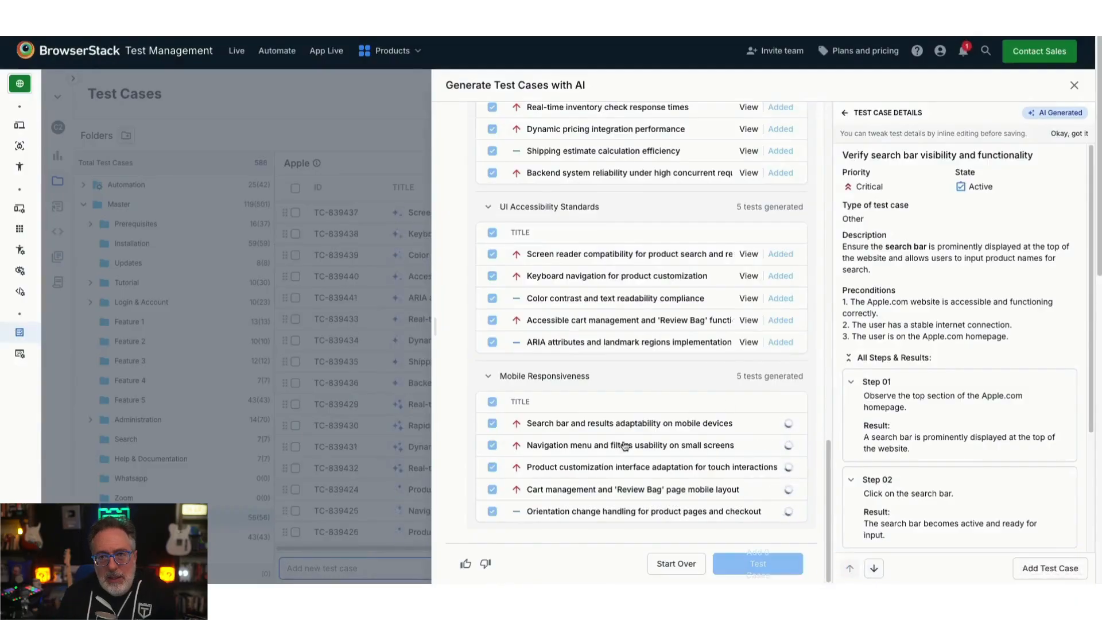
left_click(757, 562)
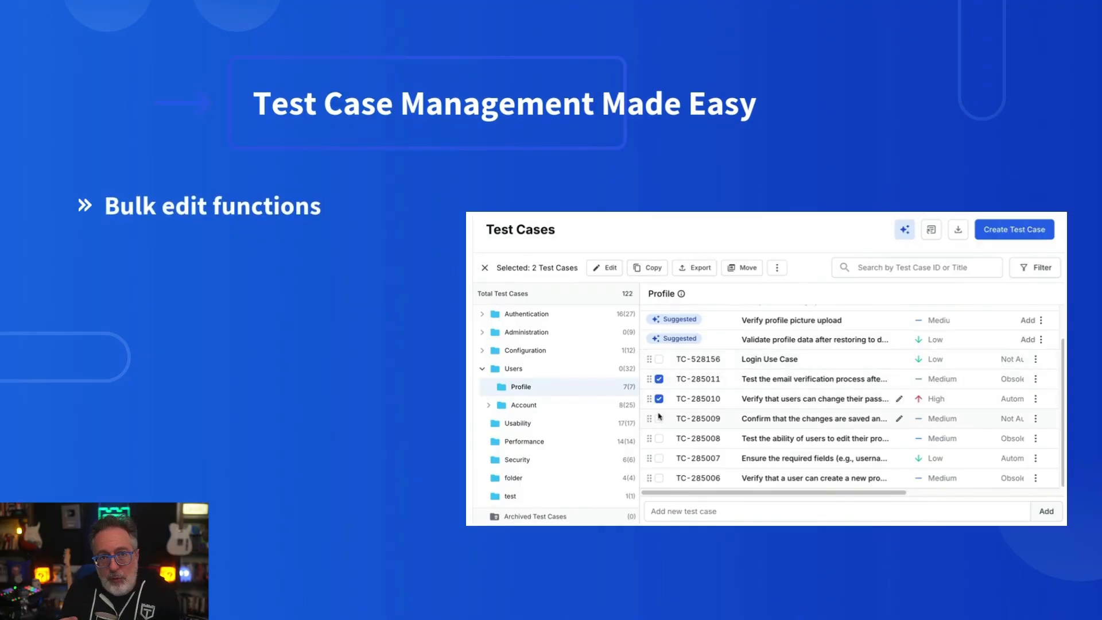
left_click(603, 268)
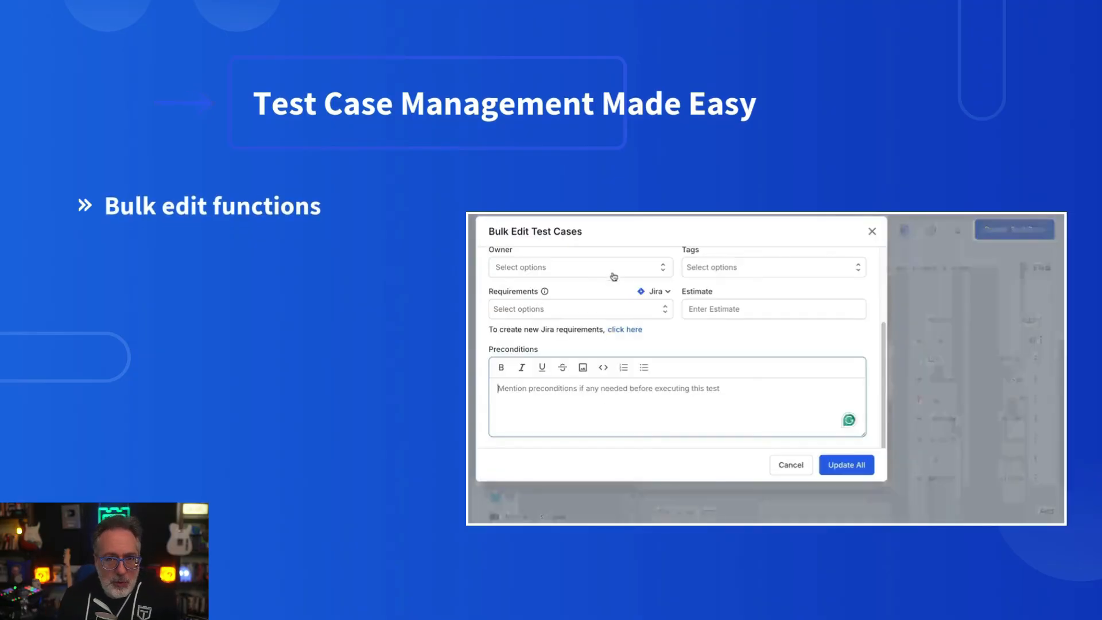
left_click(790, 465)
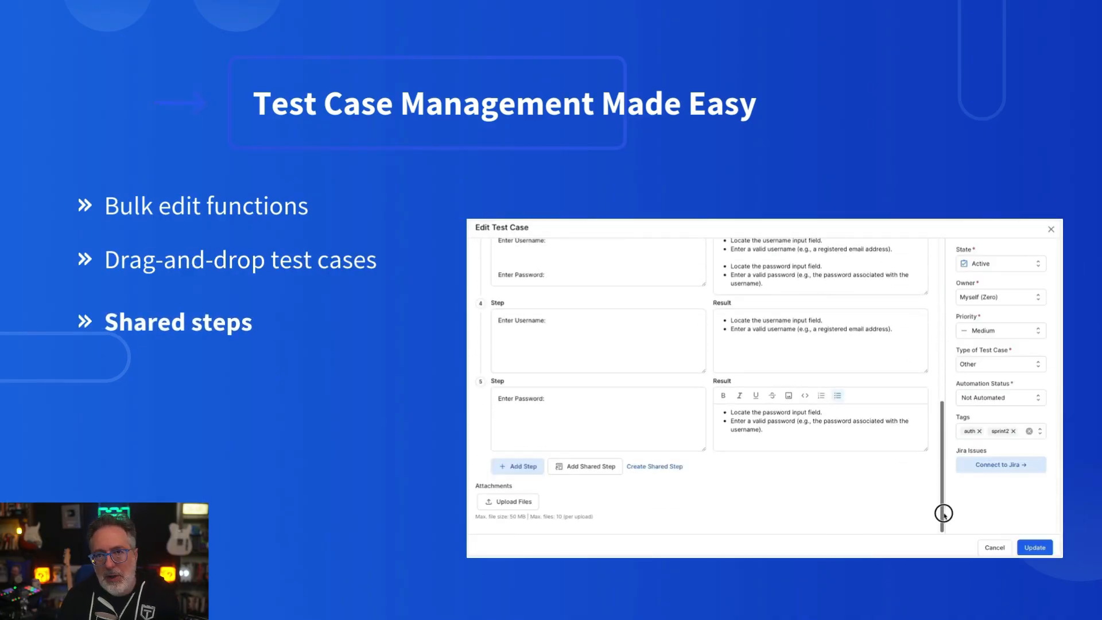
left_click(654, 466)
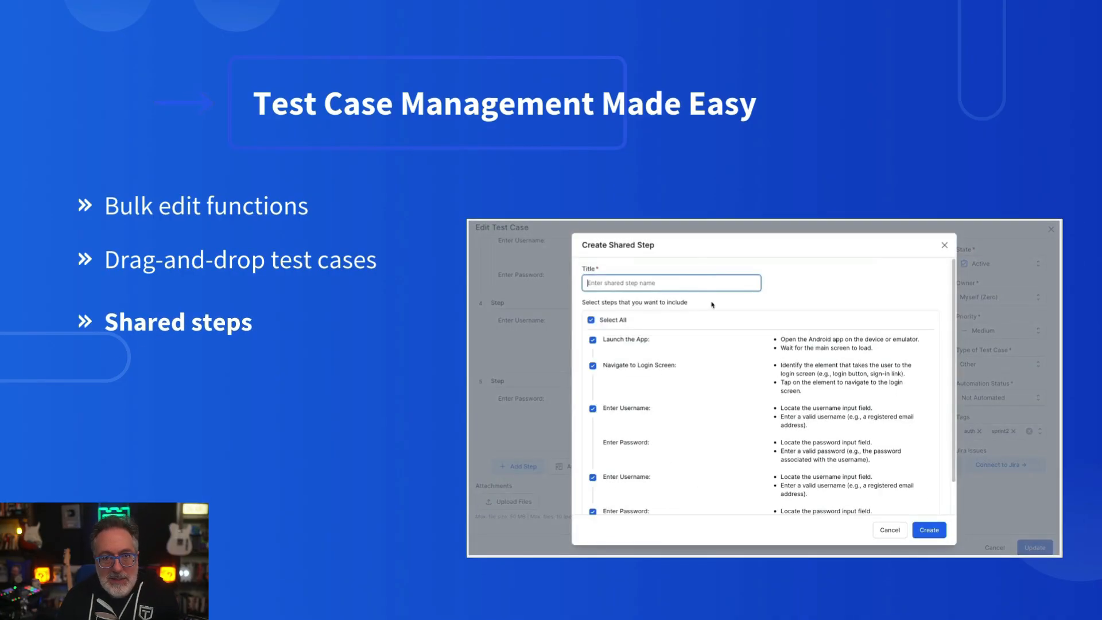
left_click(888, 529)
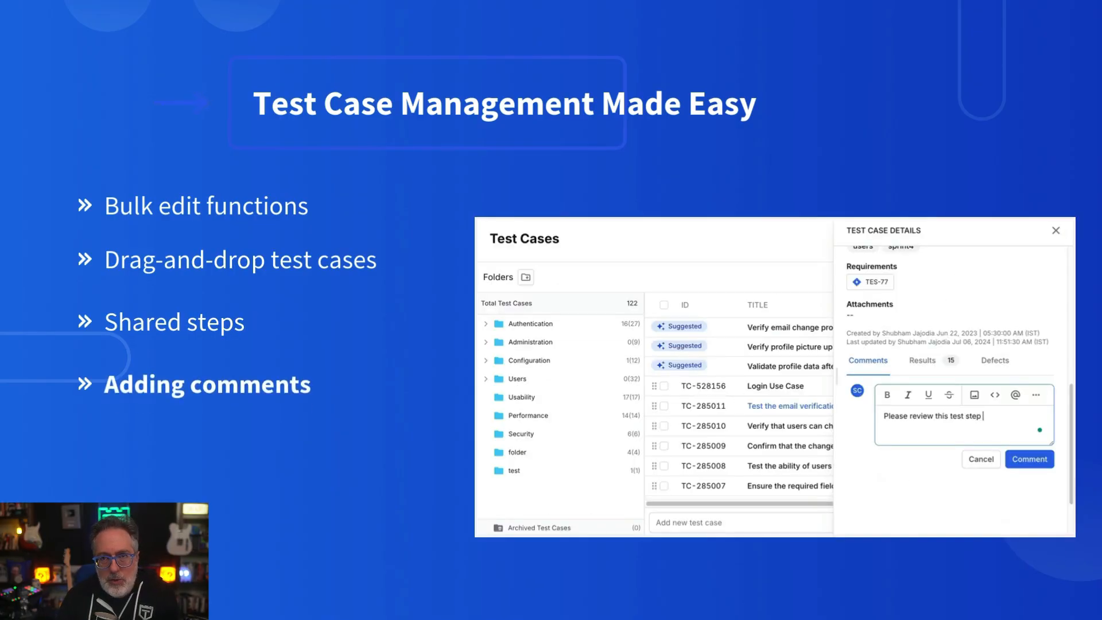
type("@davi")
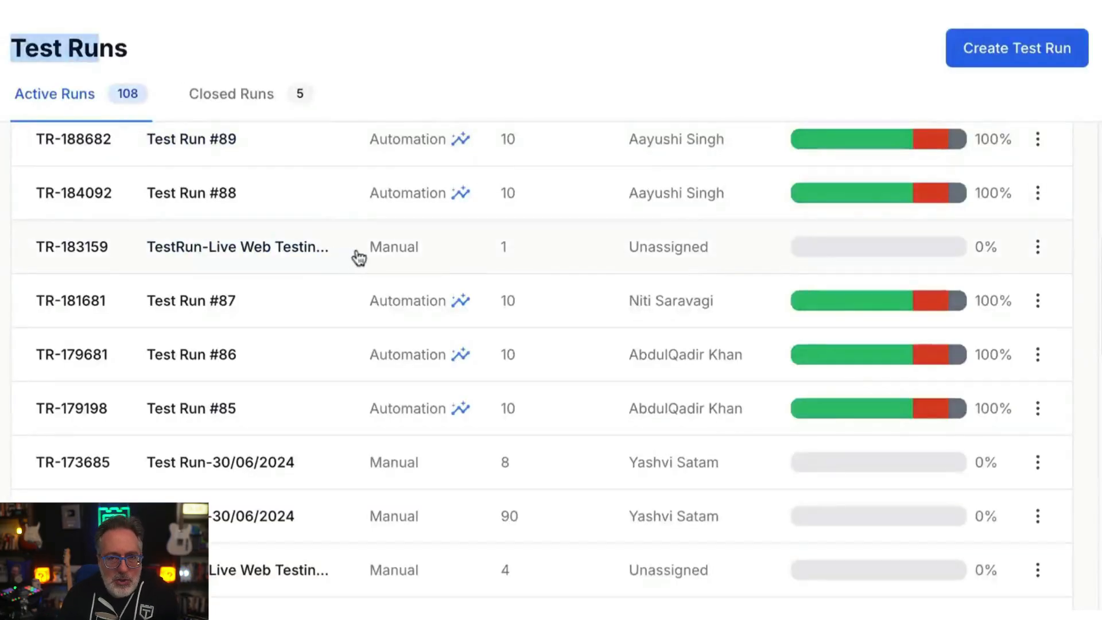
Open Test Run-30/06/2024, view the Login test case details and launch it on a real device
double_click(394, 247)
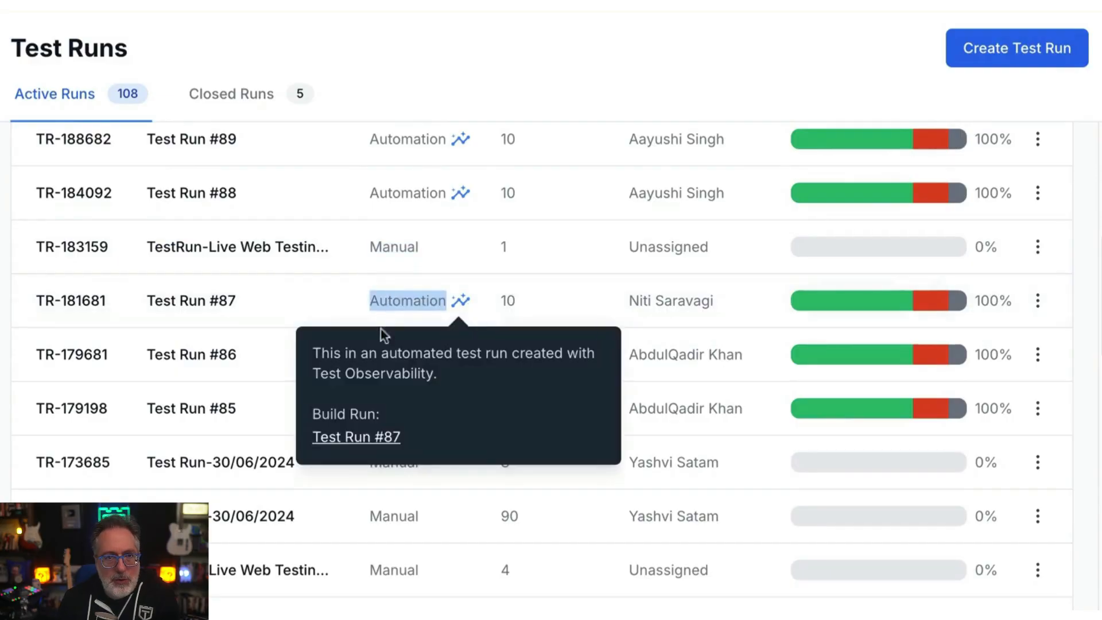
mouse_move(806, 347)
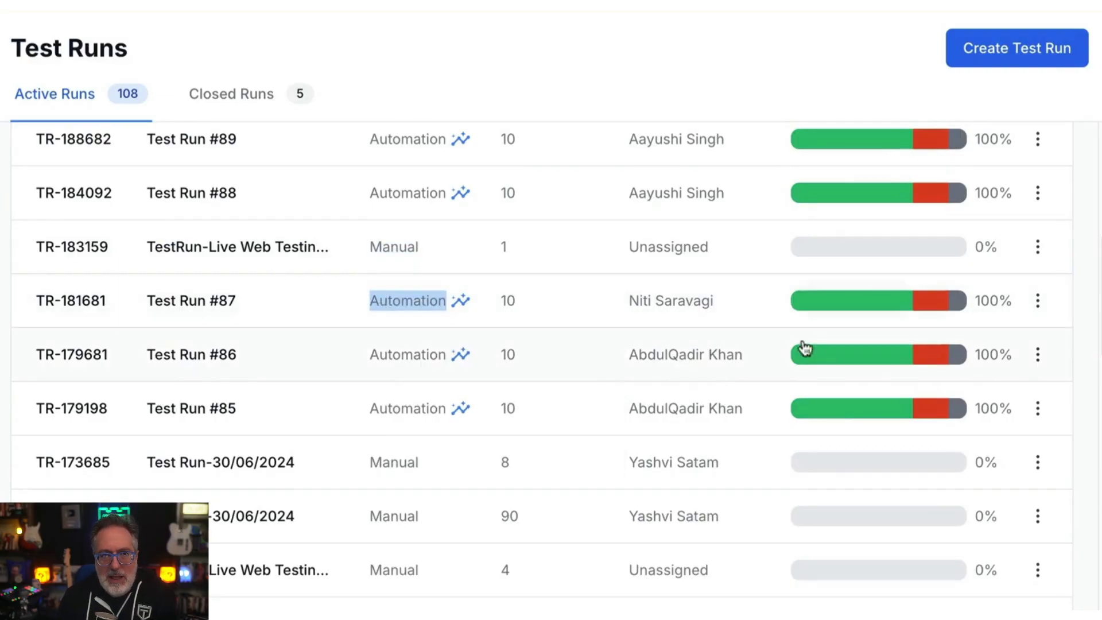
mouse_move(910, 308)
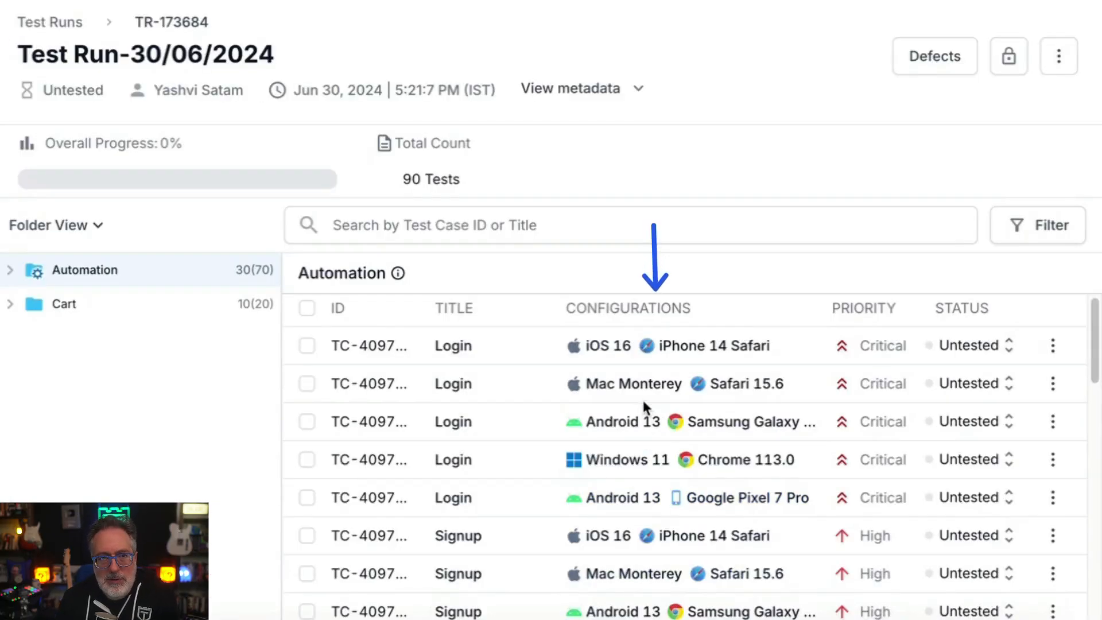
mouse_move(603, 364)
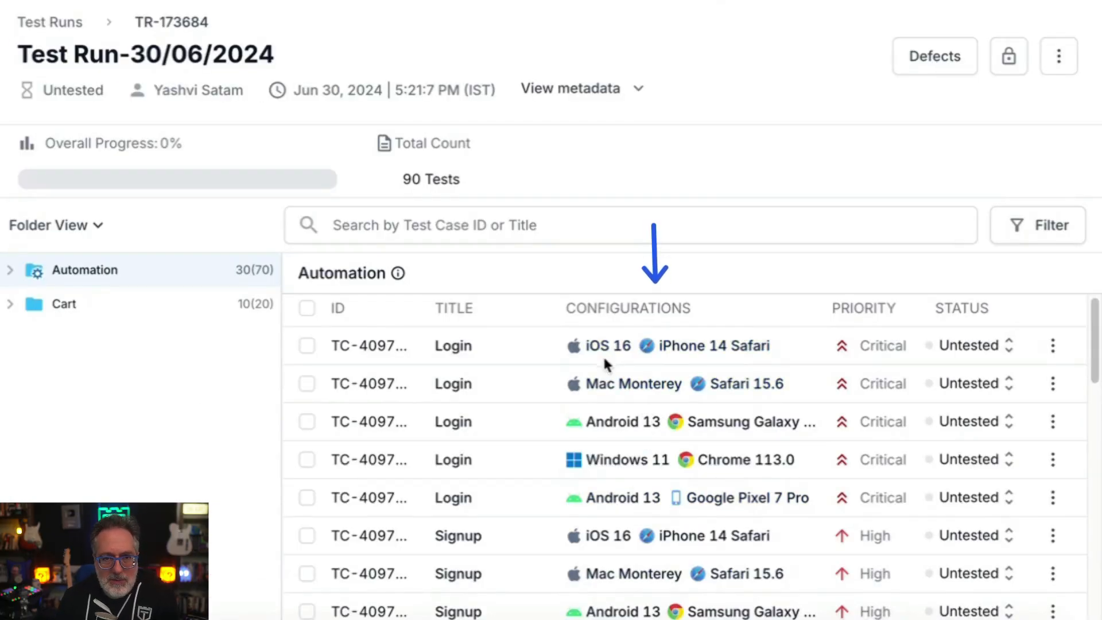
mouse_move(599, 371)
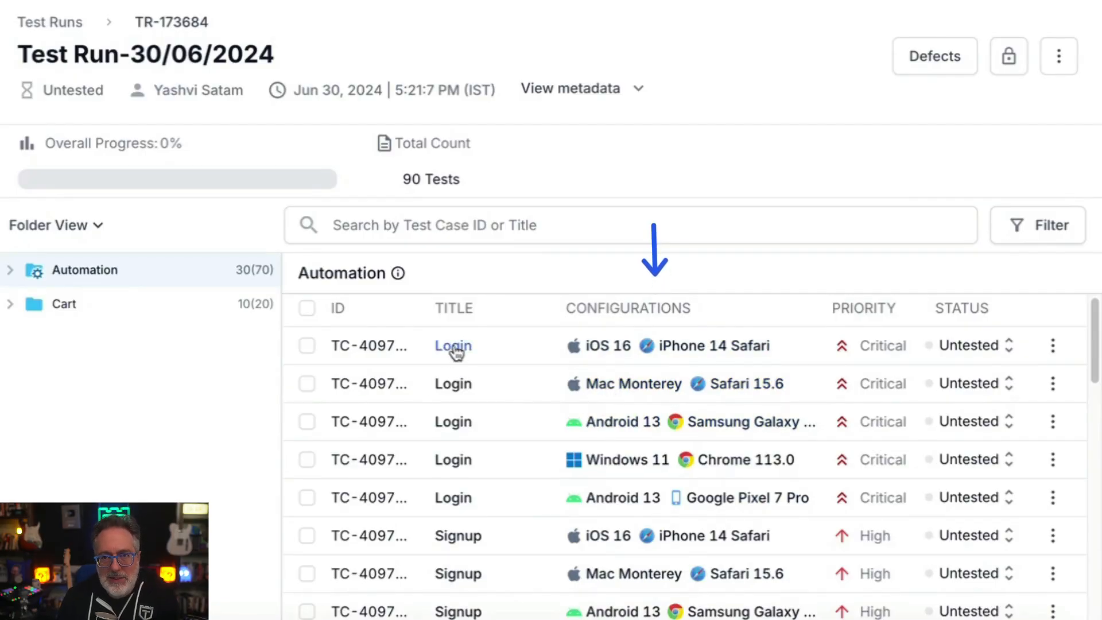
left_click(452, 346)
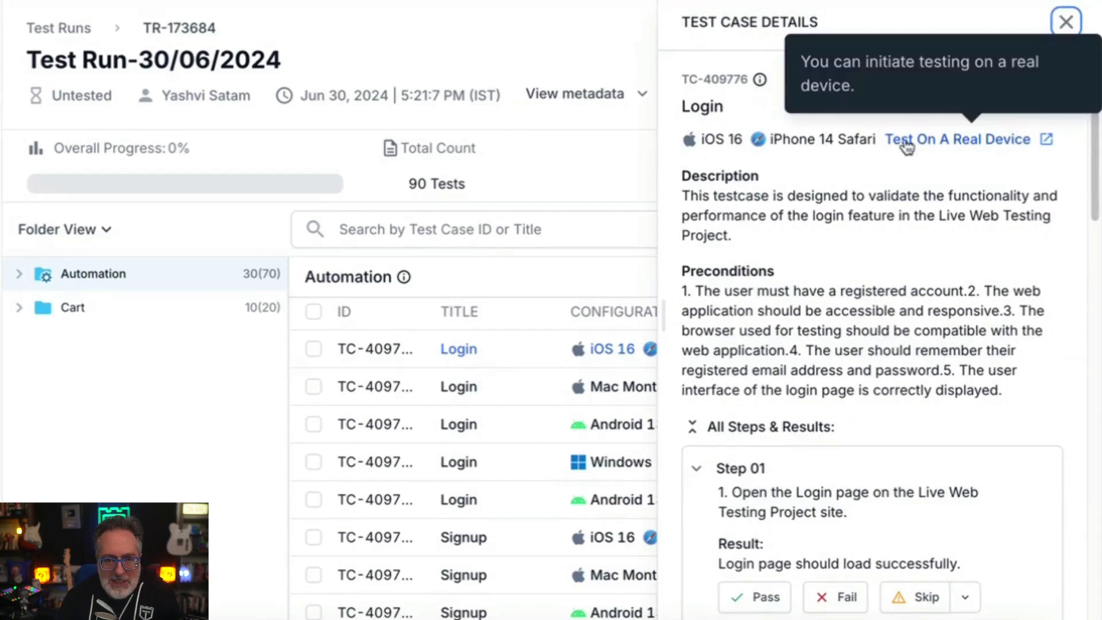
left_click(956, 139)
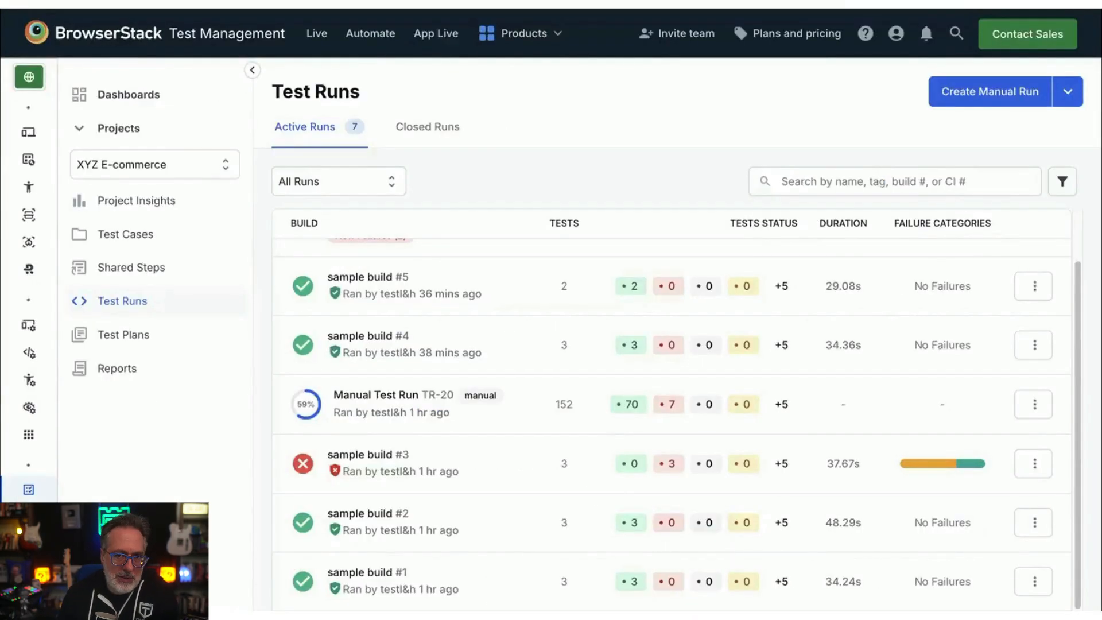
Show the XYZ E-commerce project's active test runs with status counts and duration
left_click(387, 286)
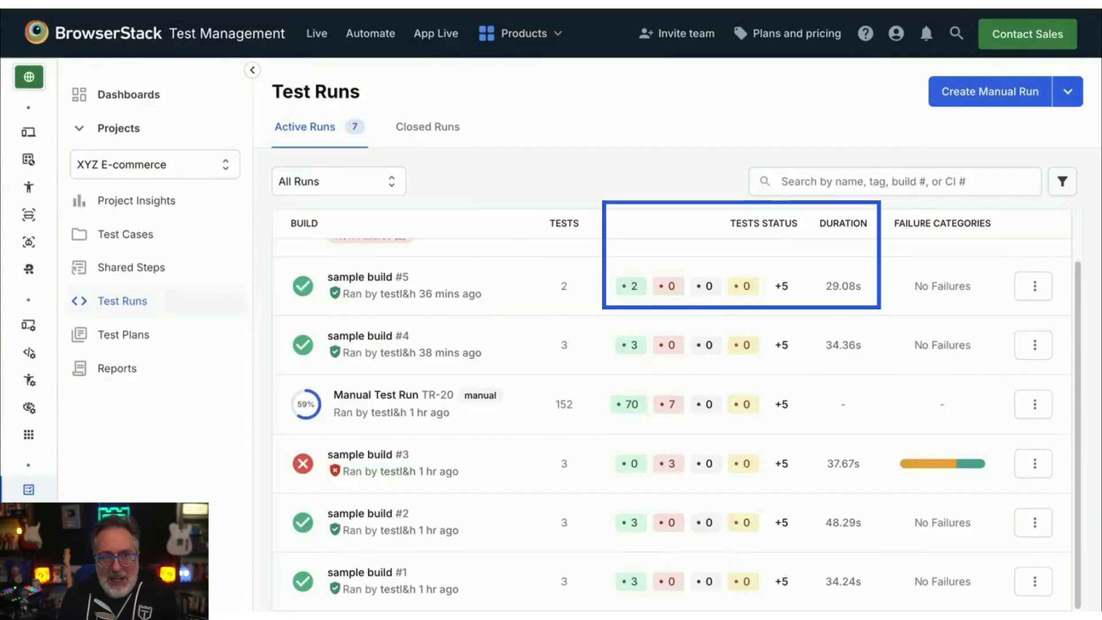
mouse_move(941, 462)
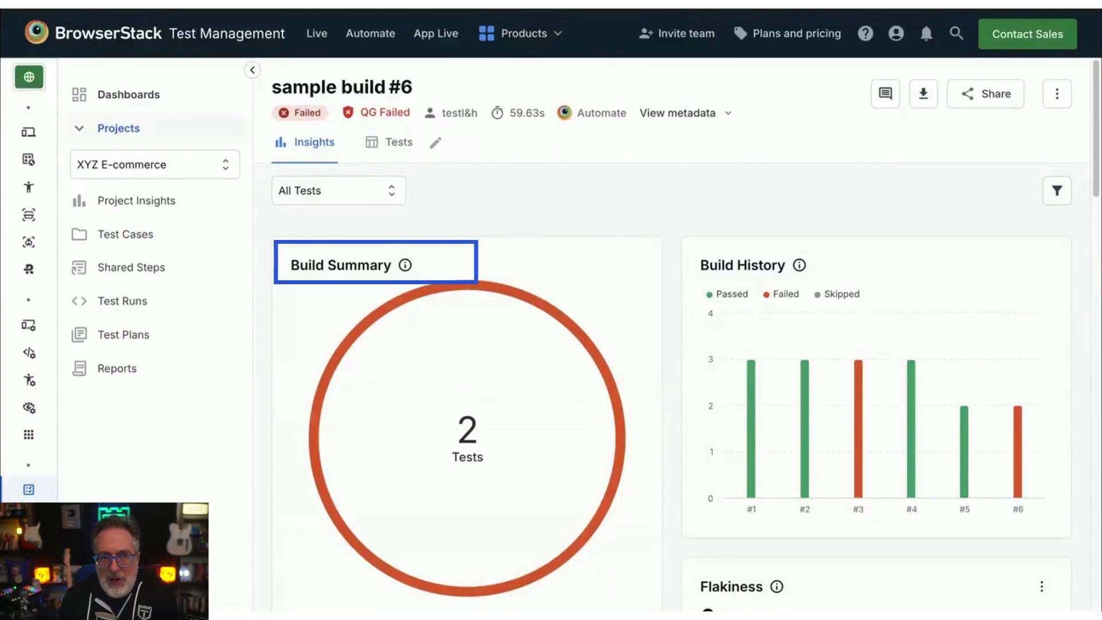
Scroll through sample build #6's build summary, history, flakiness and unique errors insights
scroll("down", 3)
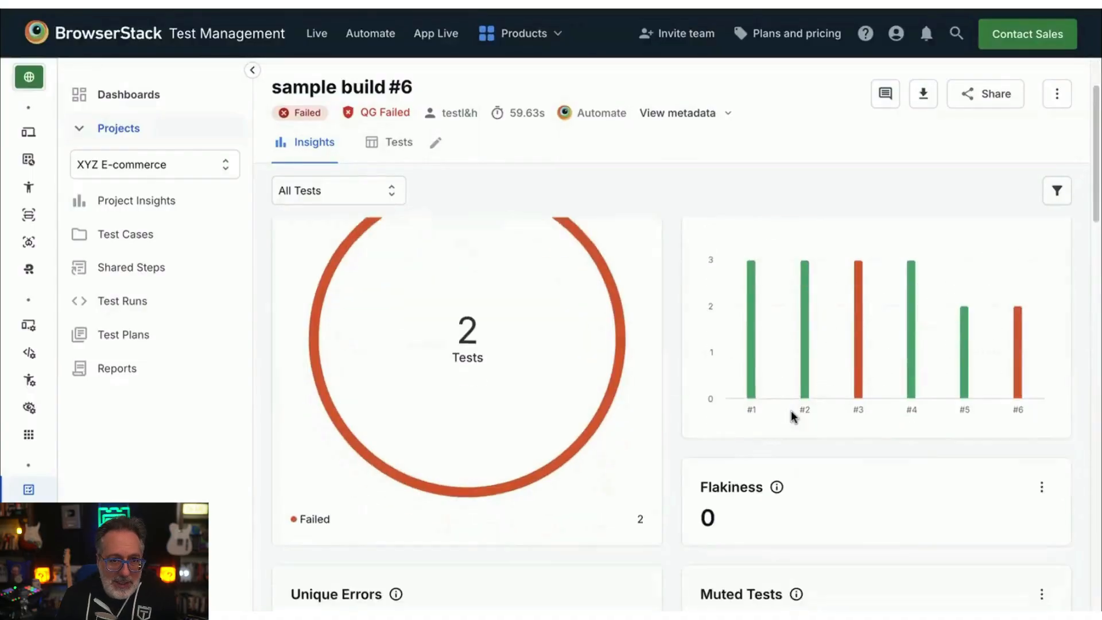
scroll("down", 3)
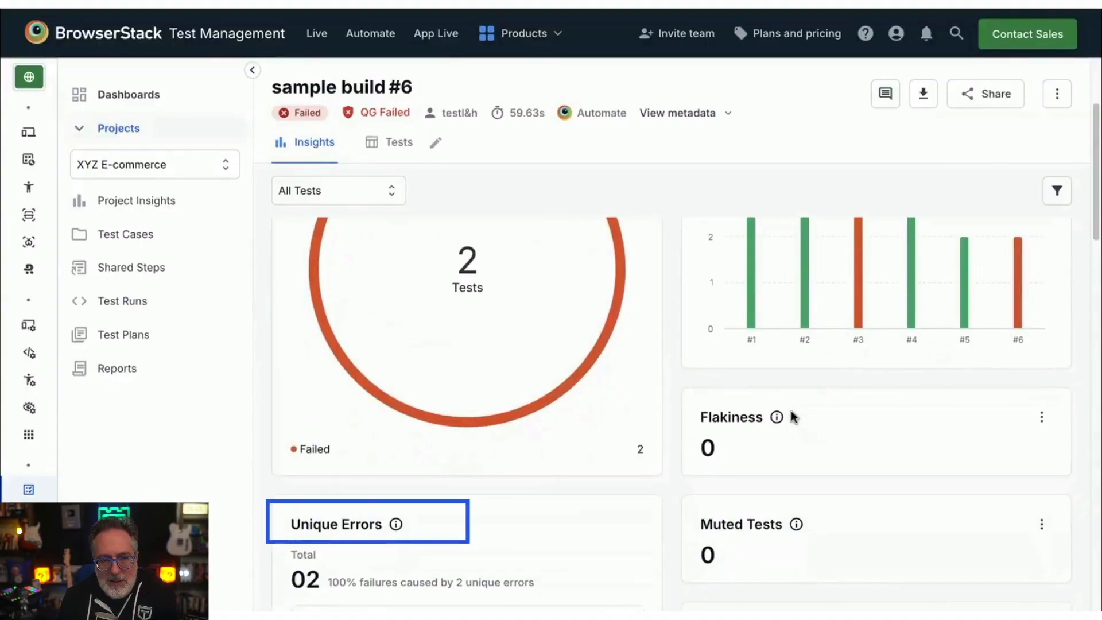
scroll("down", 3)
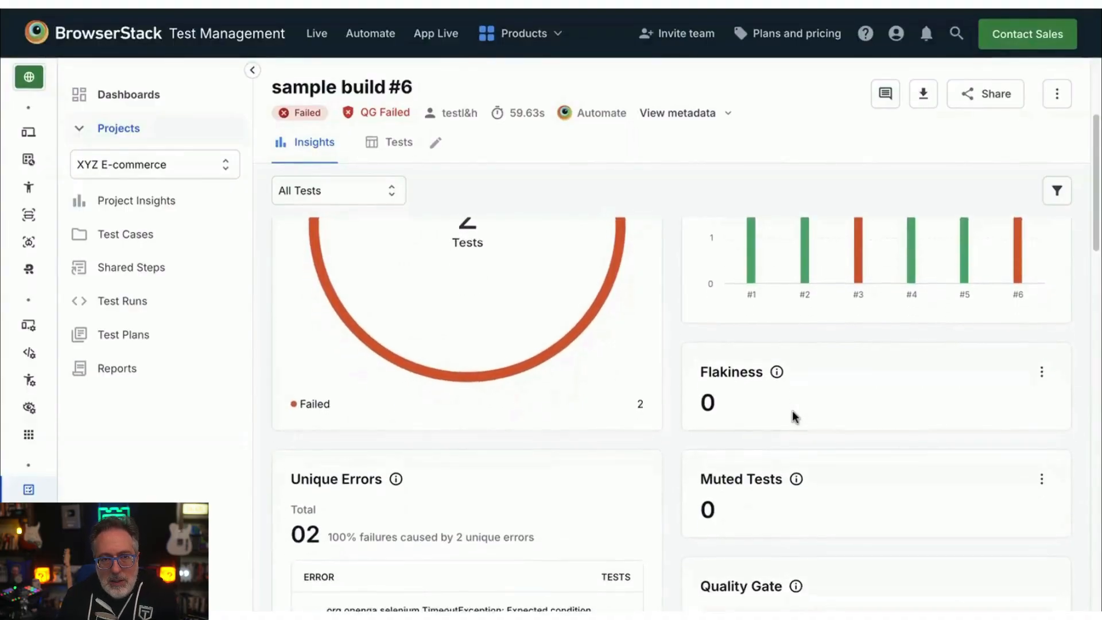
scroll("down", 3)
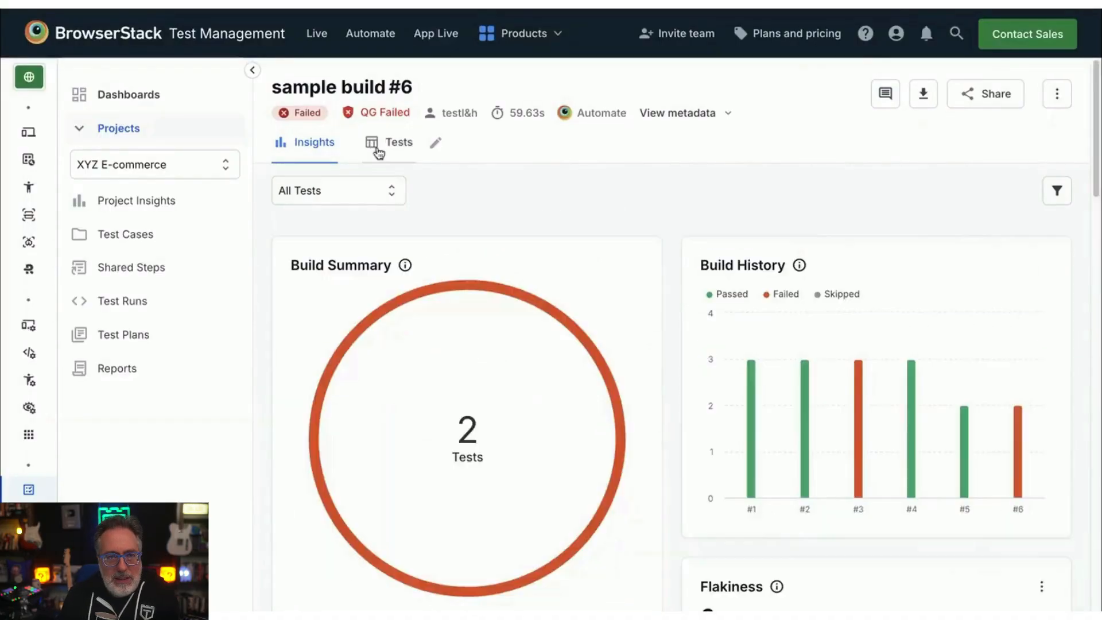
Show the individual tests of sample build #6 with the failed Add product to cart tests
left_click(397, 143)
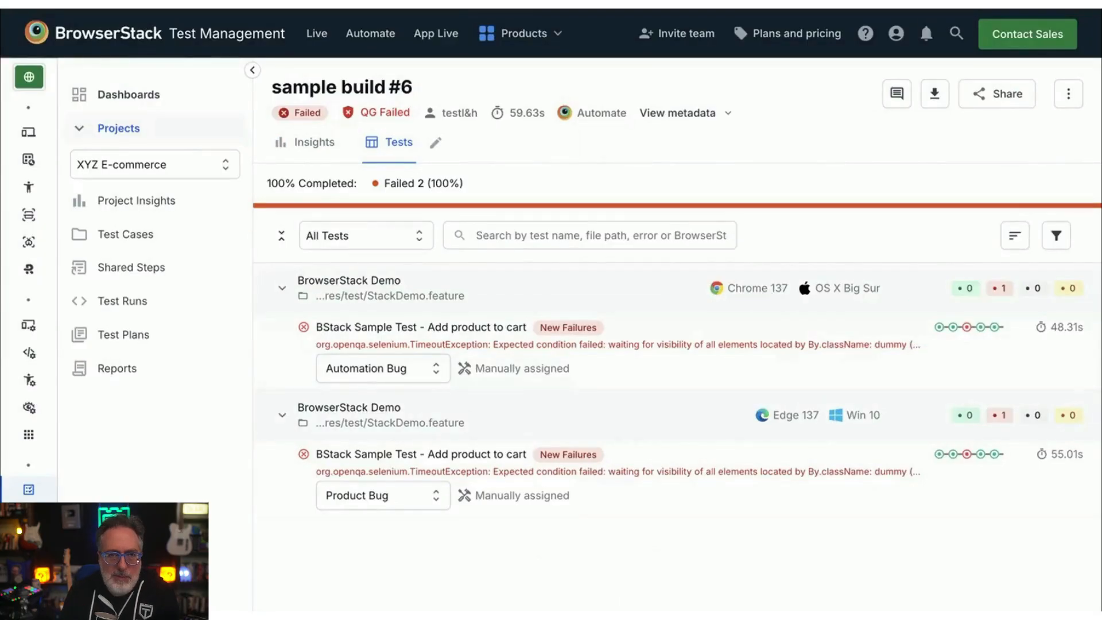
mouse_move(503, 352)
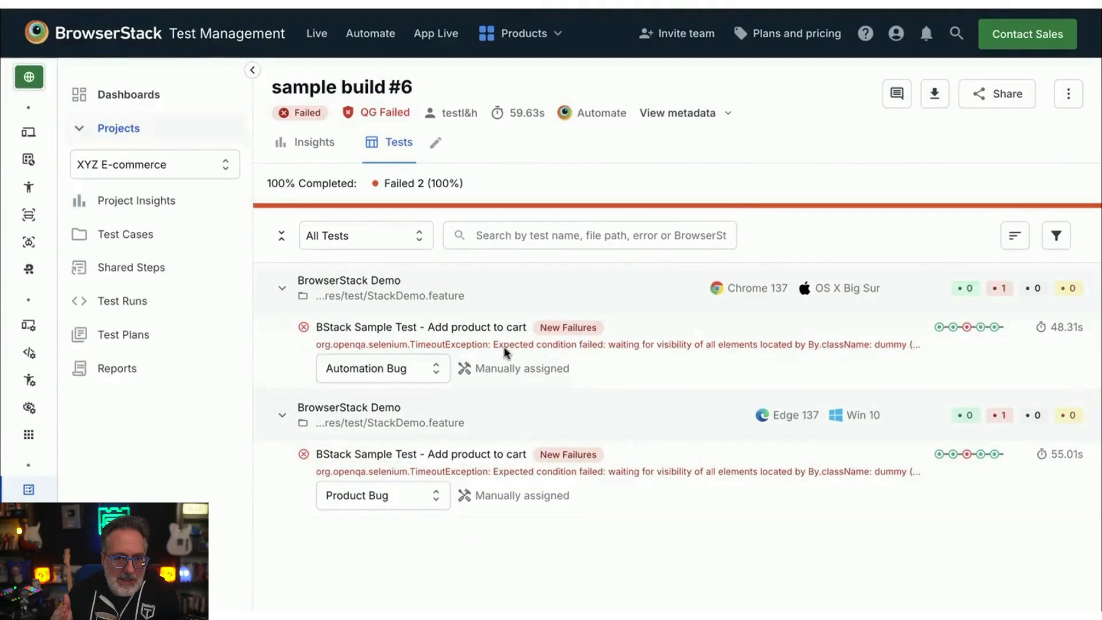
mouse_move(672, 346)
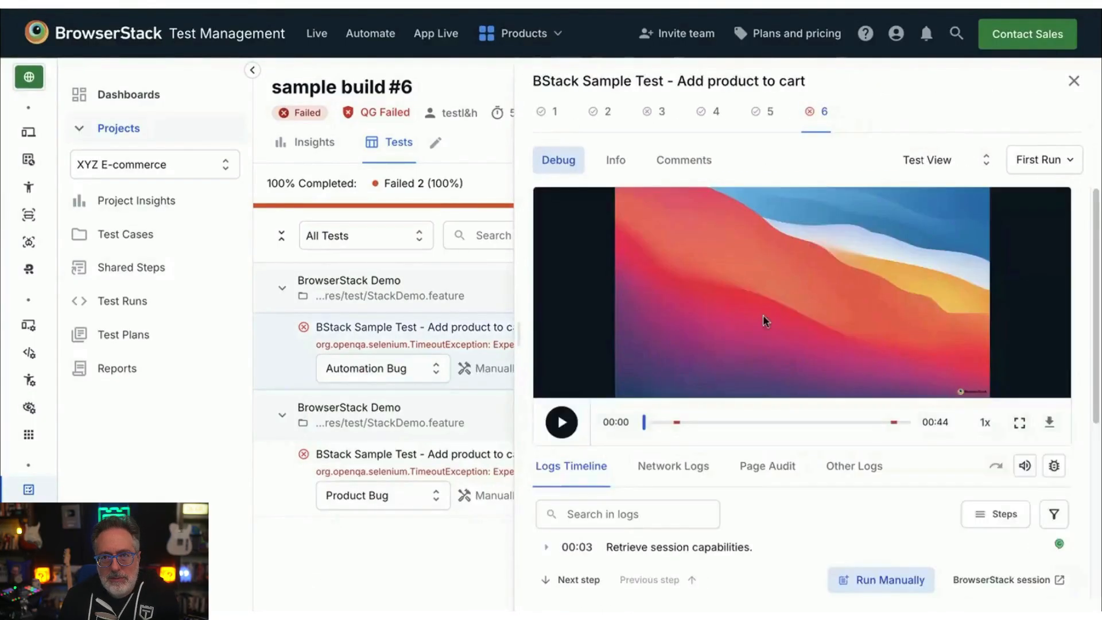
mouse_move(1022, 327)
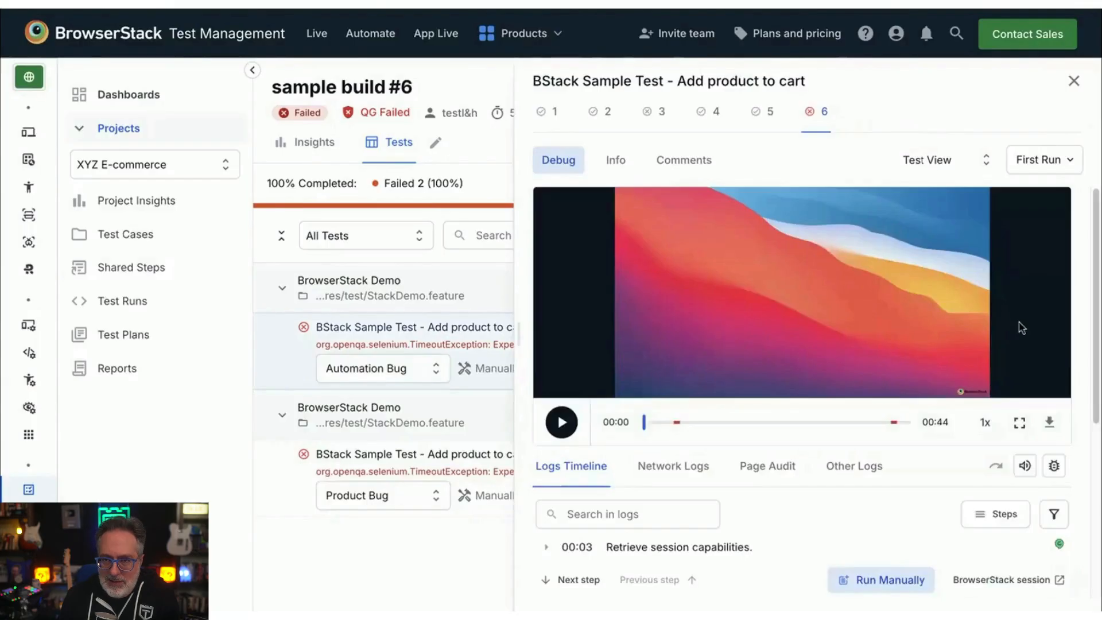
mouse_move(949, 460)
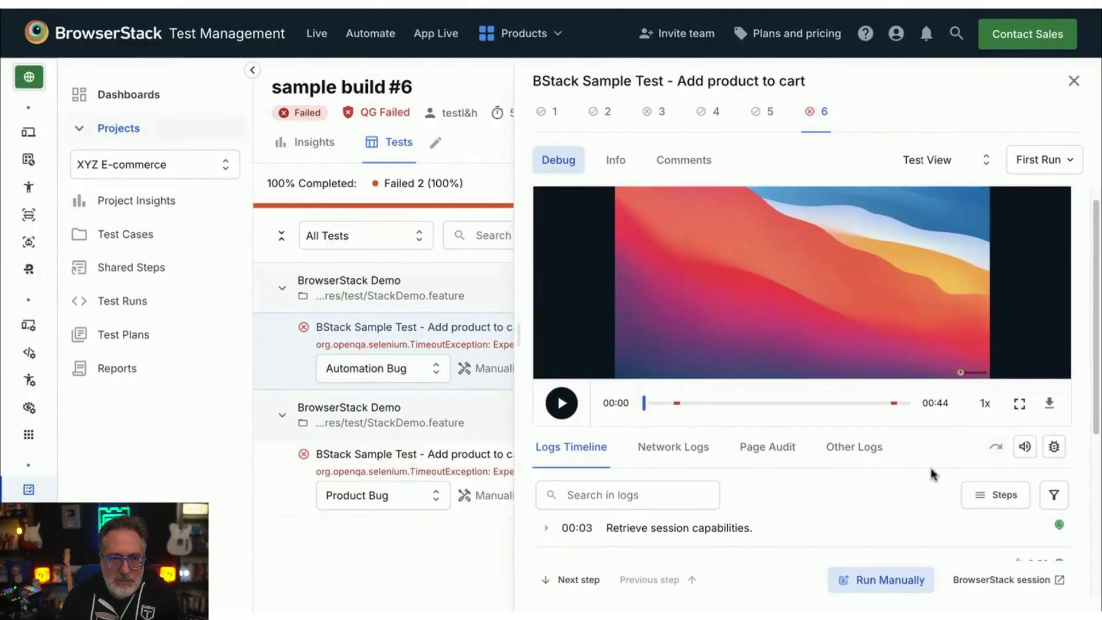
mouse_move(833, 490)
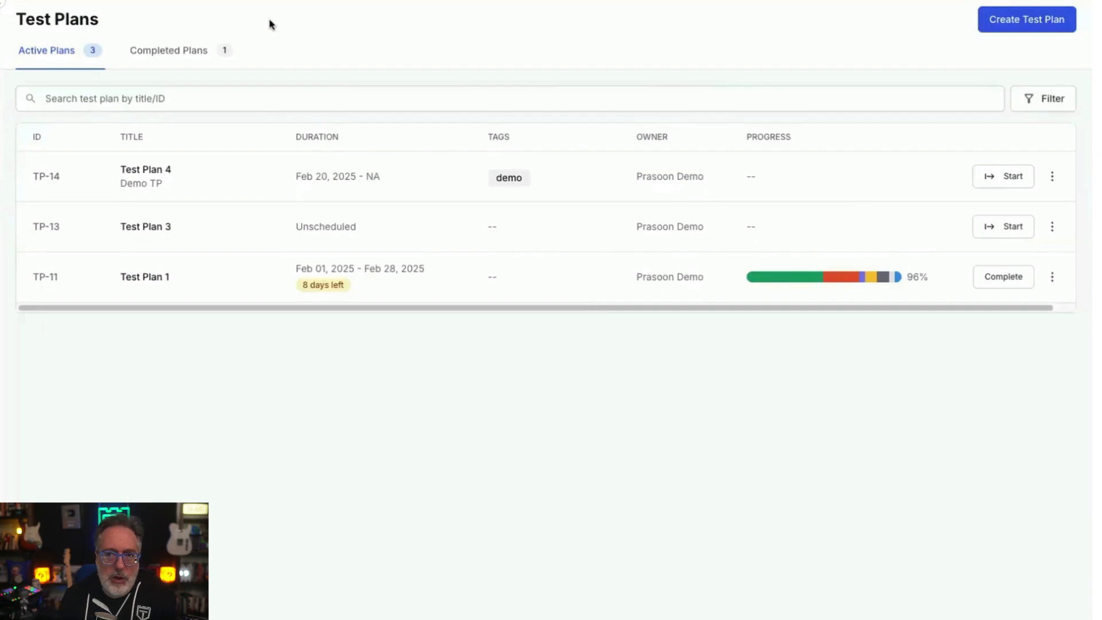
Glance at completed plans, return to active plans and open Test Plan 1's details
left_click(179, 45)
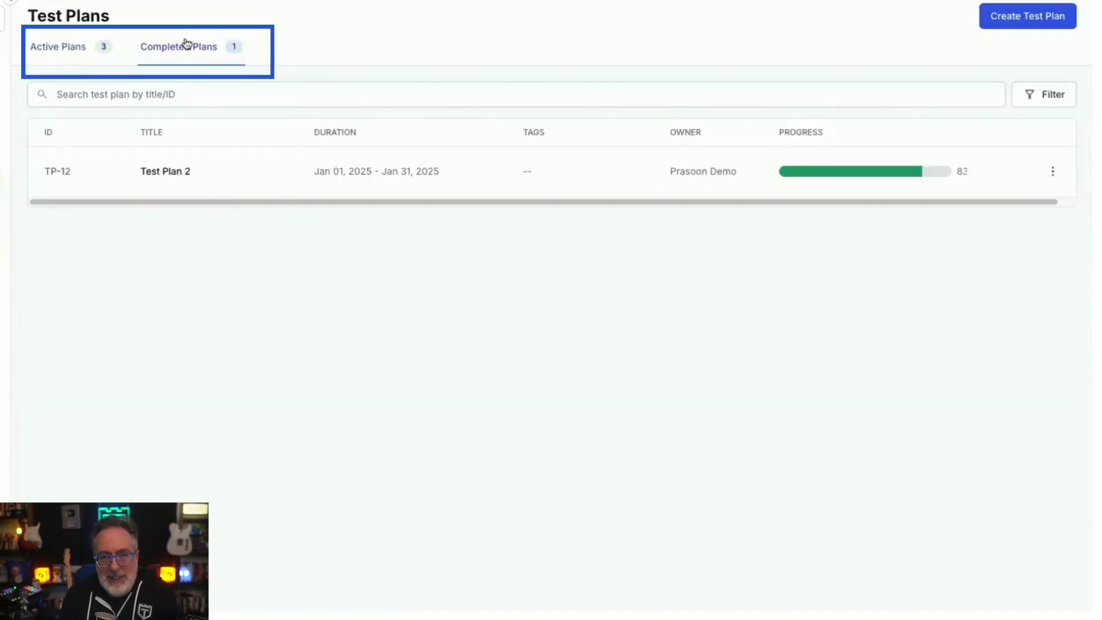
left_click(43, 46)
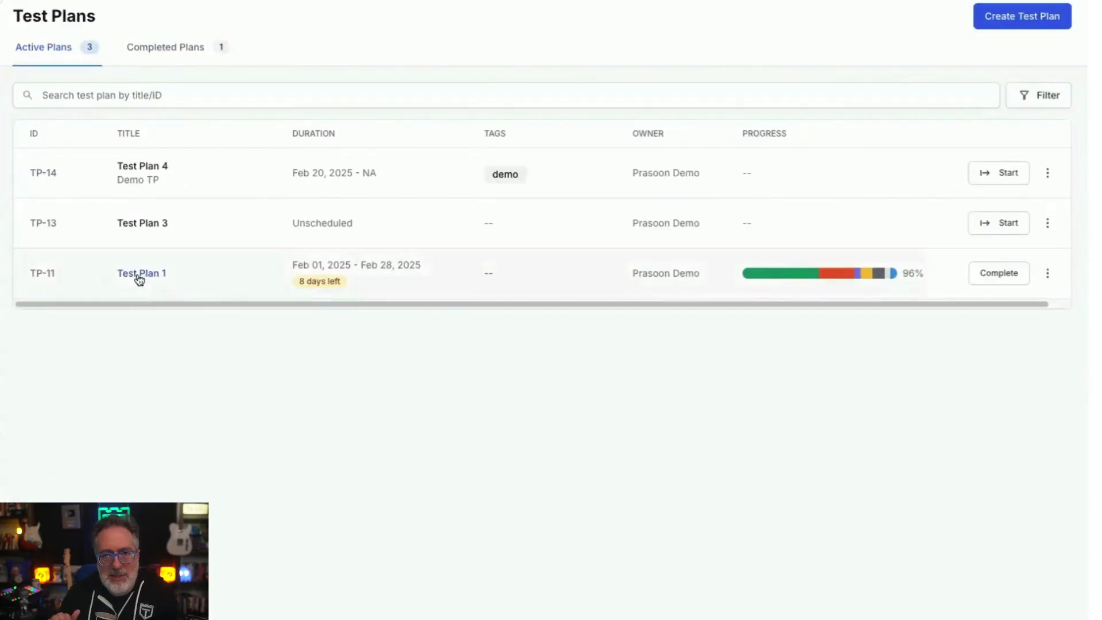
left_click(141, 273)
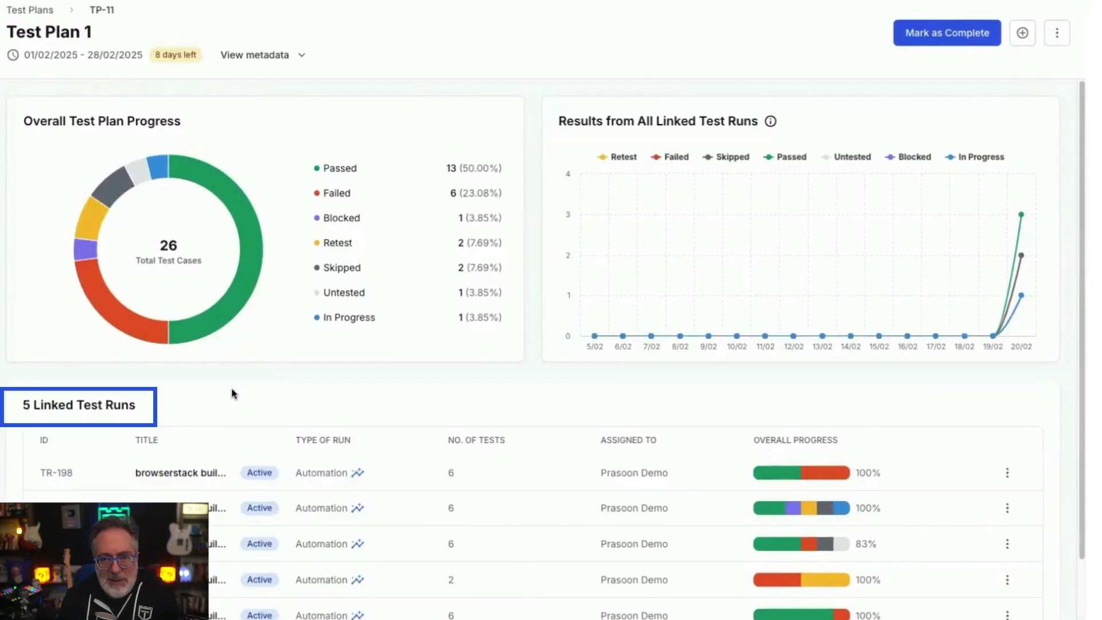
mouse_move(414, 378)
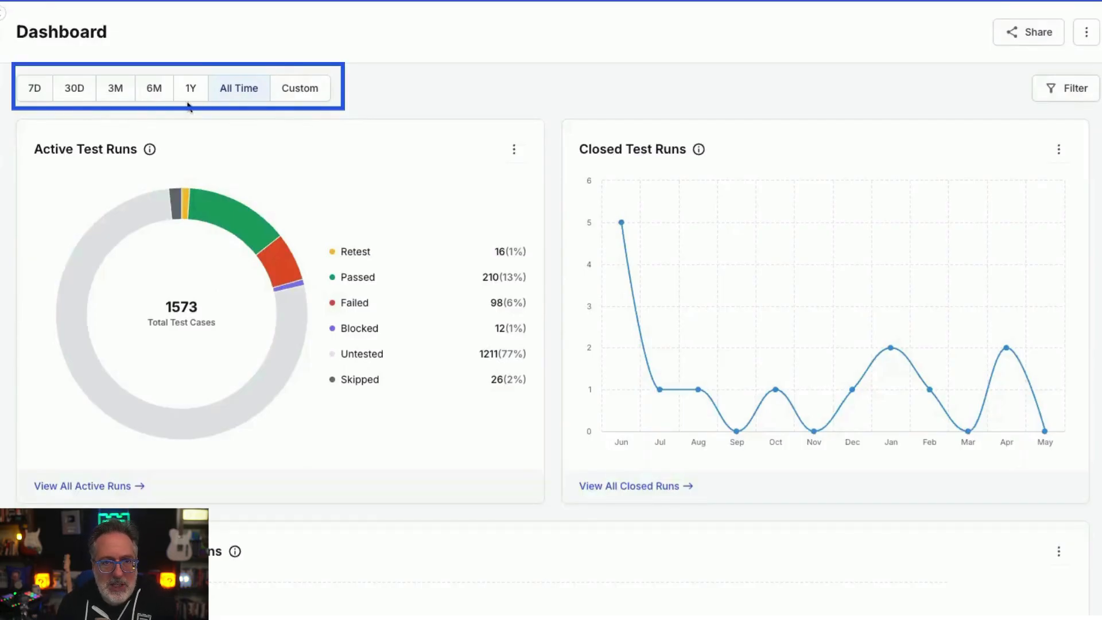
mouse_move(273, 130)
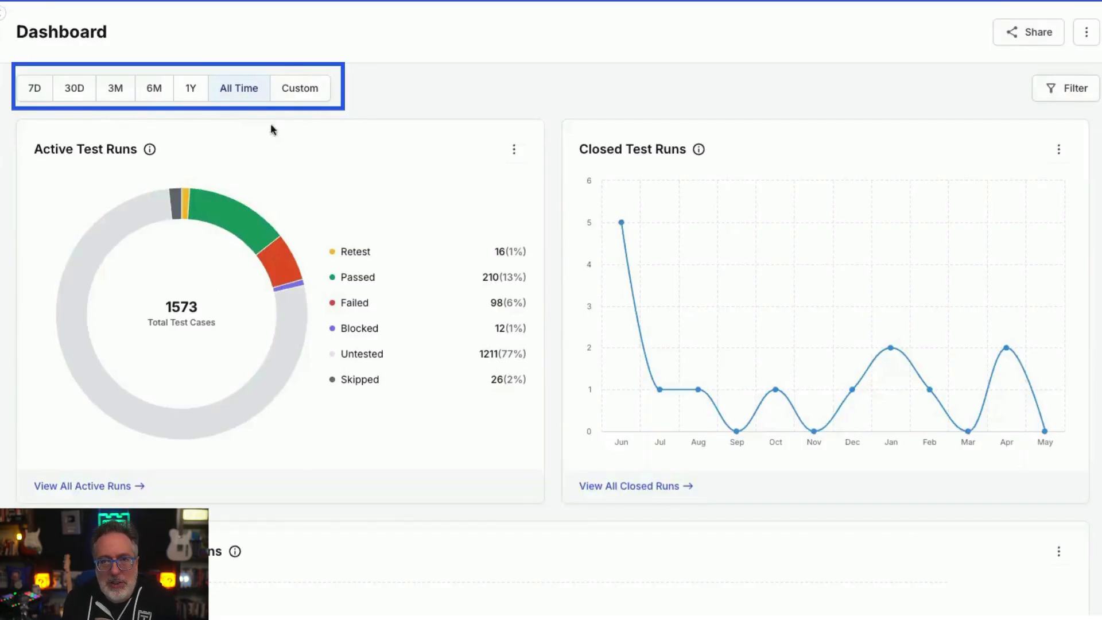
mouse_move(379, 154)
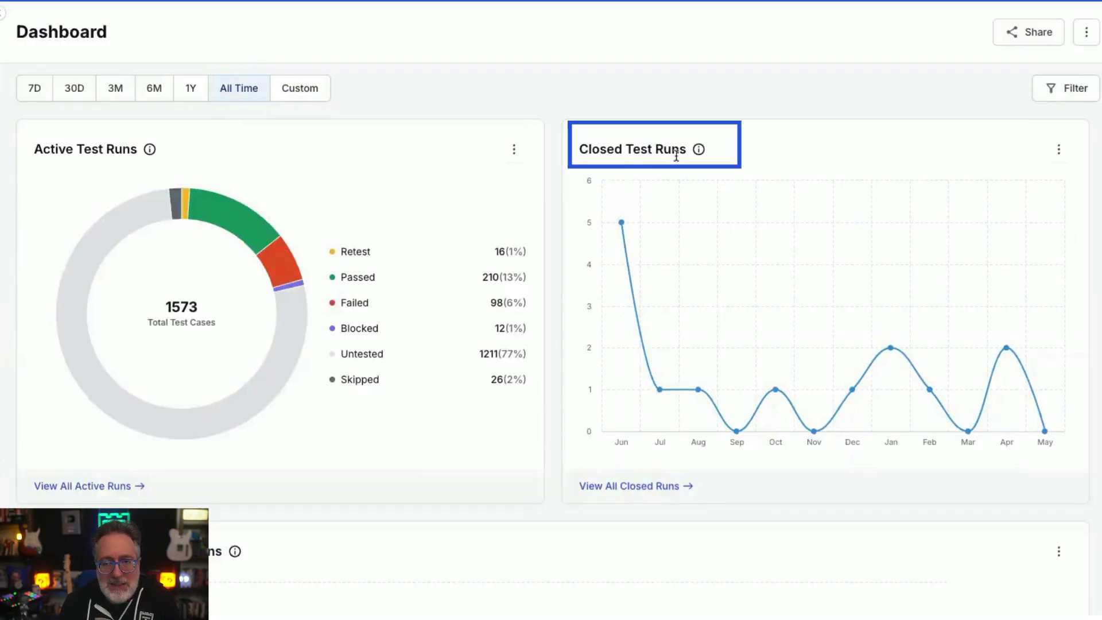
mouse_move(919, 441)
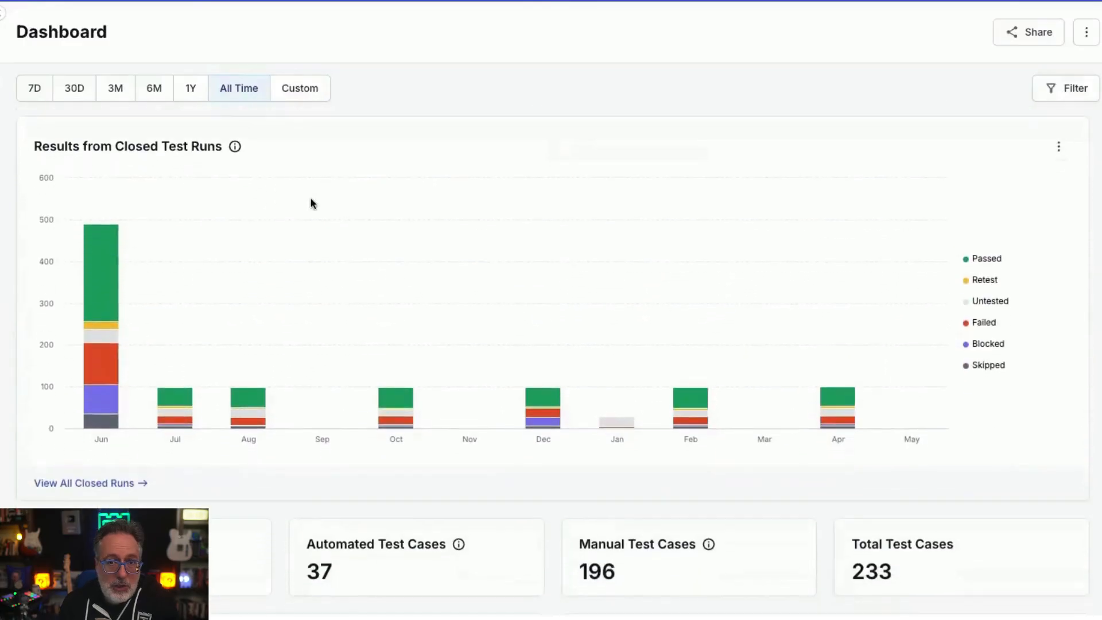
mouse_move(223, 325)
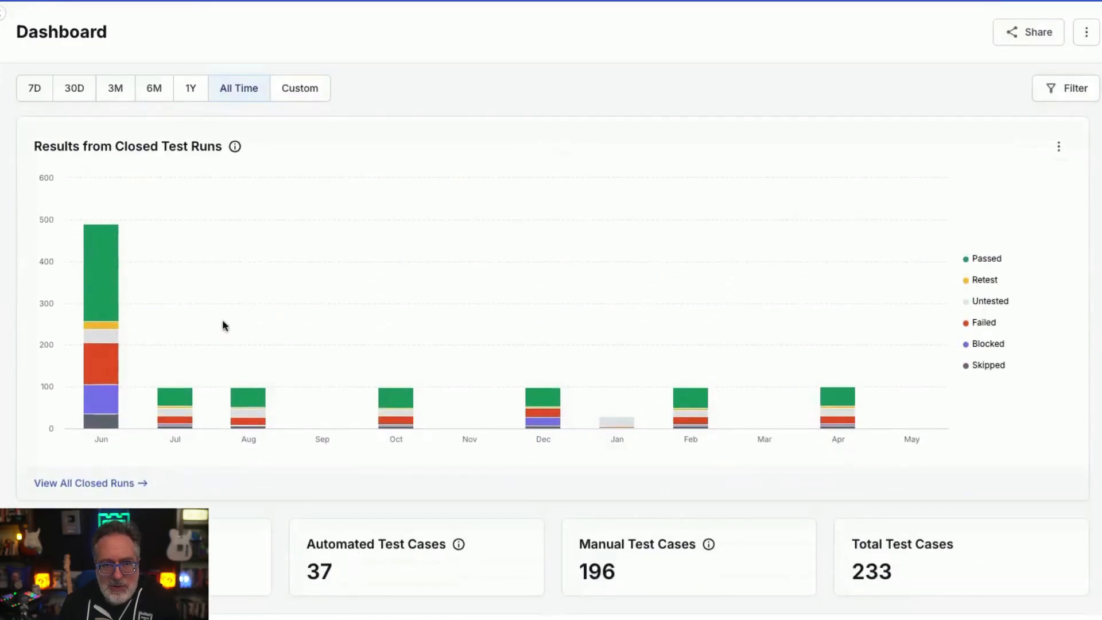
scroll("down", 3)
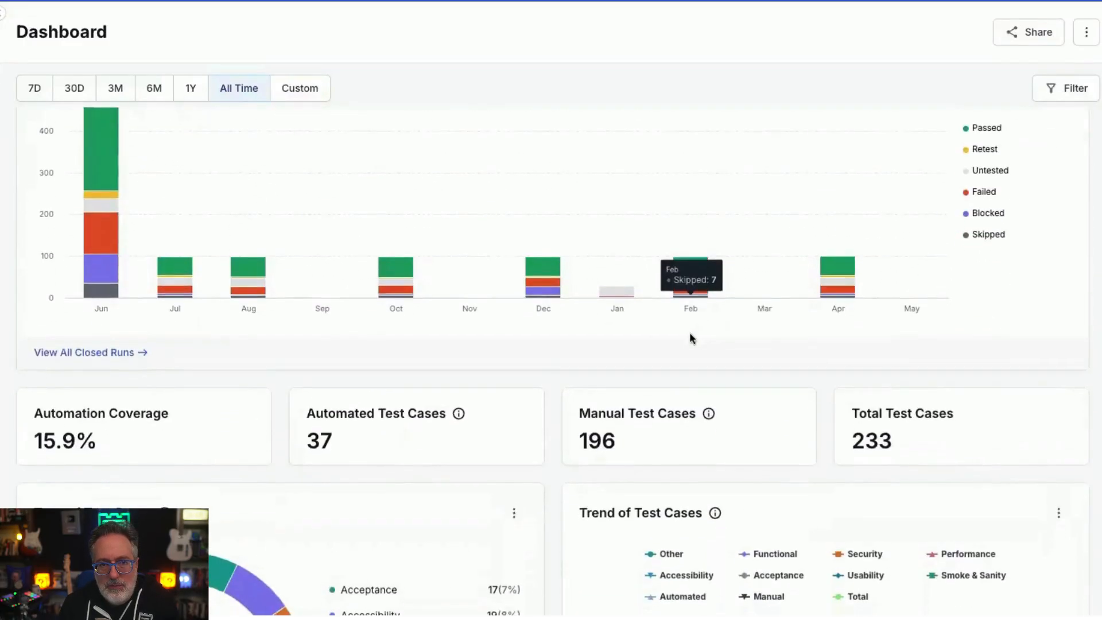
scroll("down", 3)
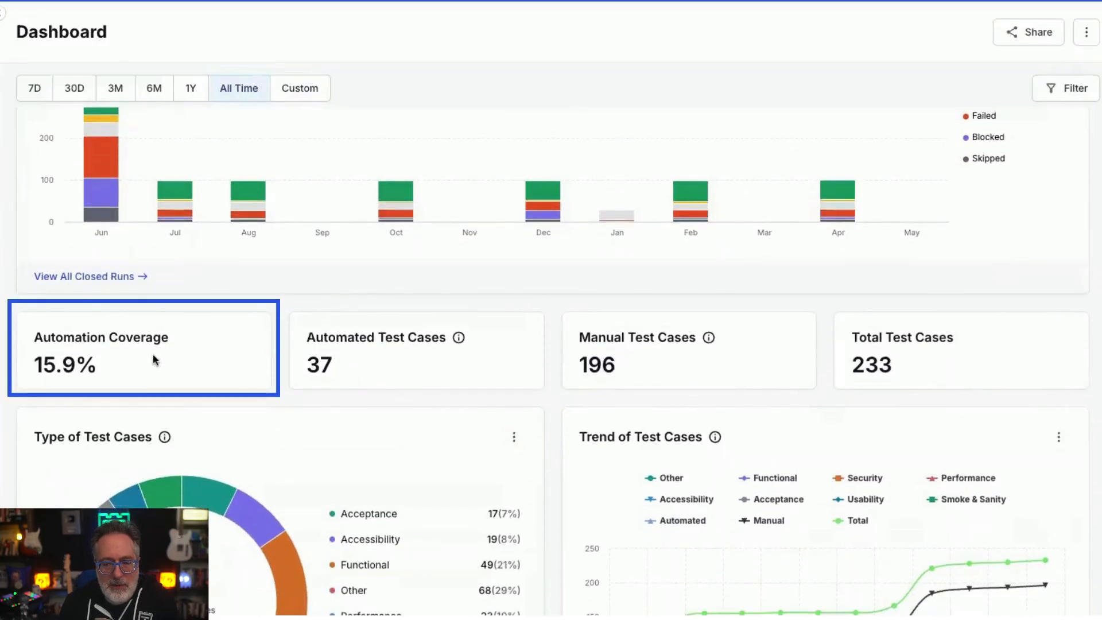
mouse_move(343, 390)
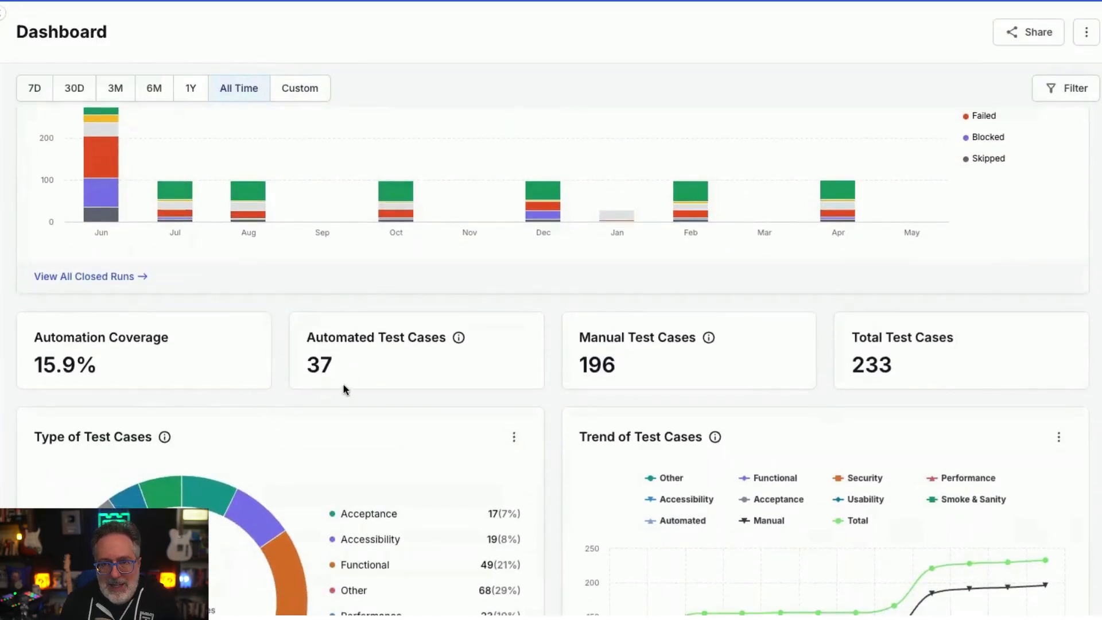
mouse_move(627, 380)
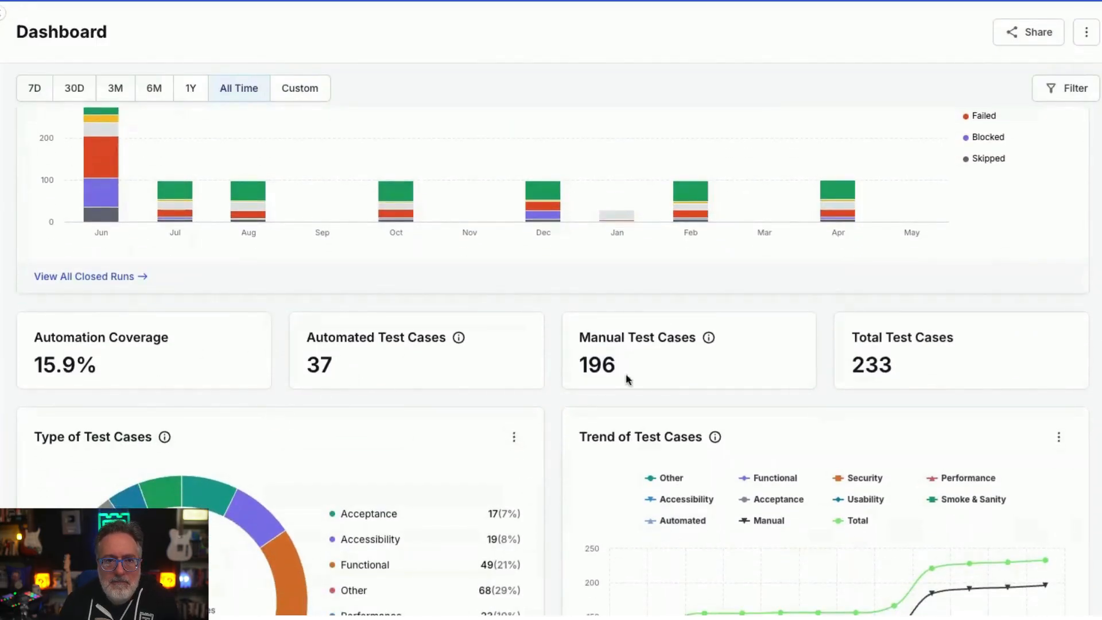
scroll("down", 3)
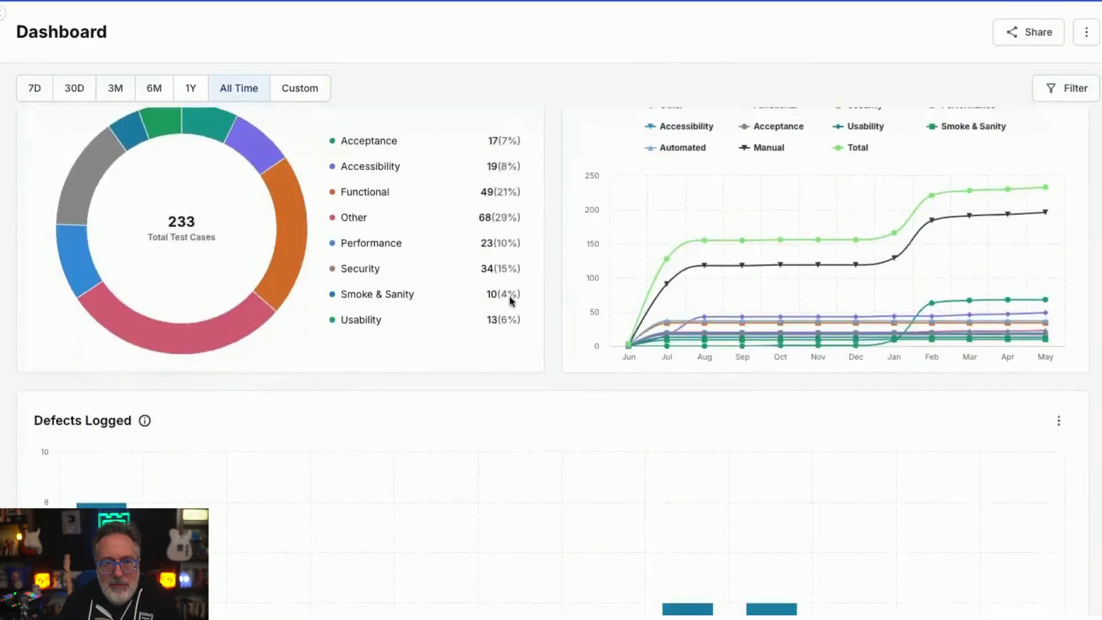
scroll("down", 3)
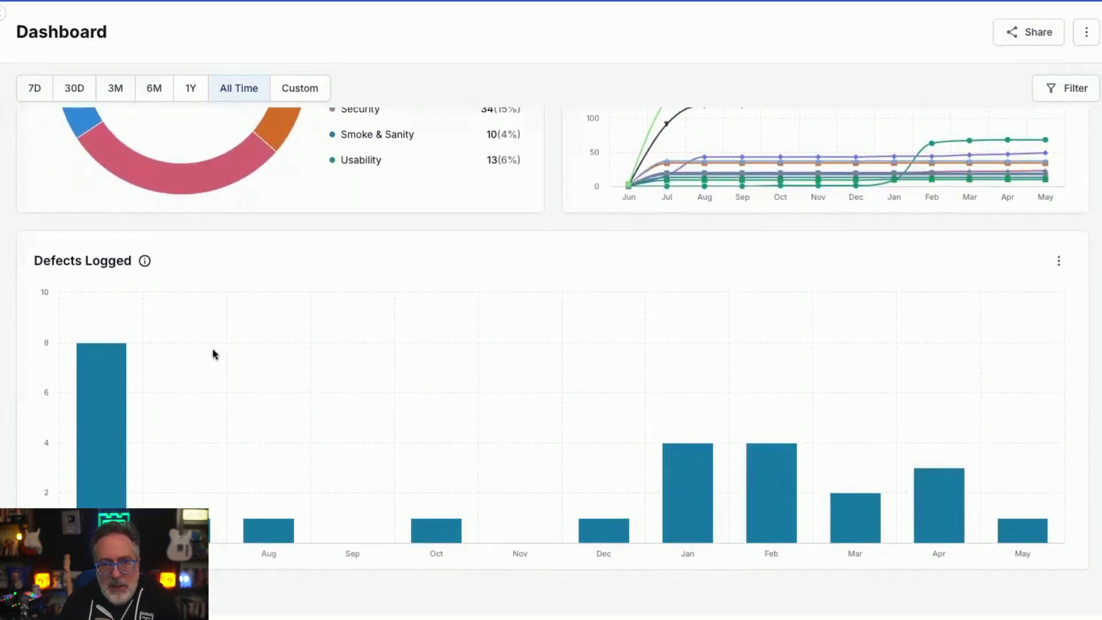
mouse_move(797, 393)
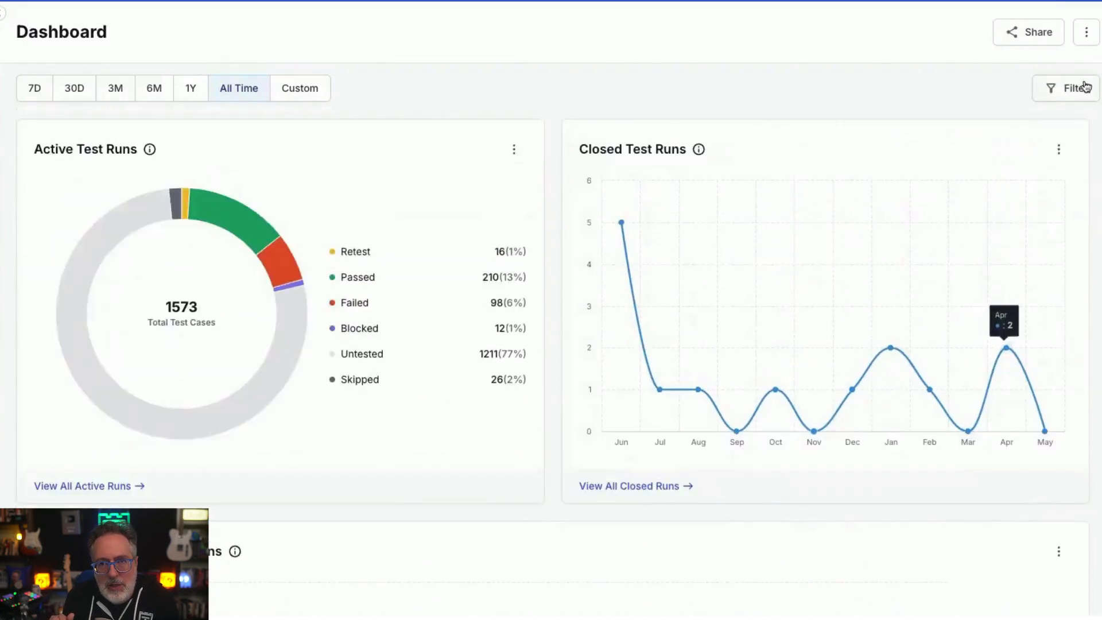
Peek at the dashboard's owner/assignee filter and its Share via public link option without applying either
left_click(1072, 88)
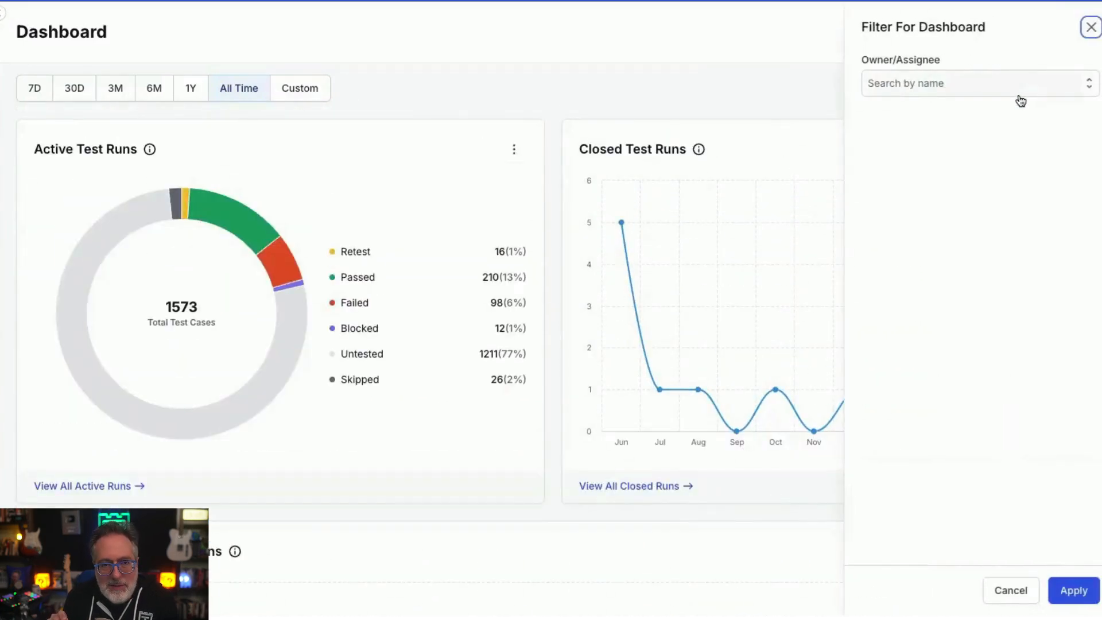
mouse_move(1010, 91)
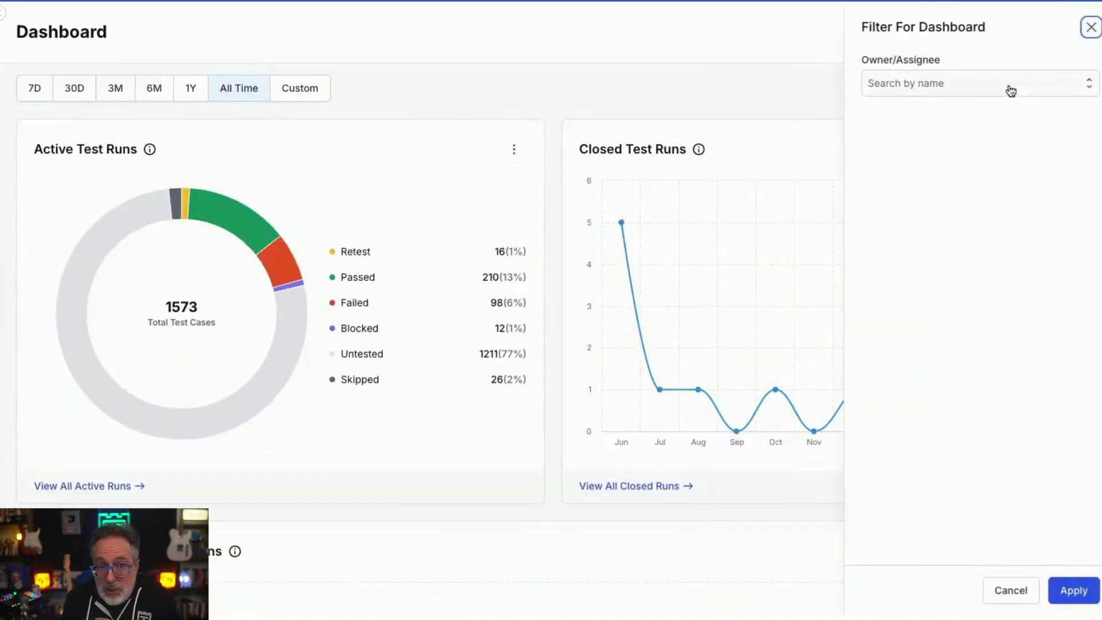
left_click(1090, 26)
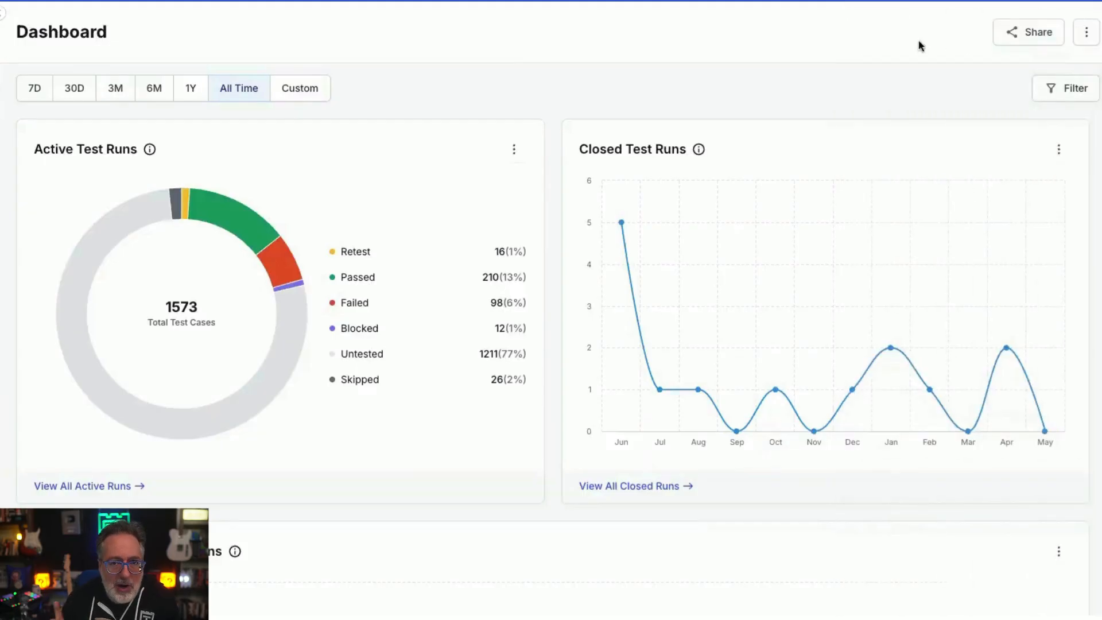
left_click(1028, 32)
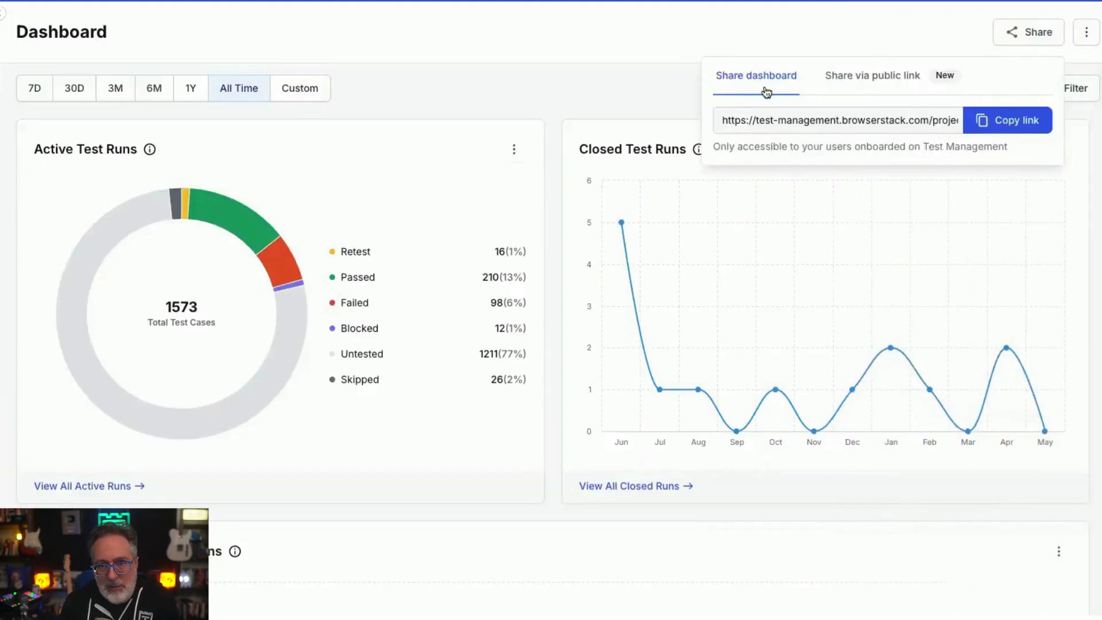
mouse_move(815, 83)
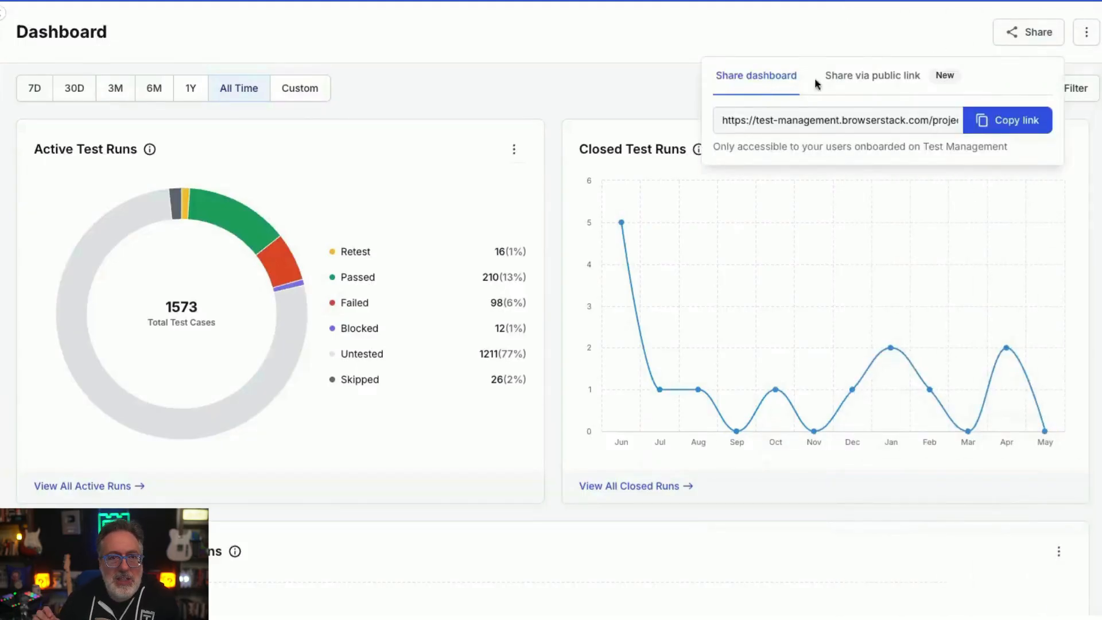
left_click(872, 76)
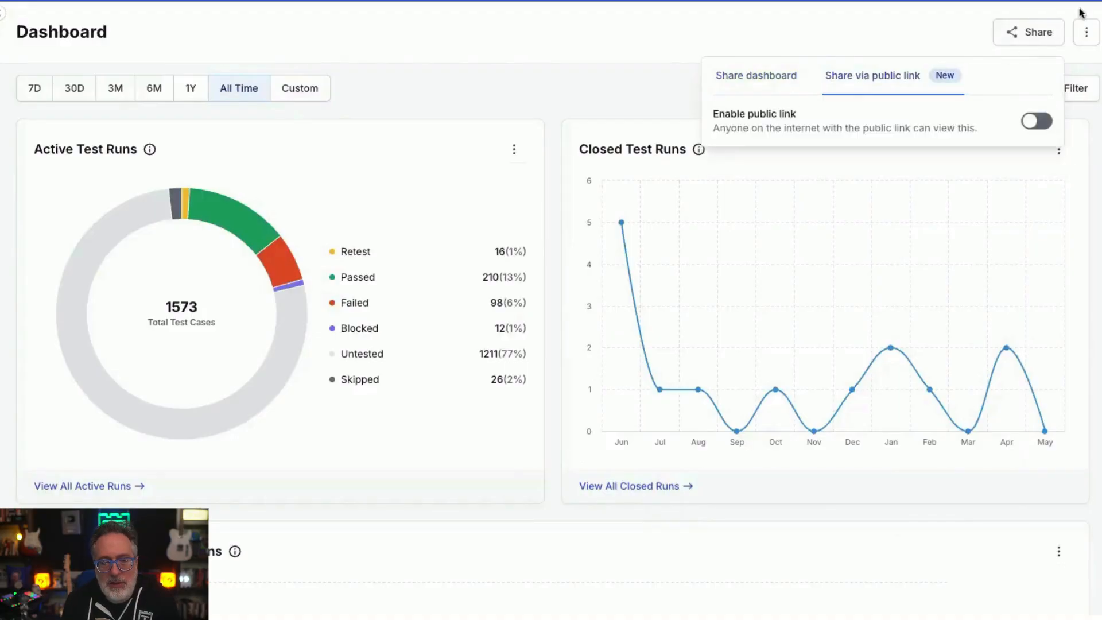
left_click(1086, 32)
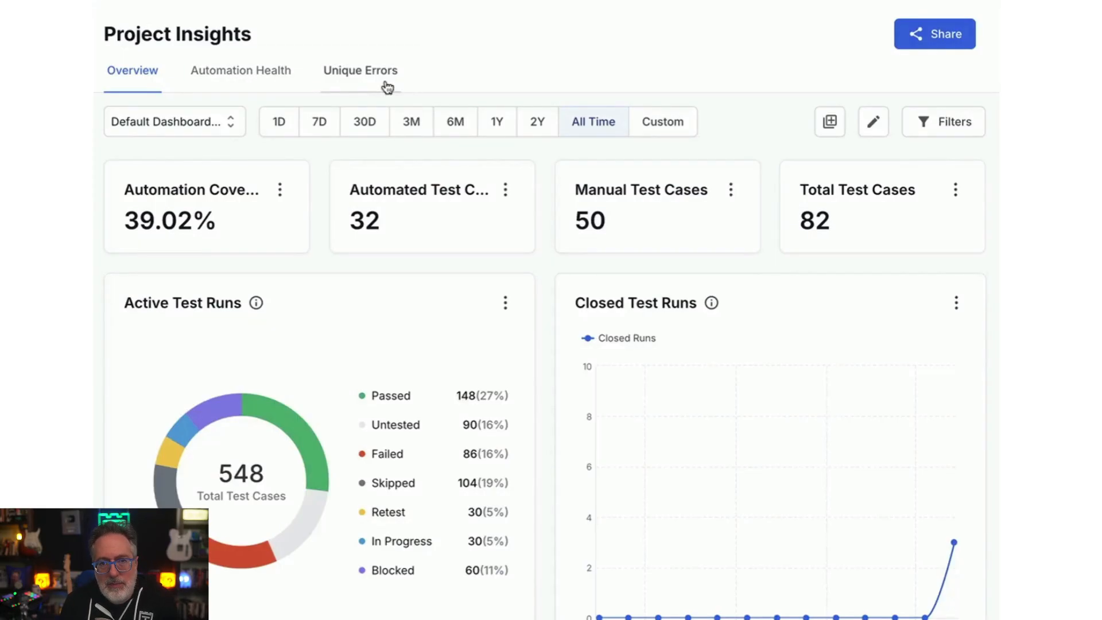
Review Automation Health, inspect filterVendorTest run details, then return to the health test list
left_click(240, 70)
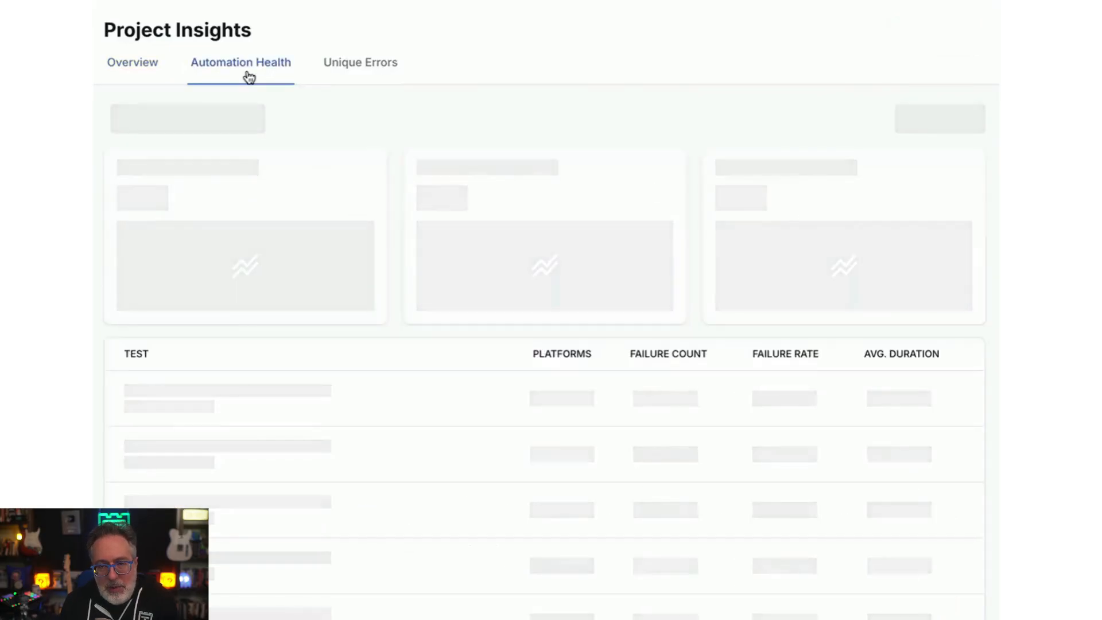
left_click(240, 62)
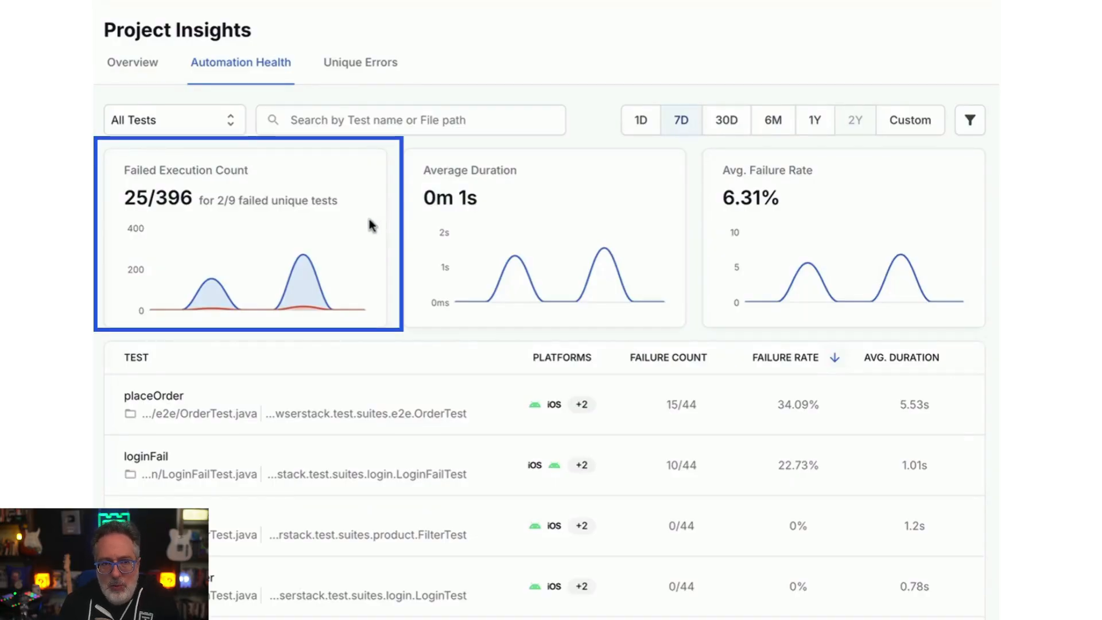
mouse_move(471, 235)
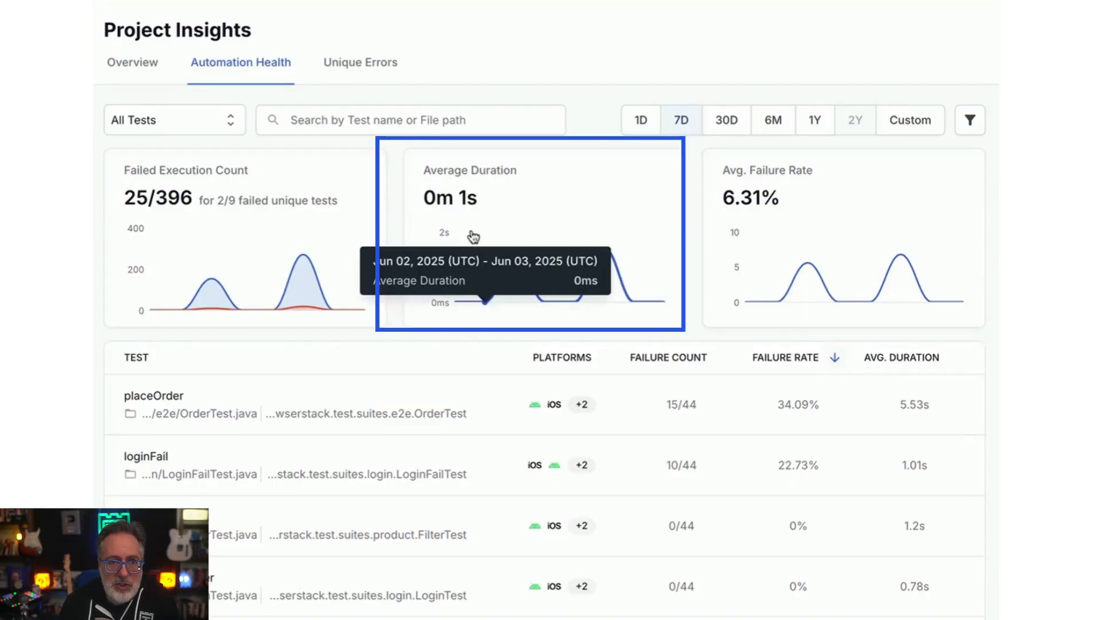
mouse_move(526, 245)
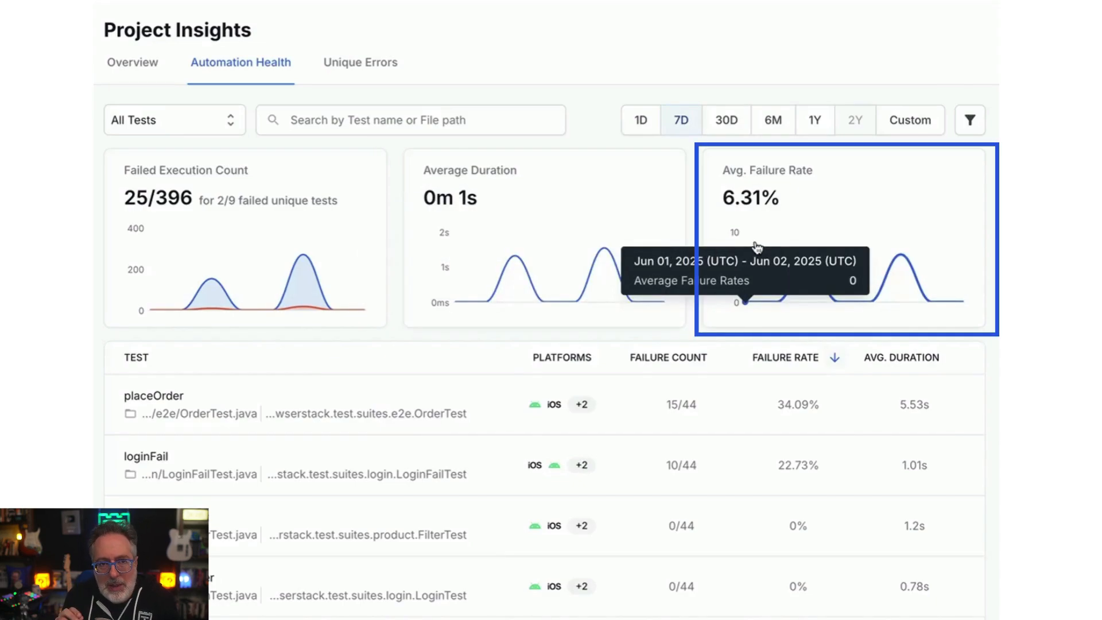
mouse_move(780, 135)
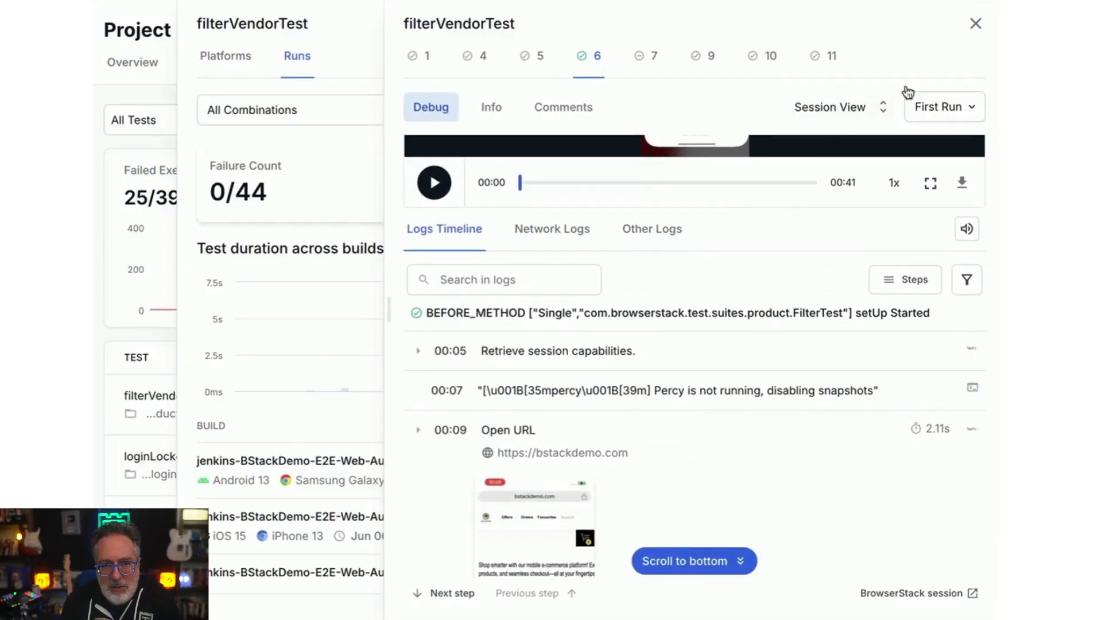
left_click(976, 23)
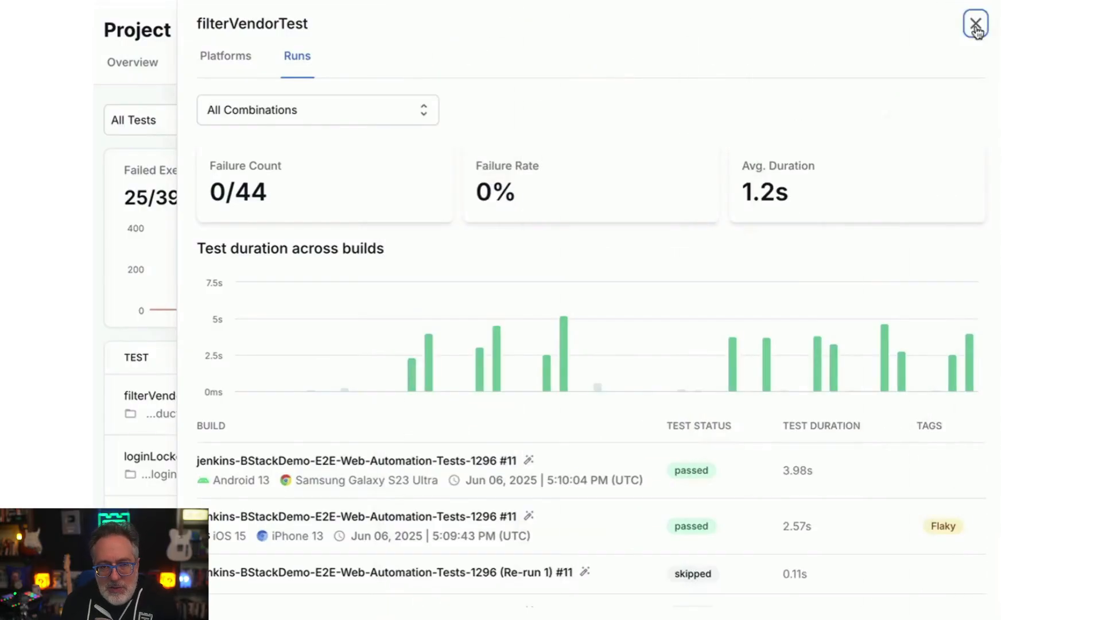
left_click(975, 23)
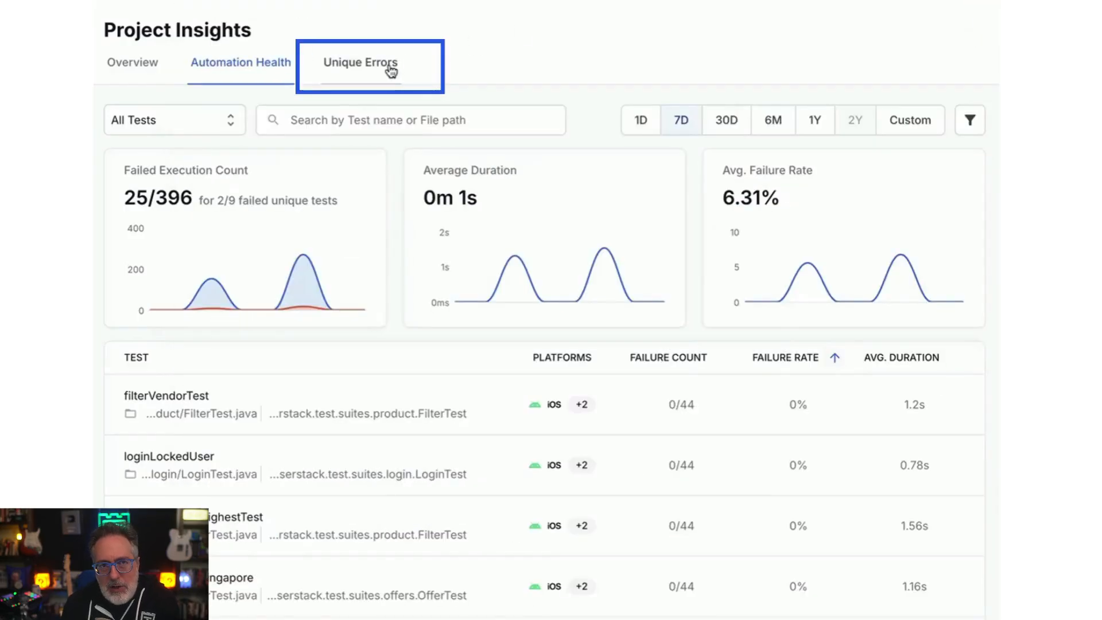
Show Unique Errors insights with java.lang.AssertionError expanded to the impacted loginFail test
left_click(359, 62)
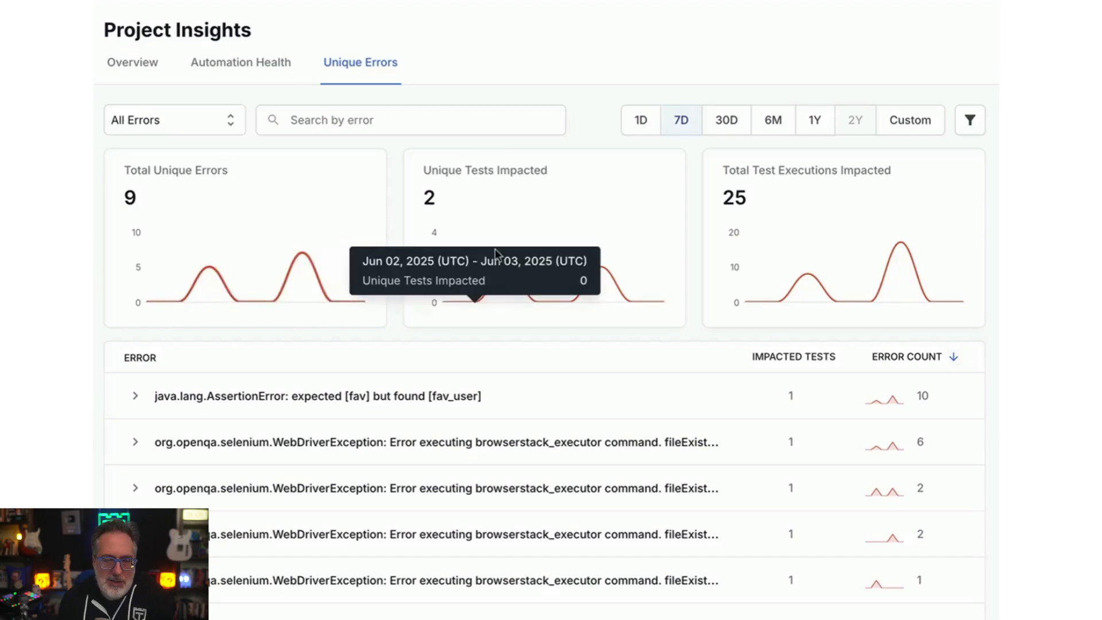
scroll("down", 3)
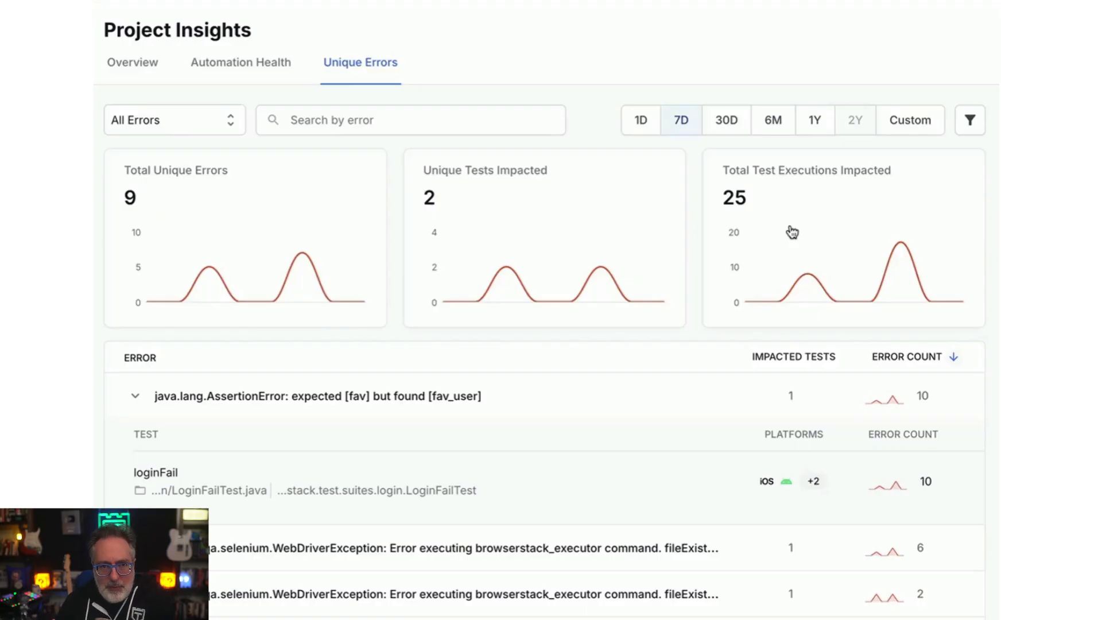
mouse_move(664, 461)
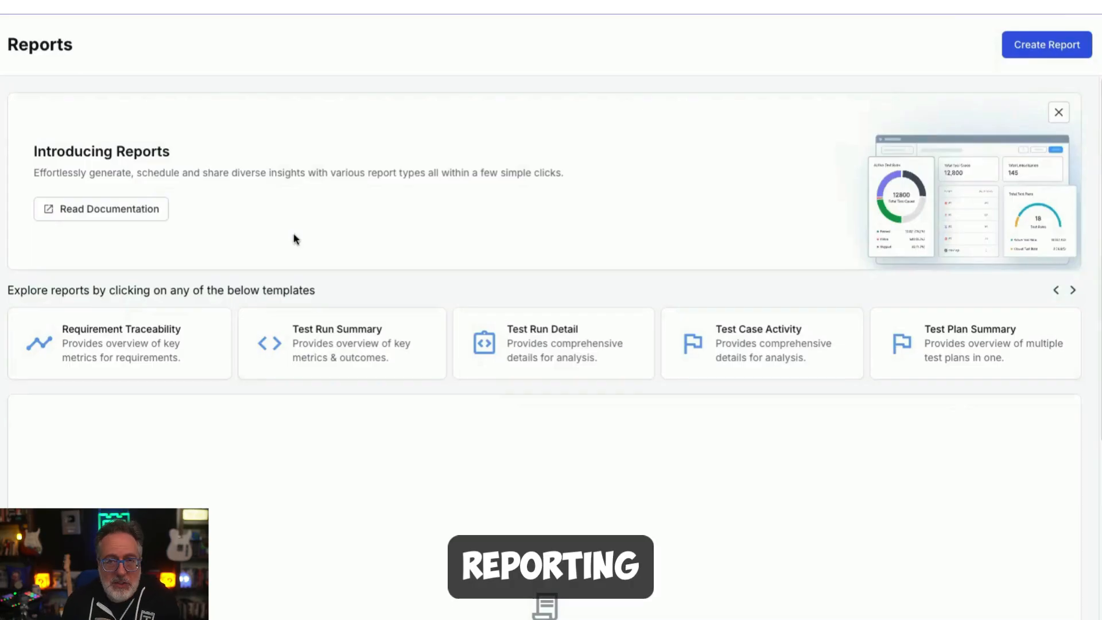
mouse_move(243, 281)
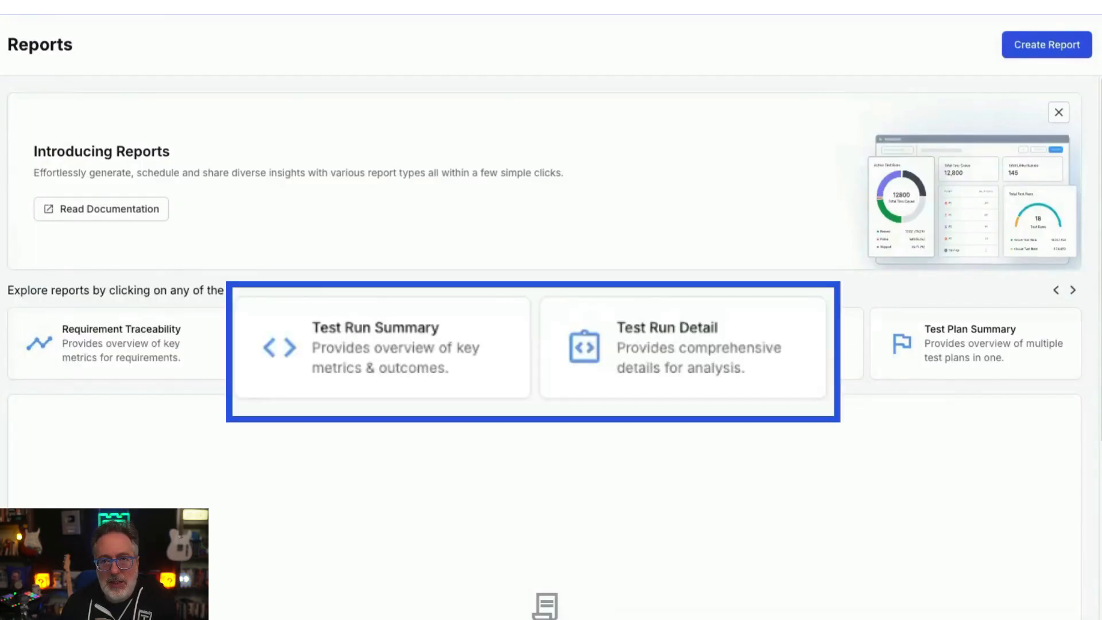
Bring up the Reports page listing templates like Test Run Summary and Test Run Detail
left_click(1073, 289)
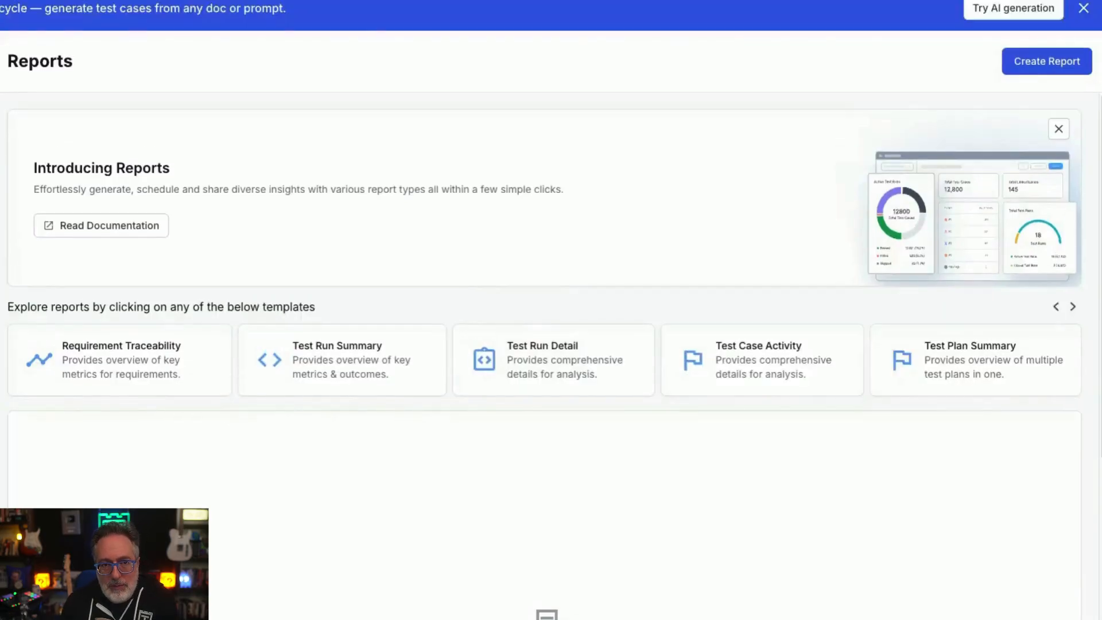
View the Requirement Traceability Report and show its sharing popover with the internal link
left_click(119, 359)
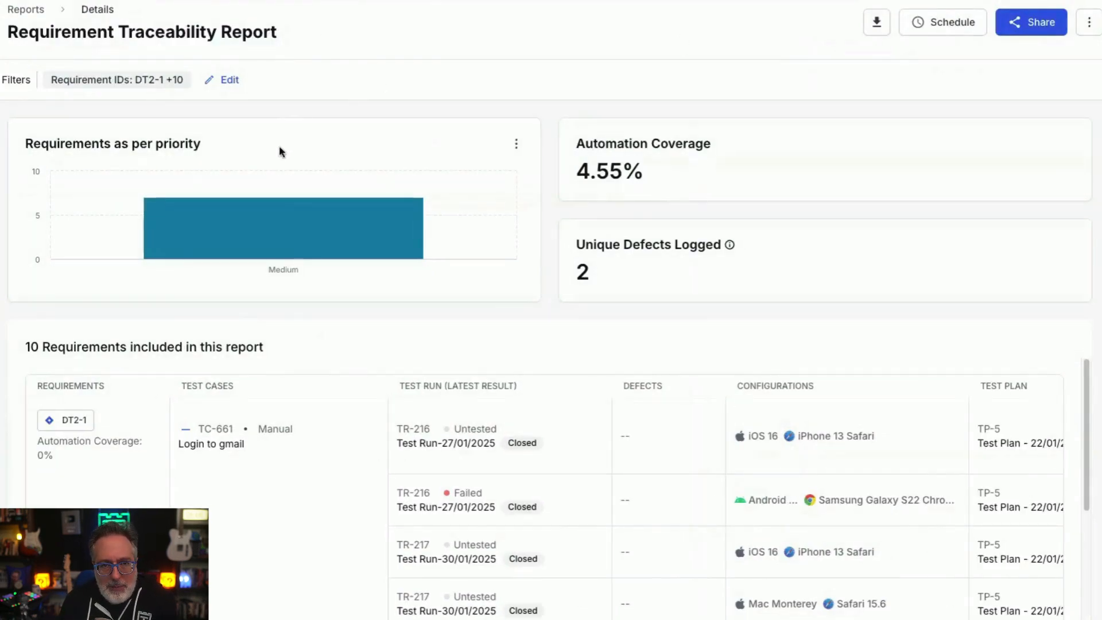
mouse_move(273, 217)
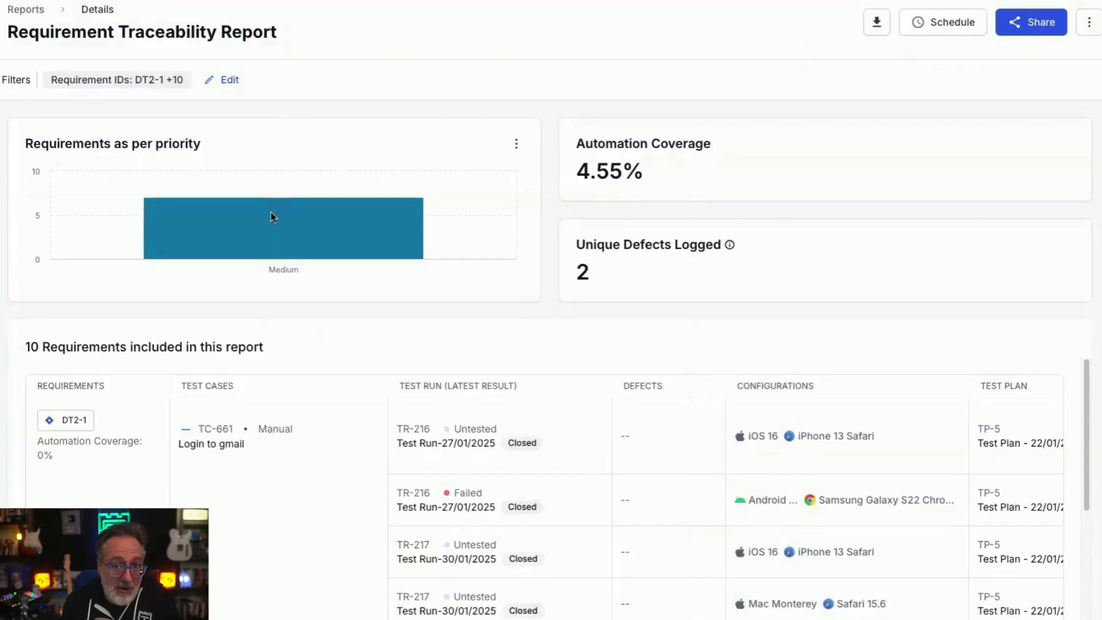
mouse_move(665, 181)
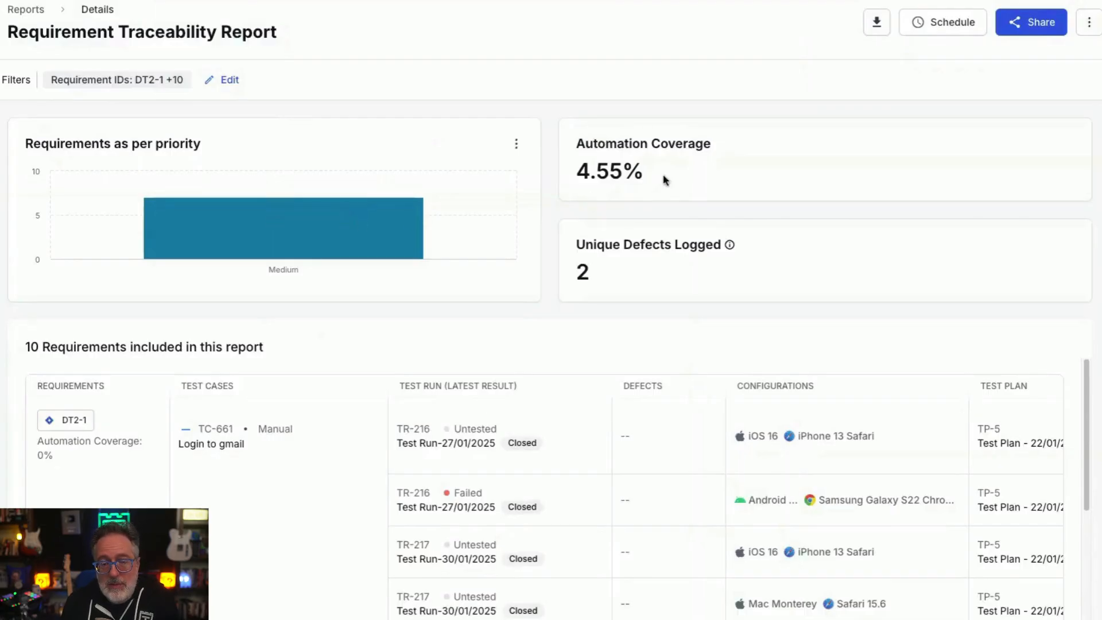
mouse_move(672, 281)
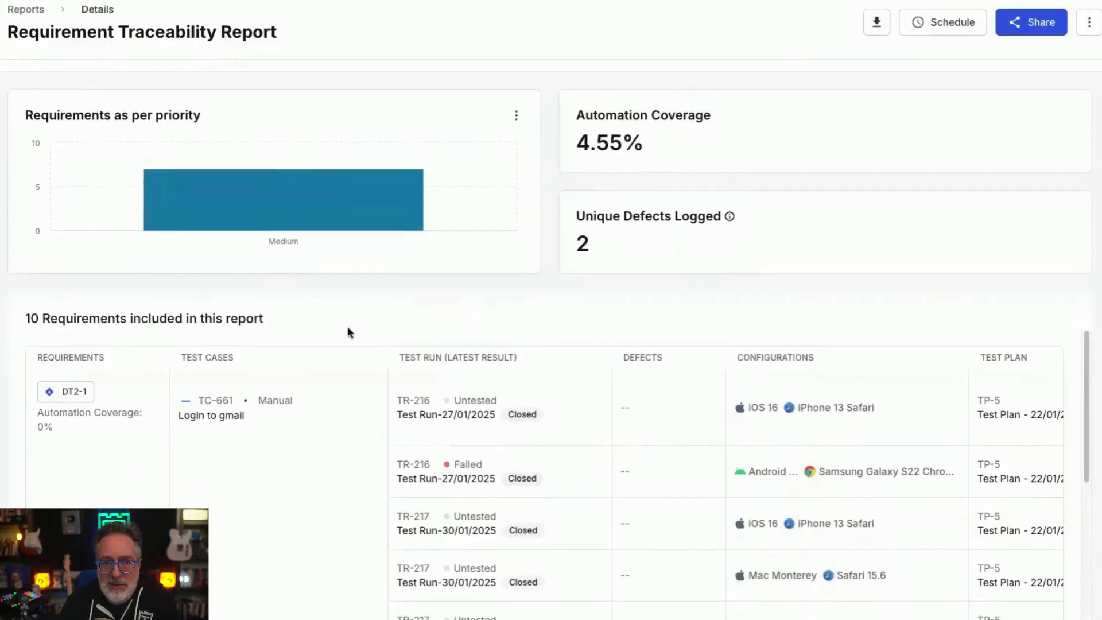
scroll("down", 3)
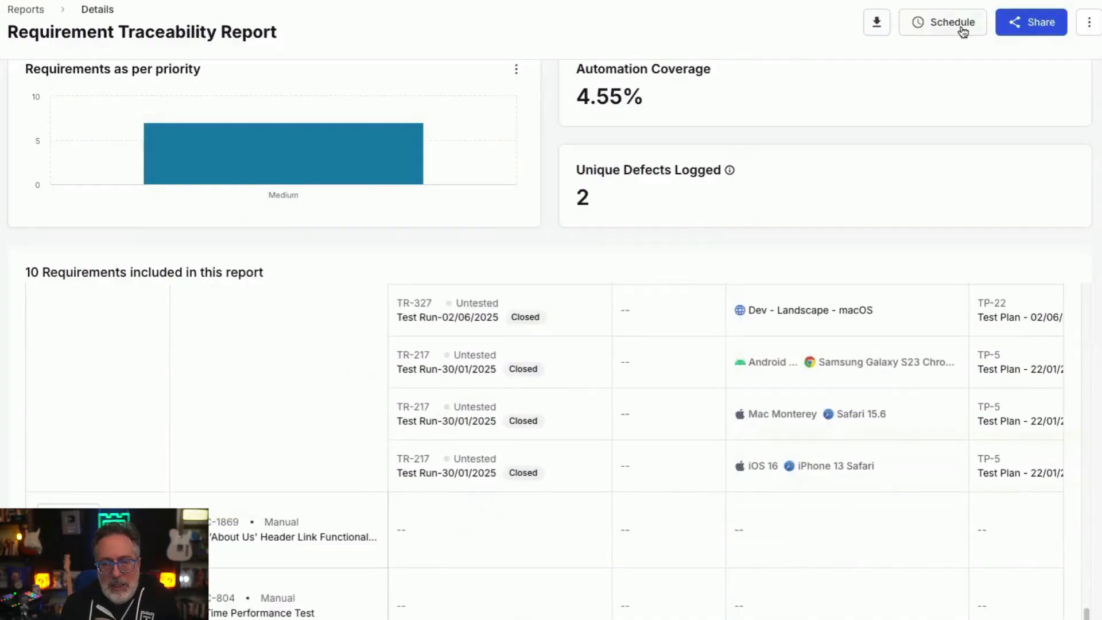
mouse_move(1031, 22)
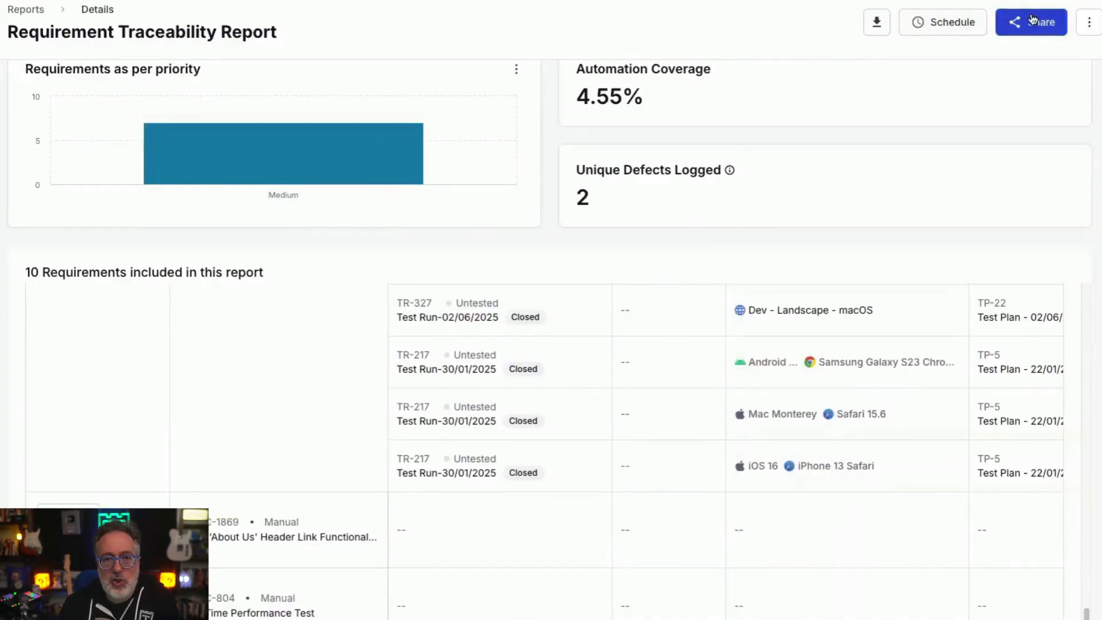
left_click(1030, 22)
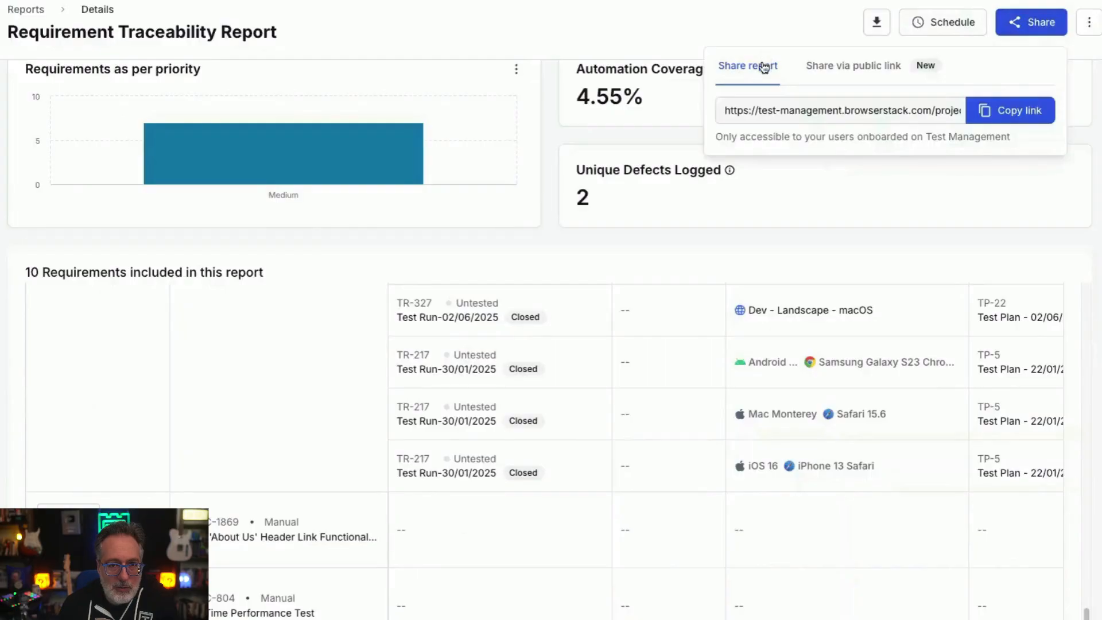
mouse_move(793, 38)
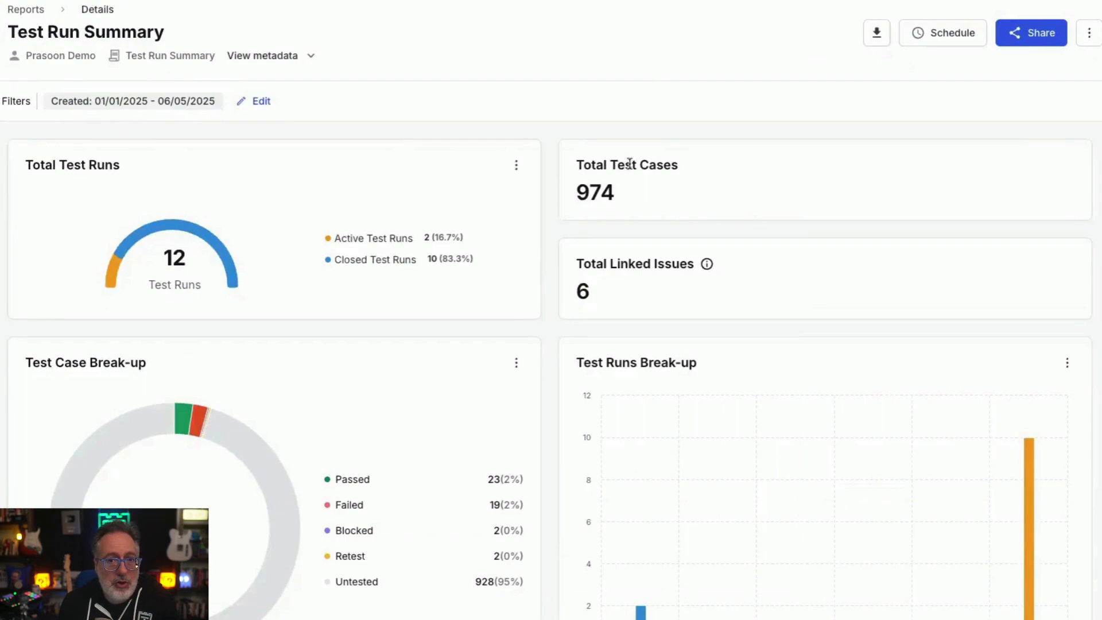
mouse_move(680, 215)
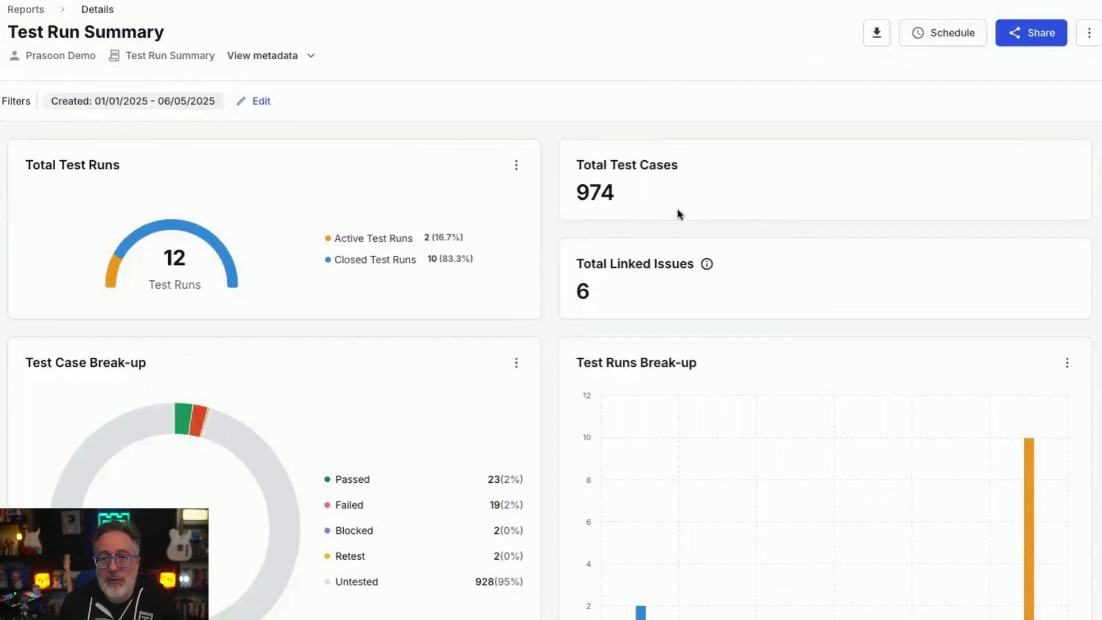
mouse_move(664, 253)
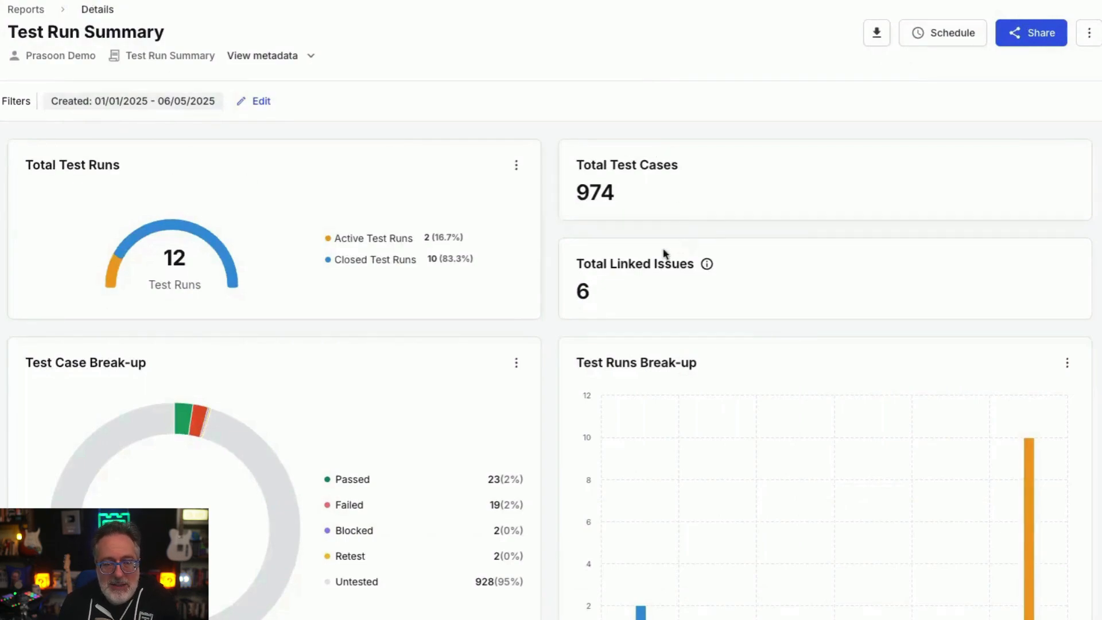
Scroll through the Test Run Summary report's test case and test run break-up charts
scroll("down", 3)
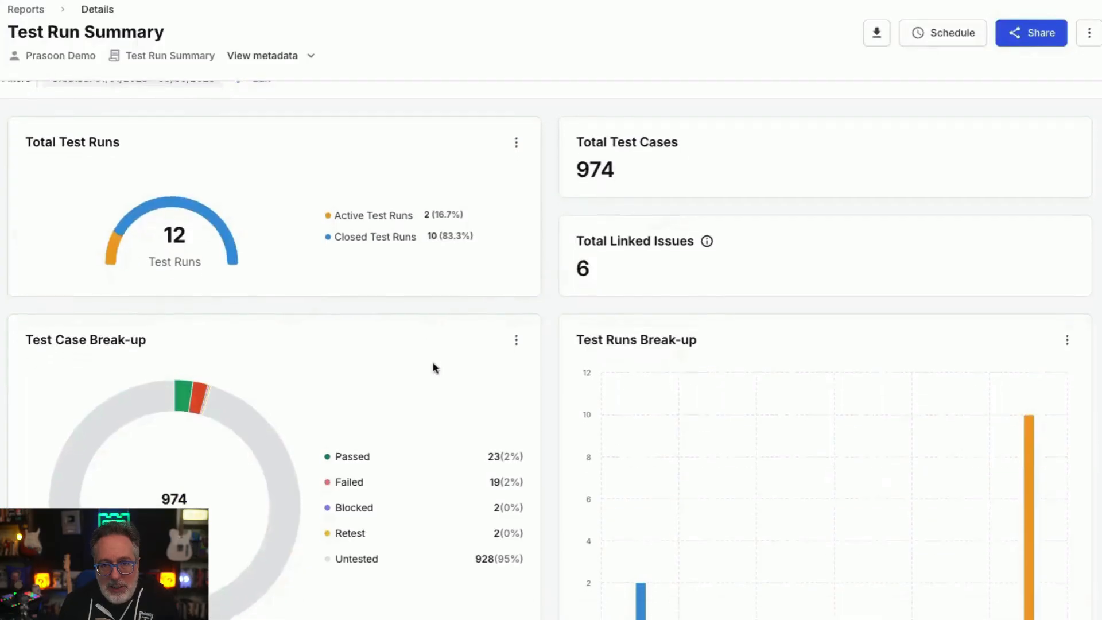
scroll("down", 3)
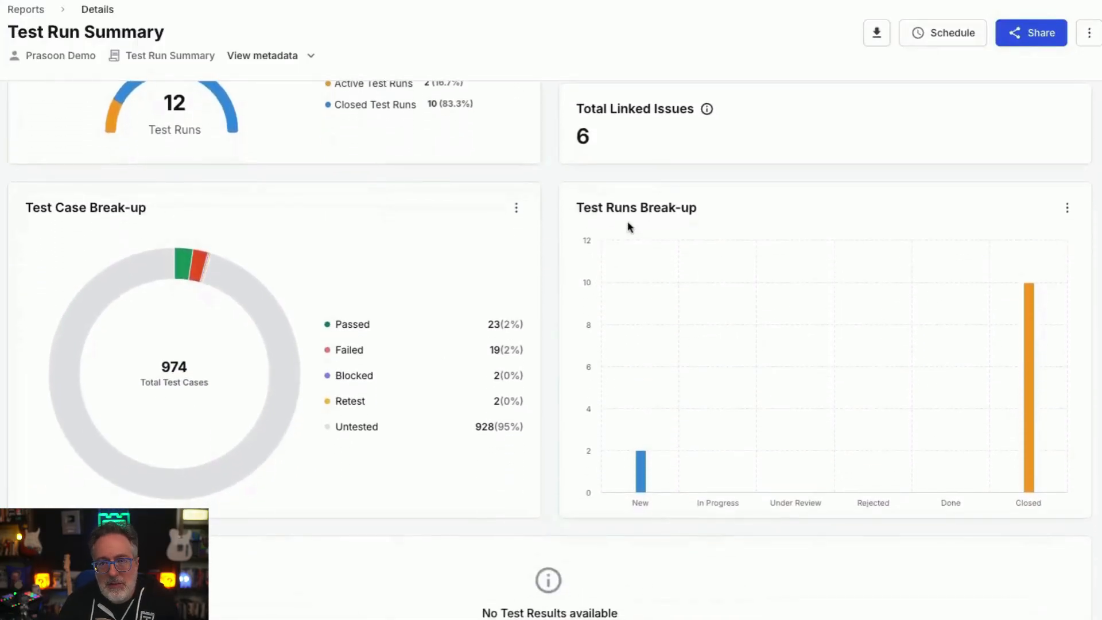
scroll("down", 3)
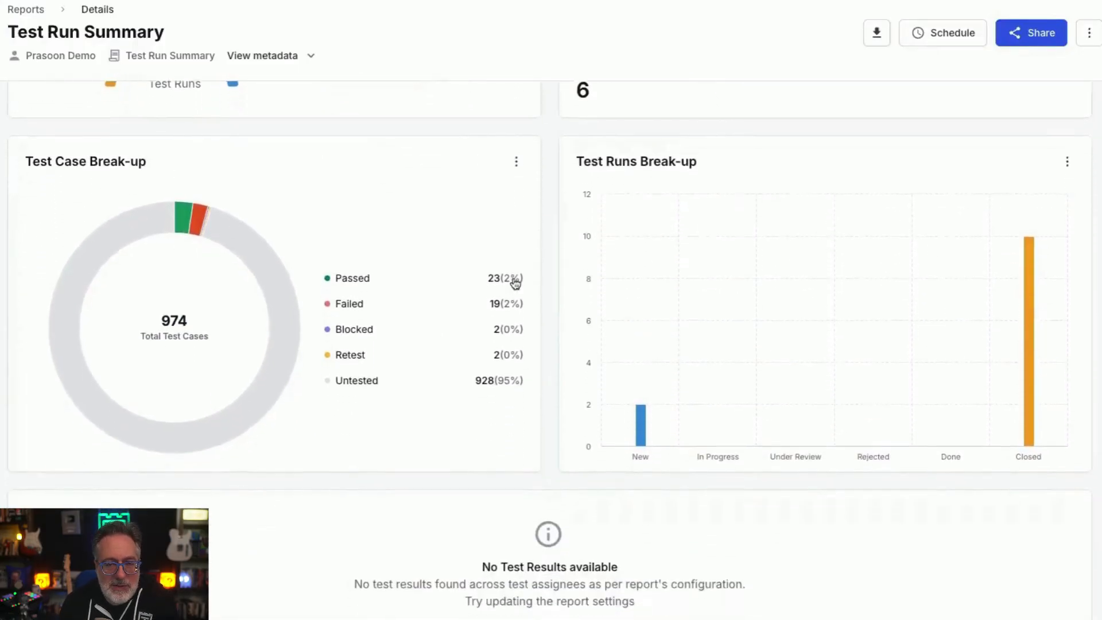
scroll("down", 3)
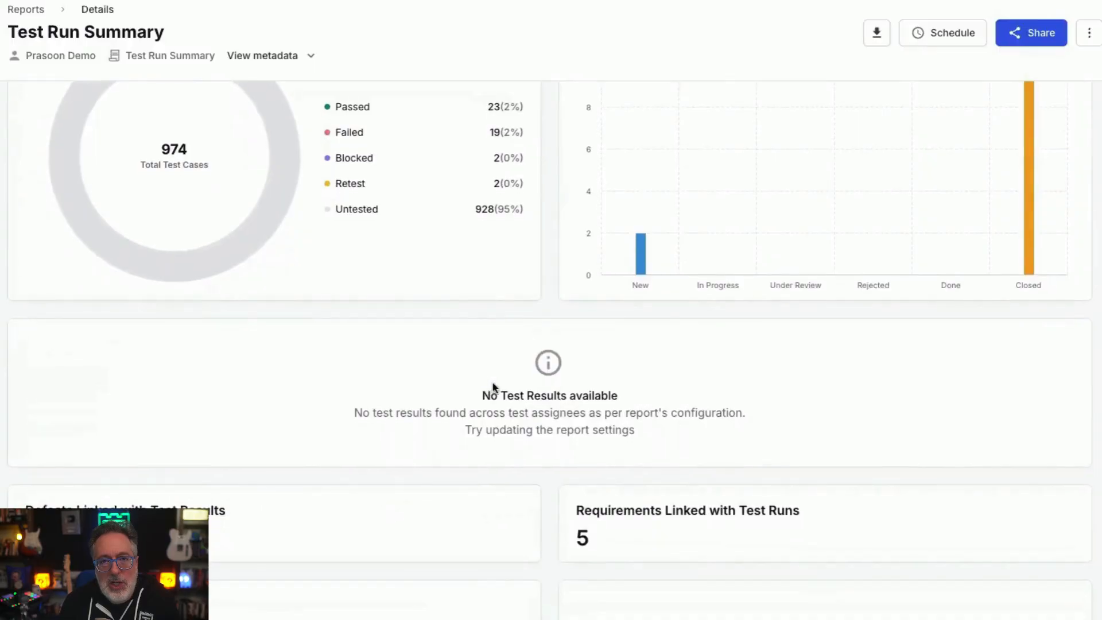
scroll("down", 3)
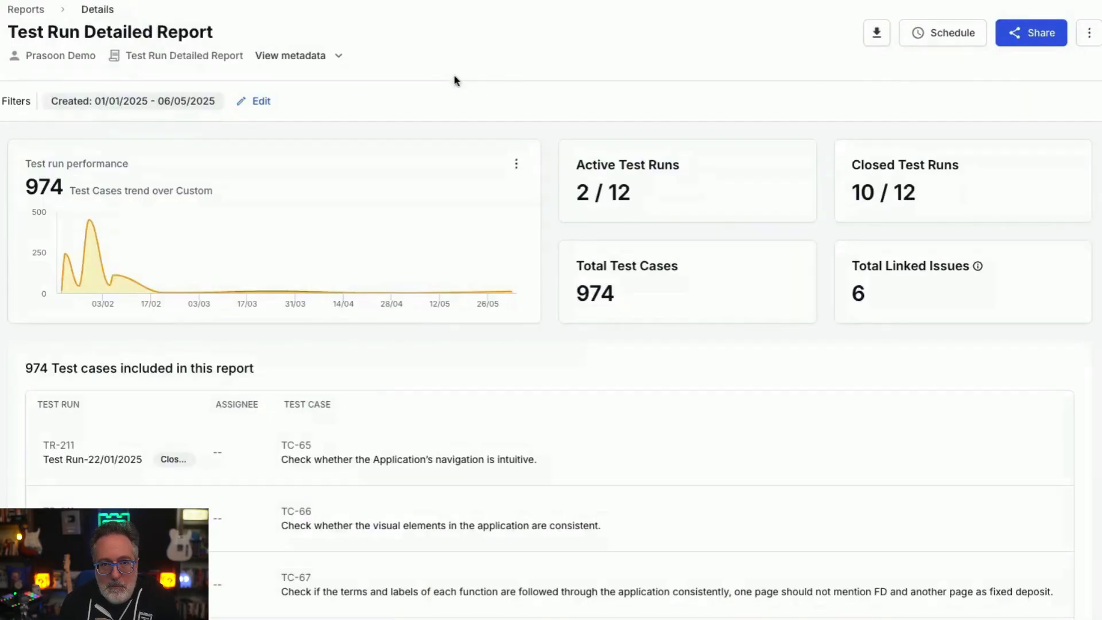
mouse_move(277, 106)
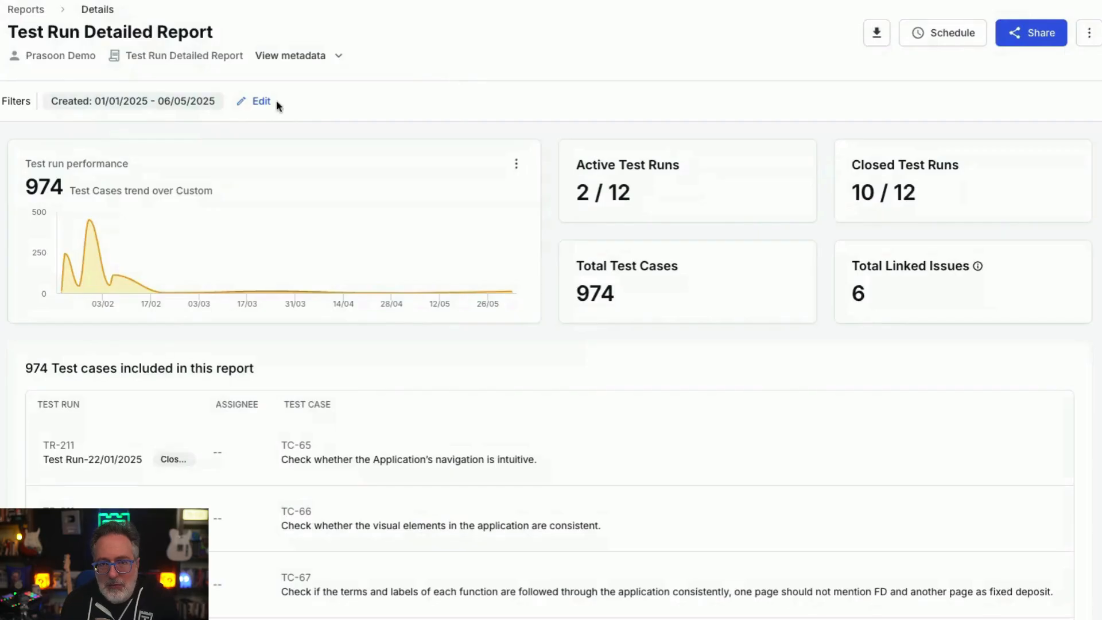
mouse_move(677, 79)
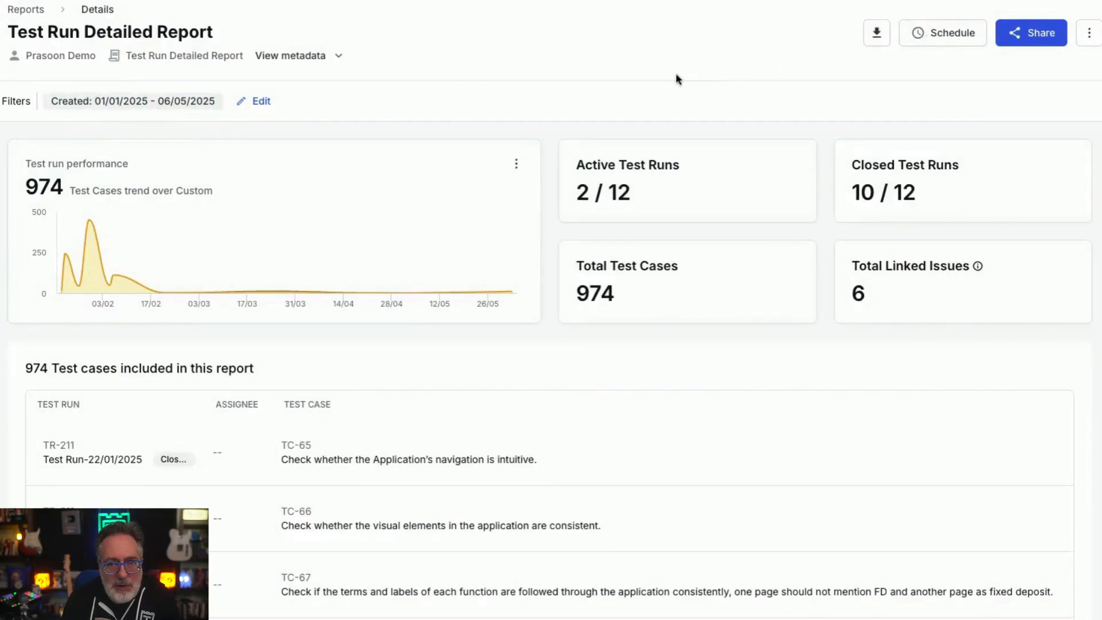
mouse_move(463, 83)
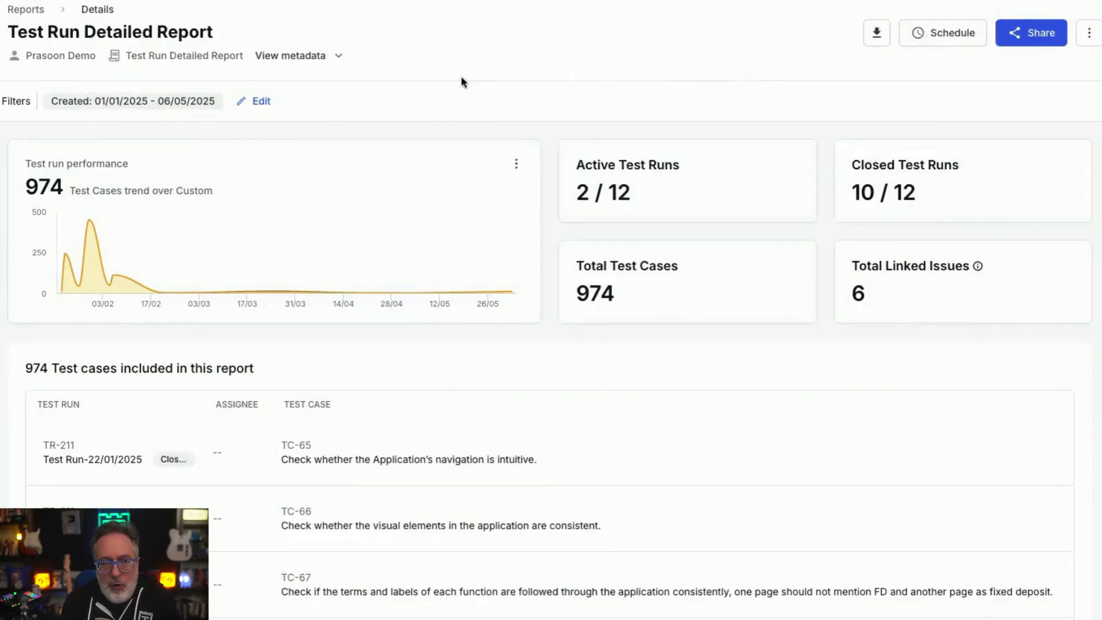
mouse_move(184, 198)
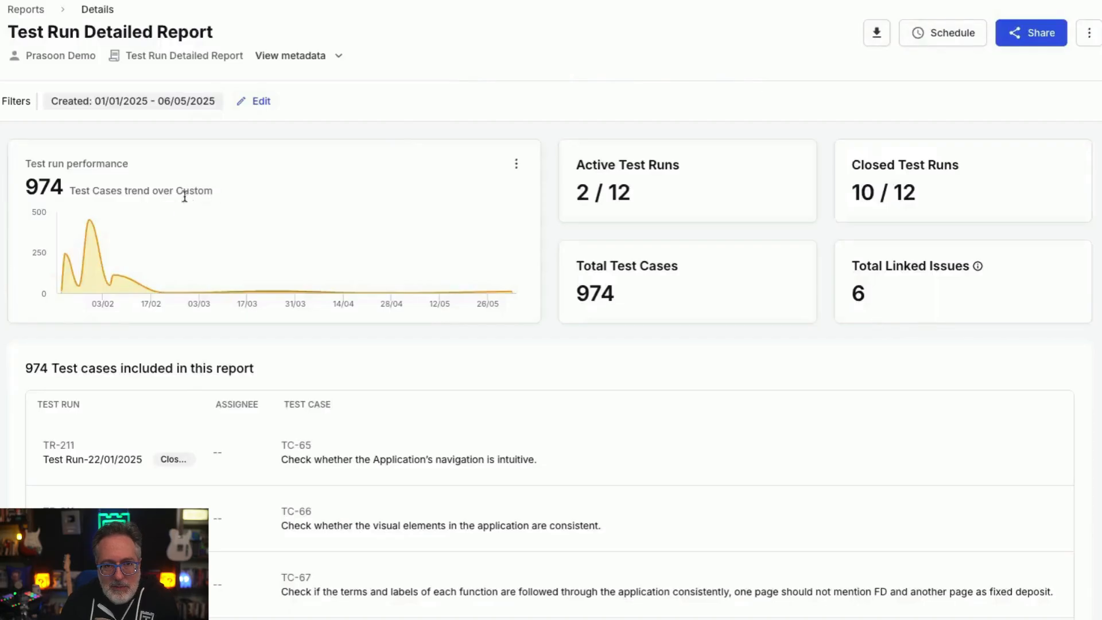
mouse_move(371, 291)
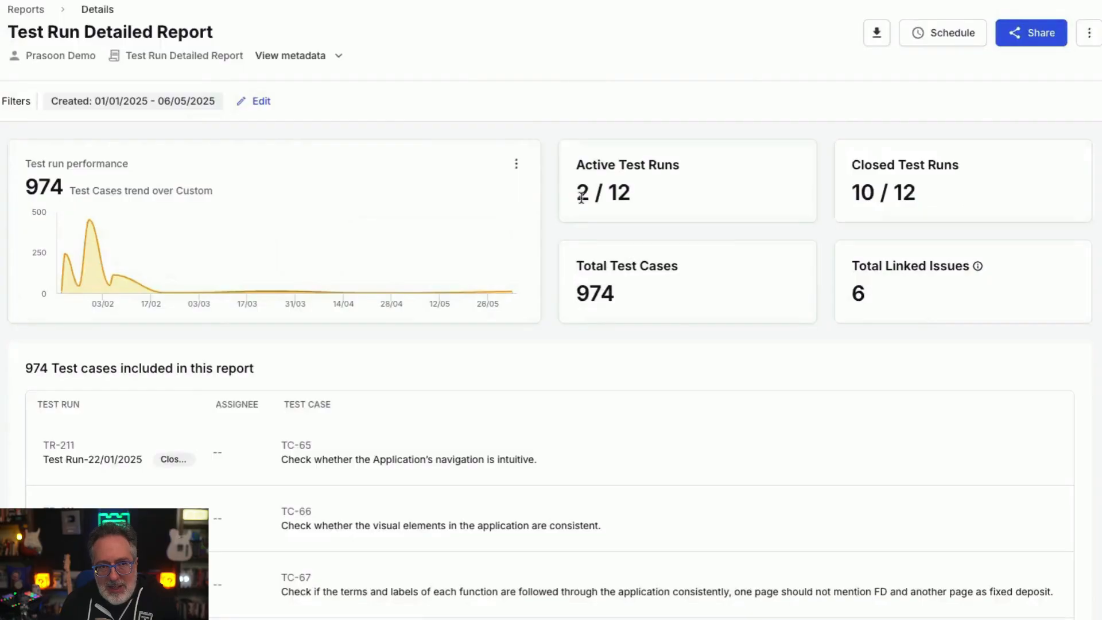
mouse_move(852, 181)
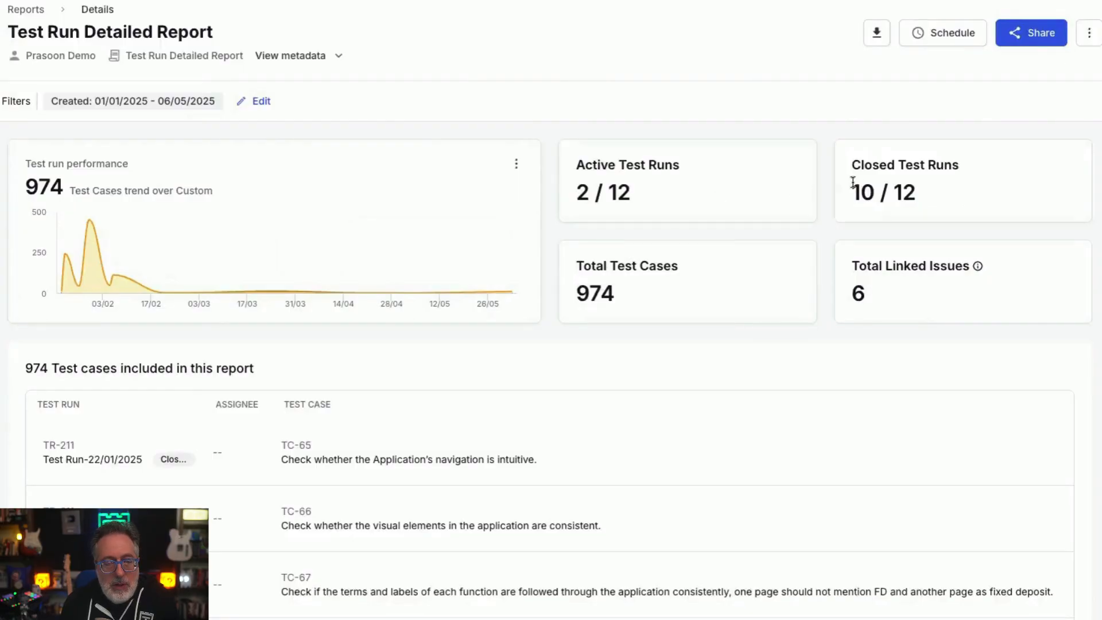
mouse_move(639, 291)
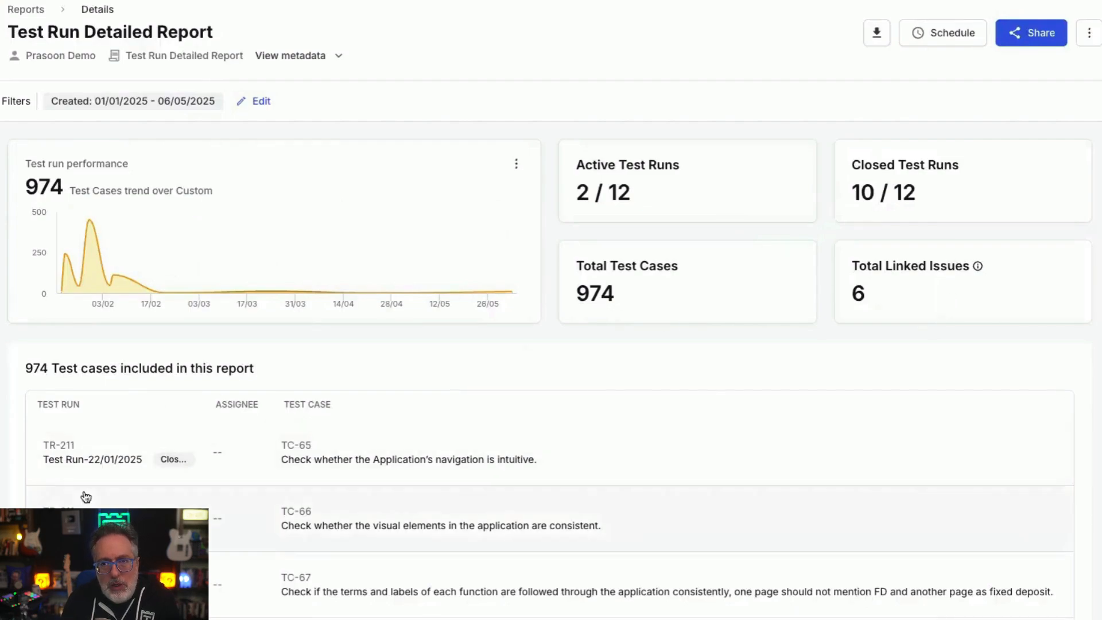
Scroll the Test Run Detailed Report down to its table of 974 test cases
scroll("down", 3)
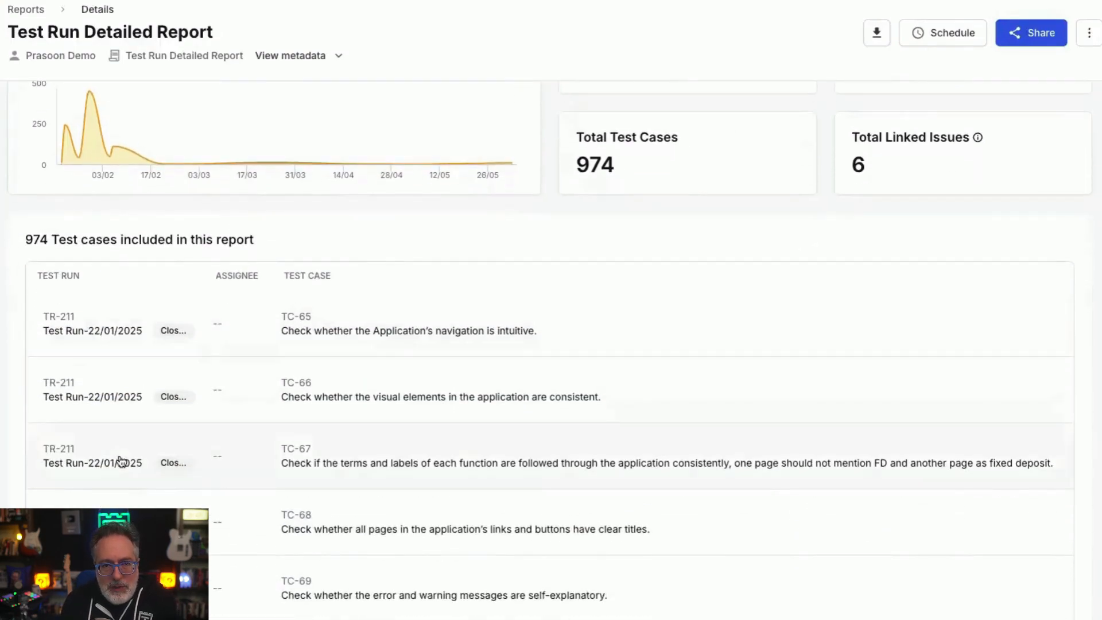
scroll("down", 3)
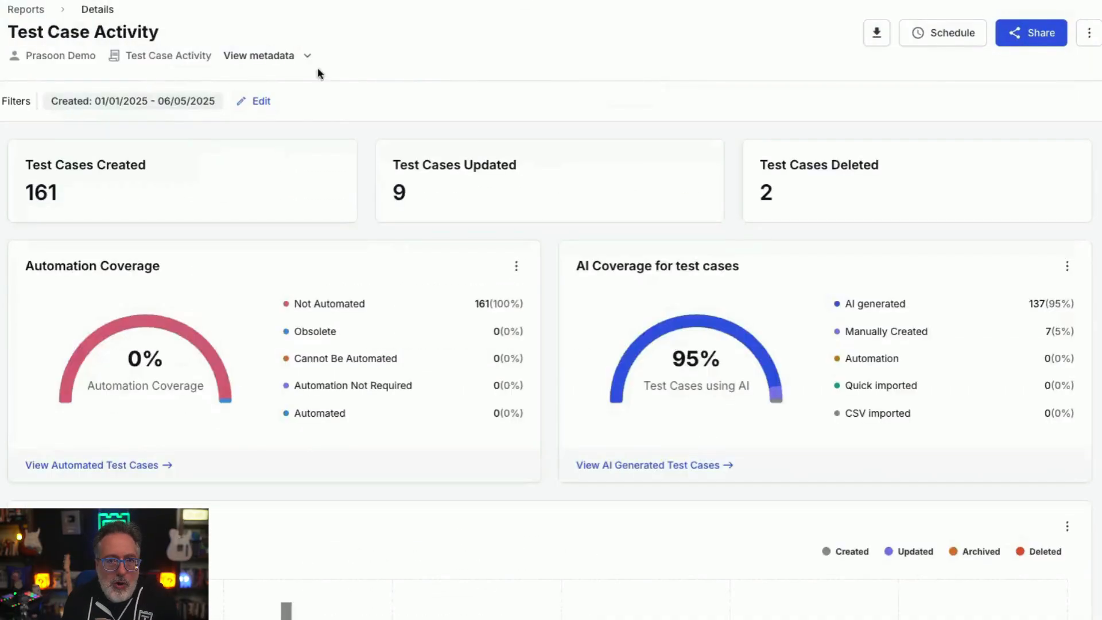
mouse_move(387, 123)
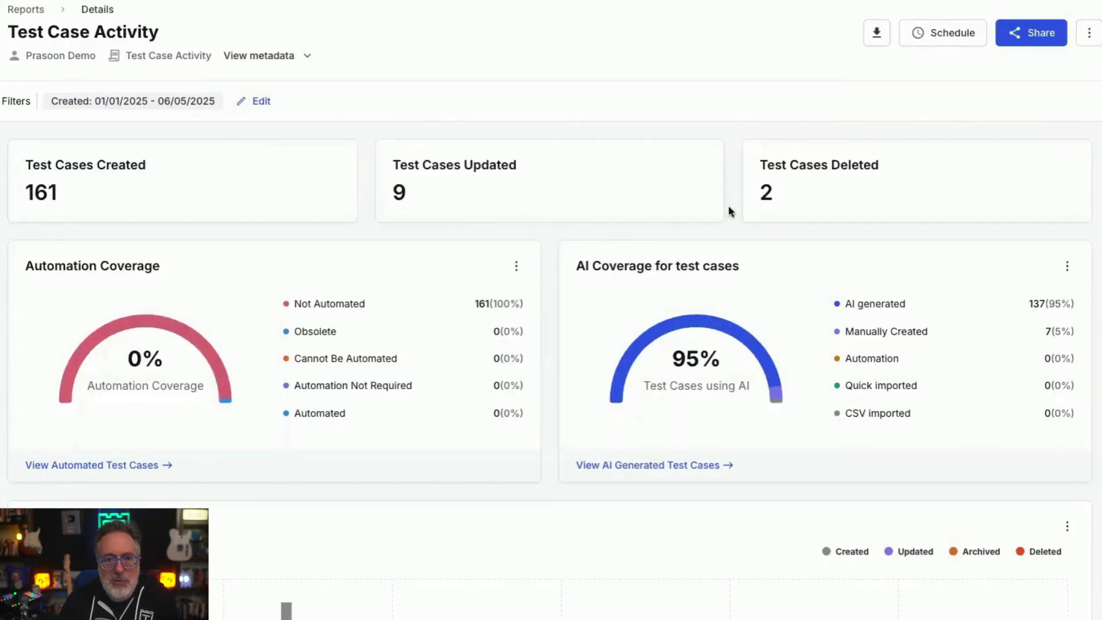
mouse_move(227, 280)
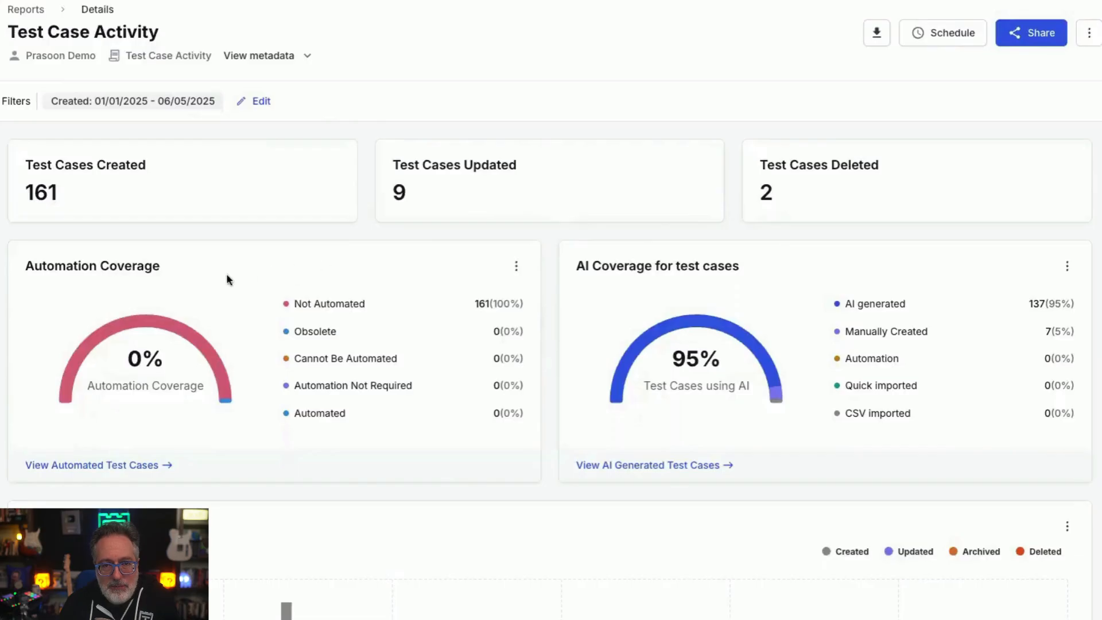
mouse_move(302, 305)
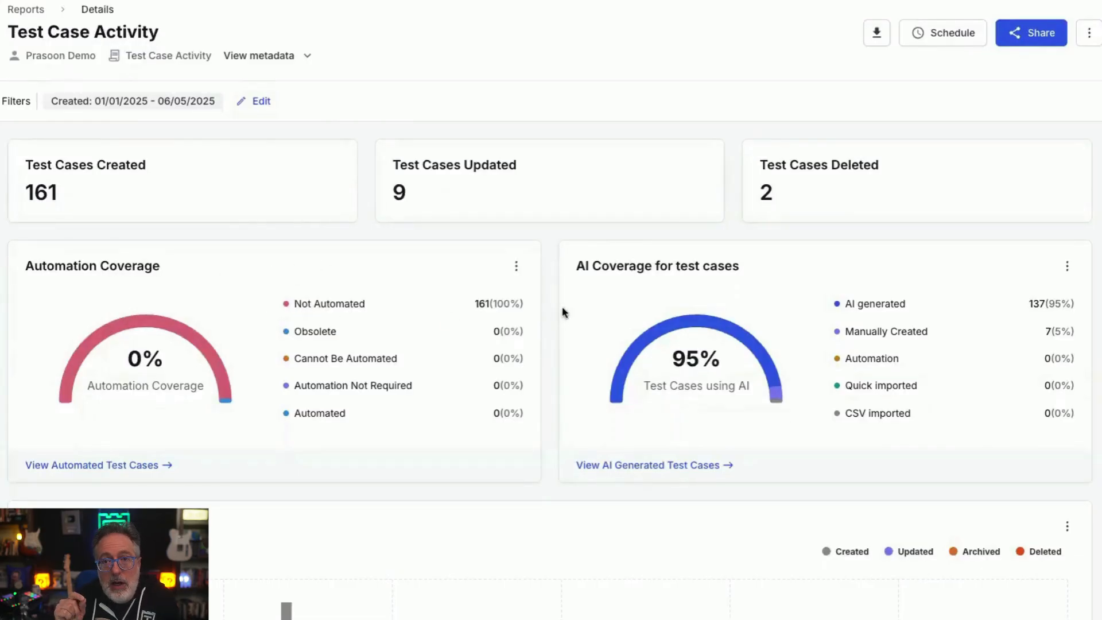
Scroll the Test Case Activity report through its coverage, trend and priority charts
scroll("down", 3)
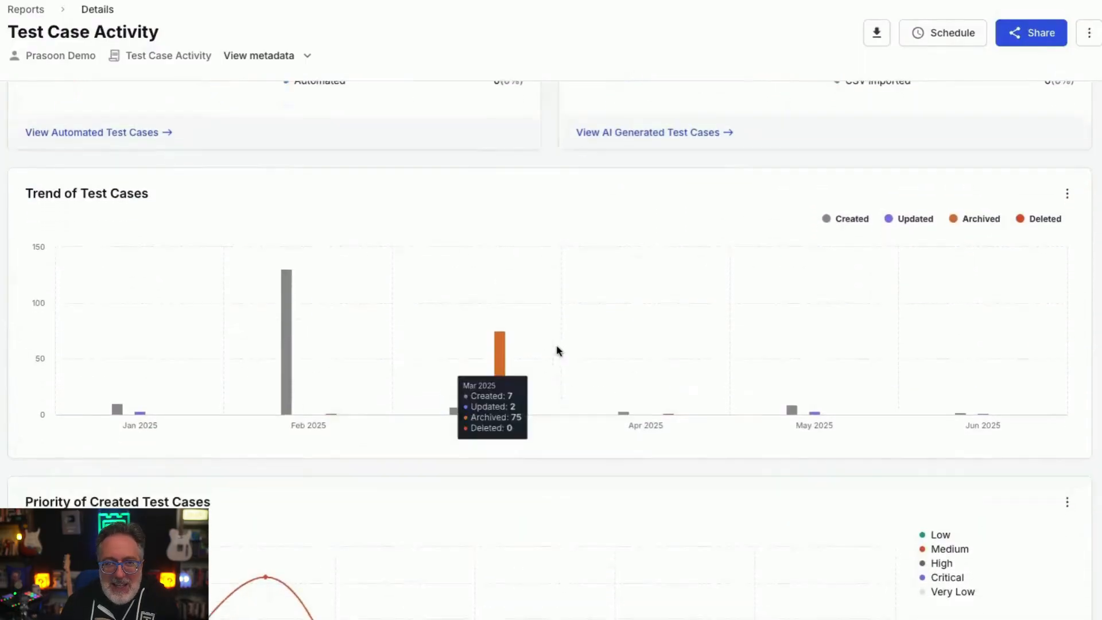
scroll("down", 3)
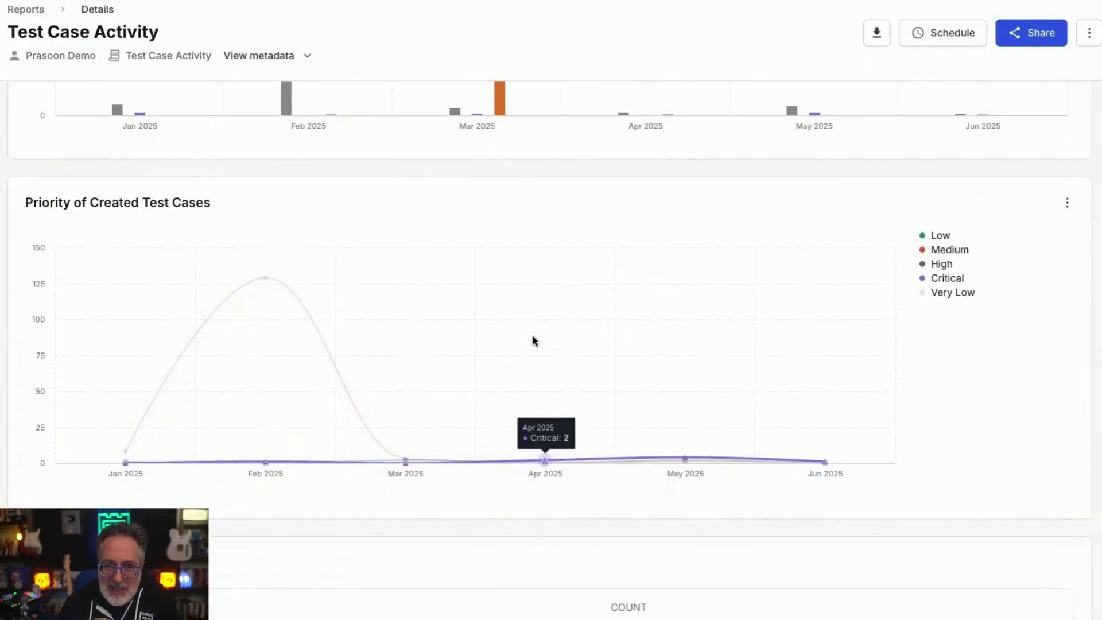
scroll("down", 3)
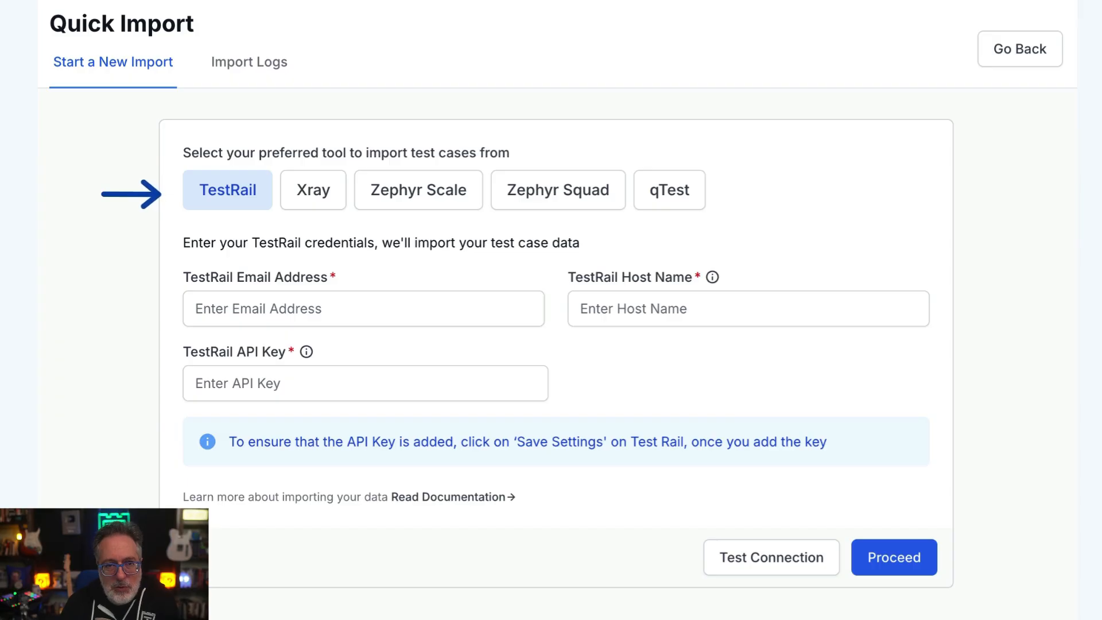
Move from Quick Import to the Import via CSV file page with the Automation folder set
left_click(894, 556)
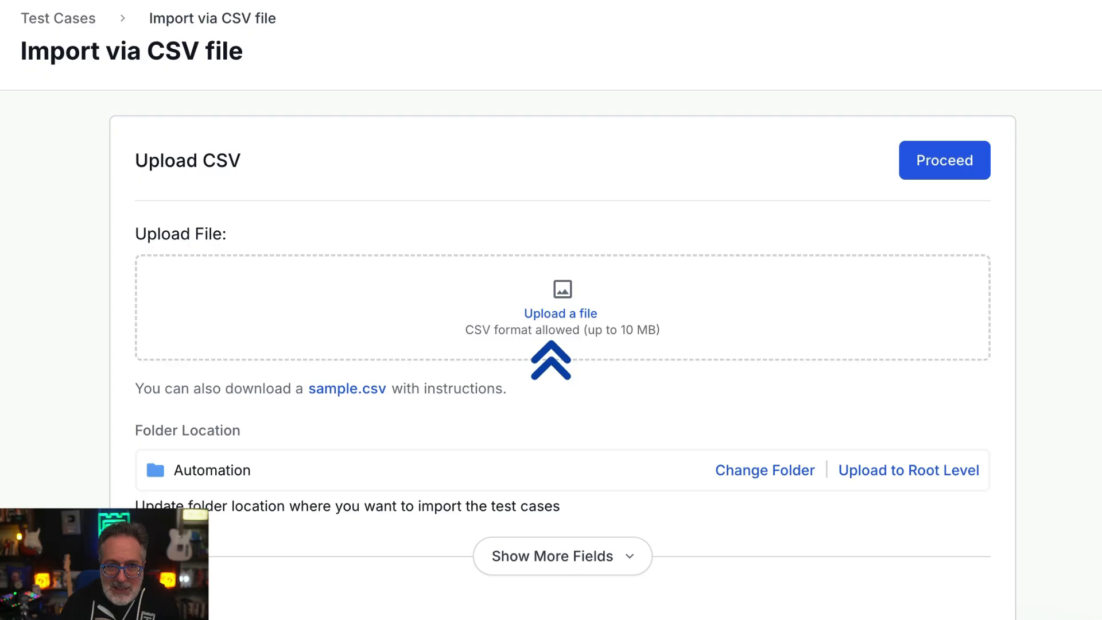